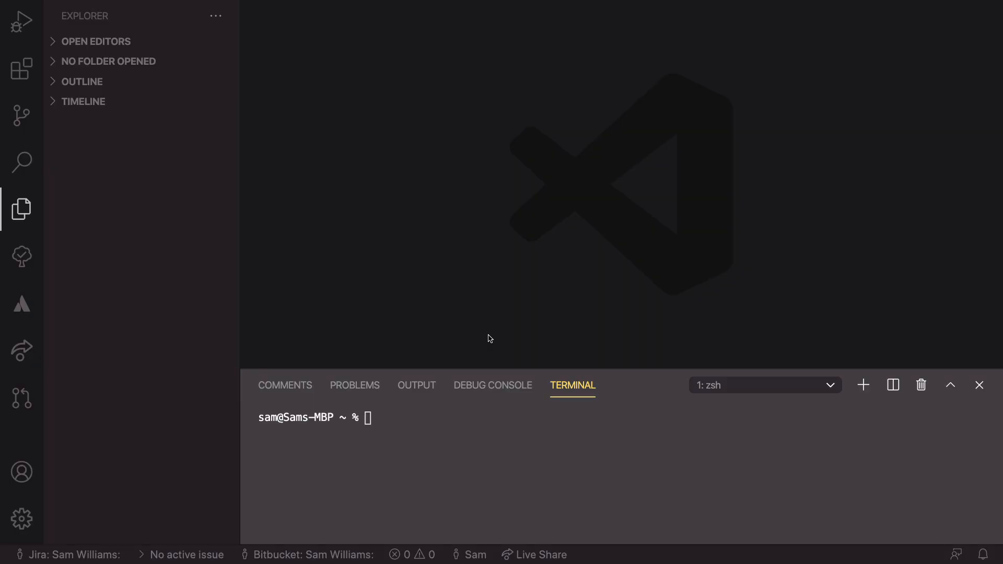
{"action": "mouse_move", "coordinate": [498, 349]}
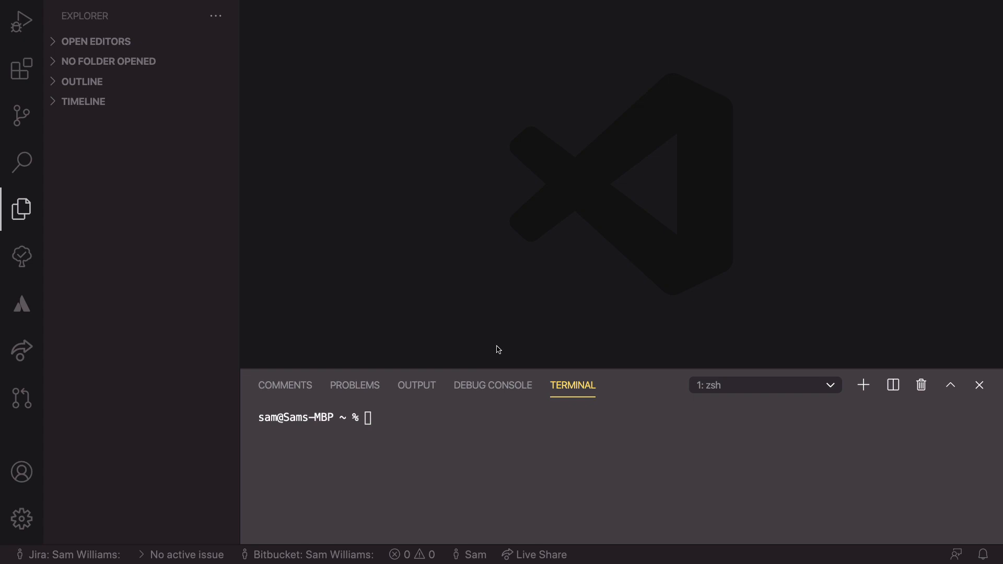
{"action": "mouse_move", "coordinate": [509, 350]}
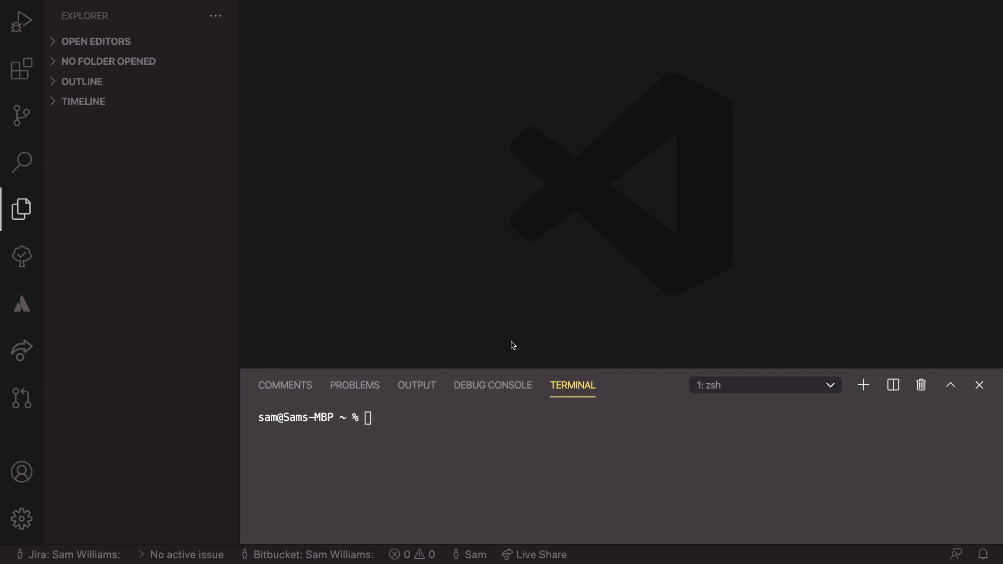
{"action": "mouse_move", "coordinate": [508, 356]}
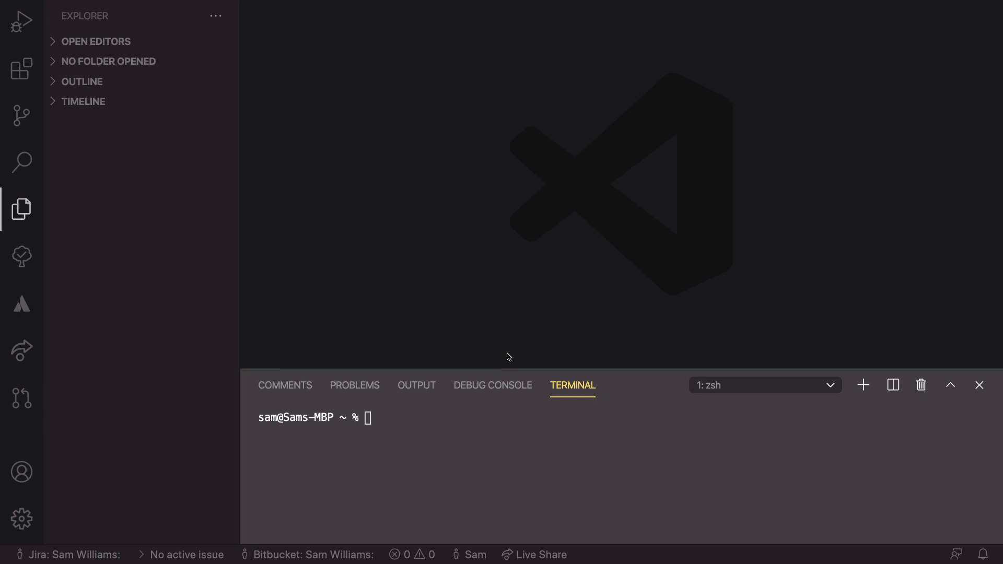
{"action": "mouse_move", "coordinate": [457, 443]}
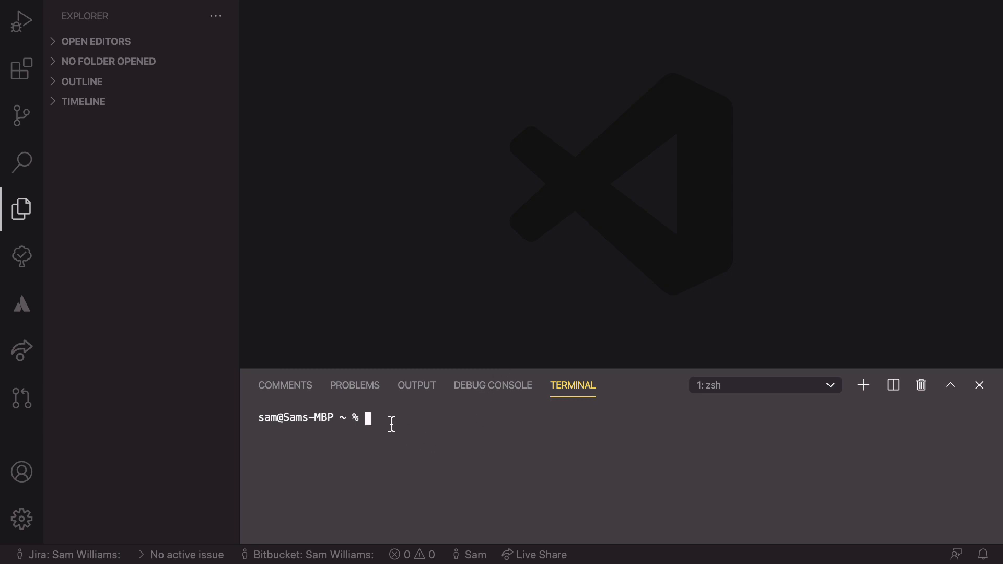
{"action": "type", "text": "npm install -g @aws-amplify/cli"}
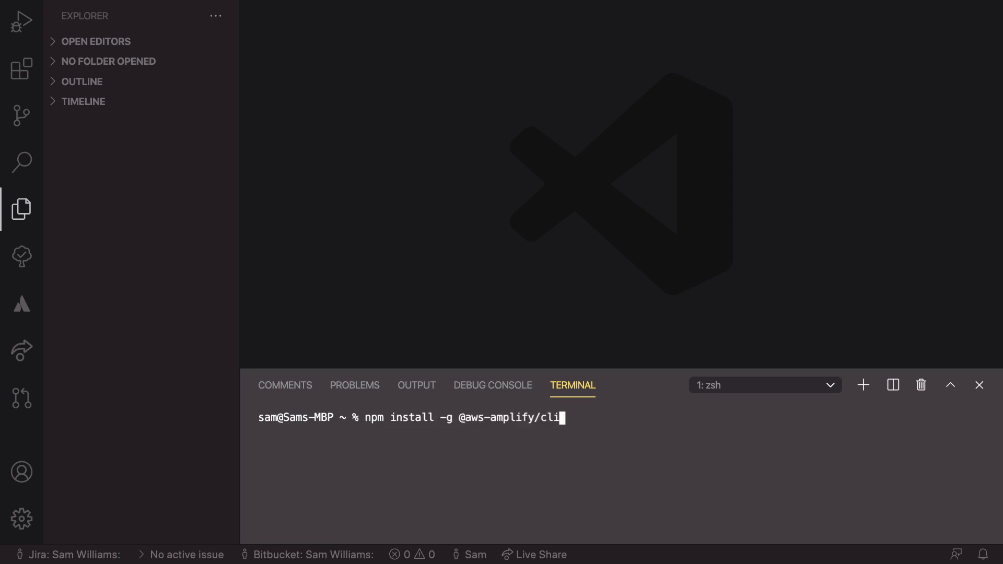
{"action": "key", "text": "Enter"}
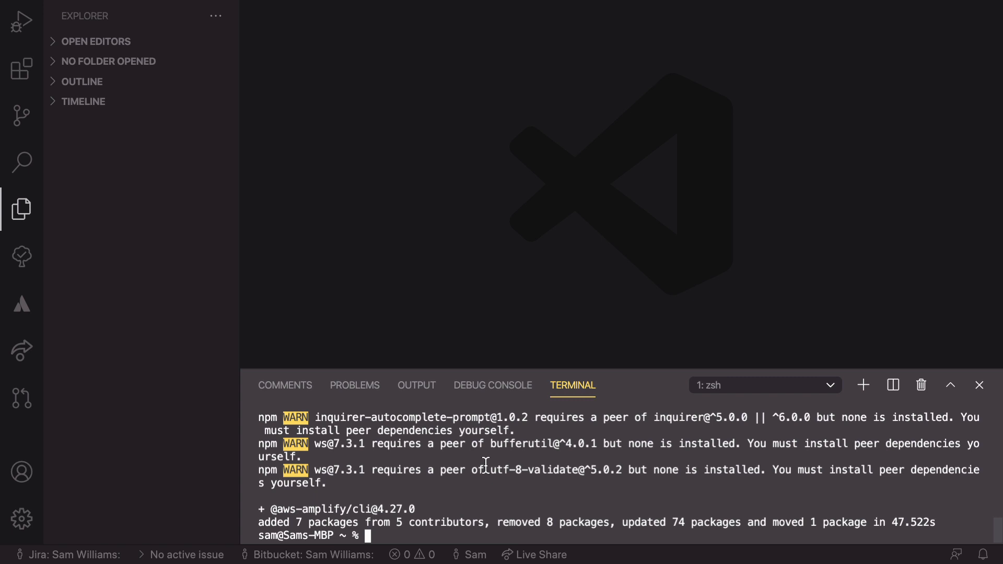
{"action": "type", "text": "np"}
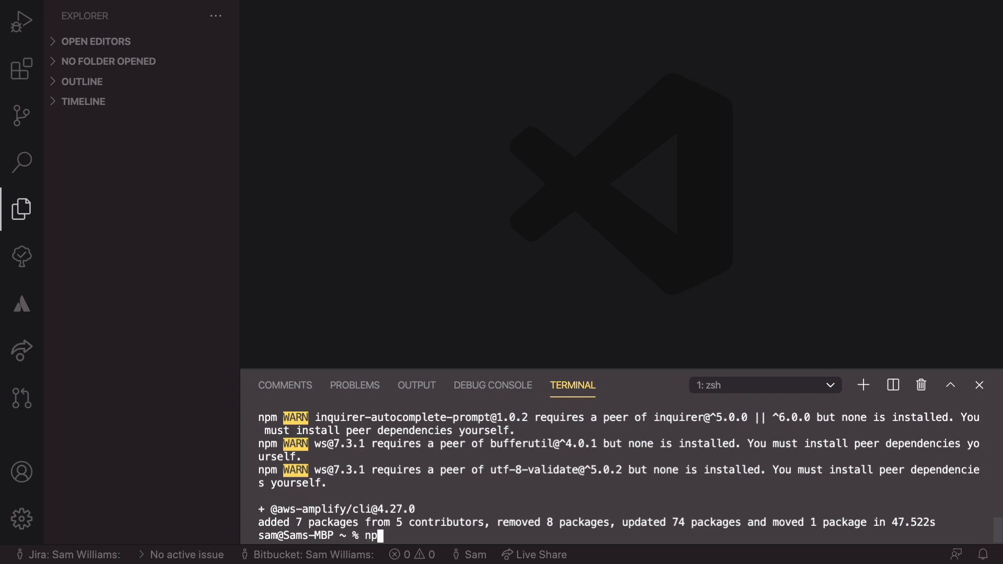
Step: Run npx create-react-app amplify-react-app to scaffold the new React project
{"action": "type", "text": "x"}
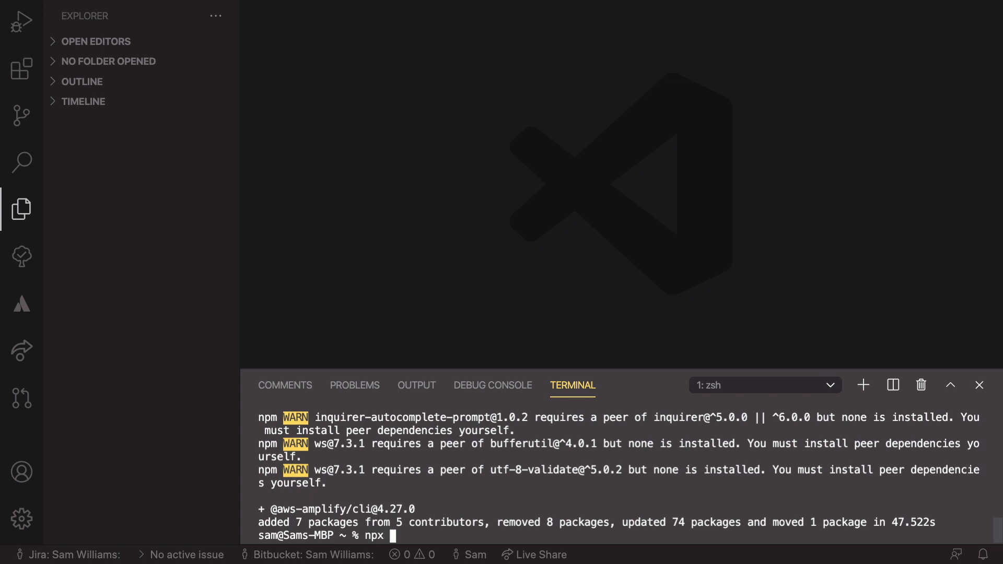
{"action": "type", "text": "create-"}
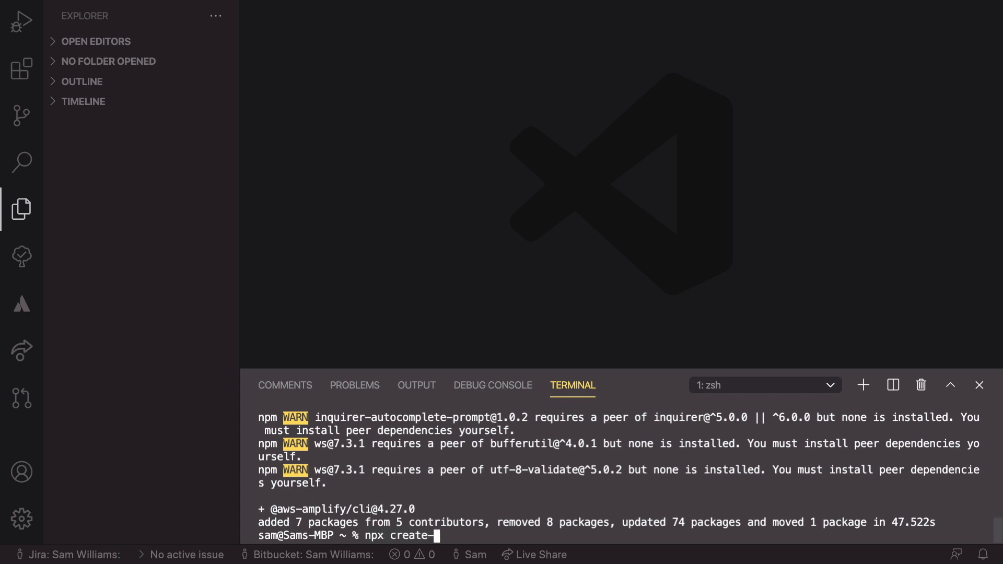
{"action": "type", "text": "react-app"}
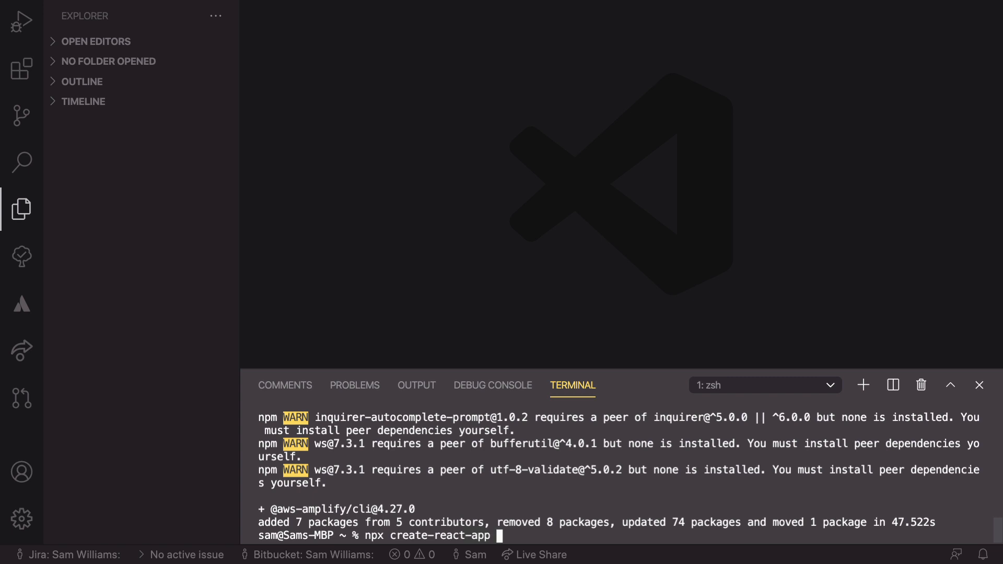
{"action": "type", "text": "am"}
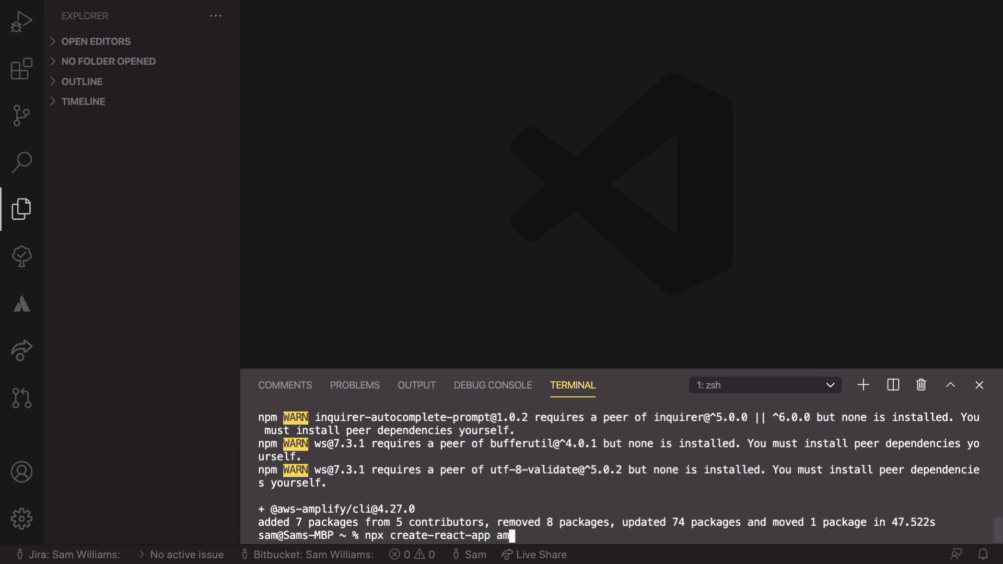
{"action": "type", "text": "plify"}
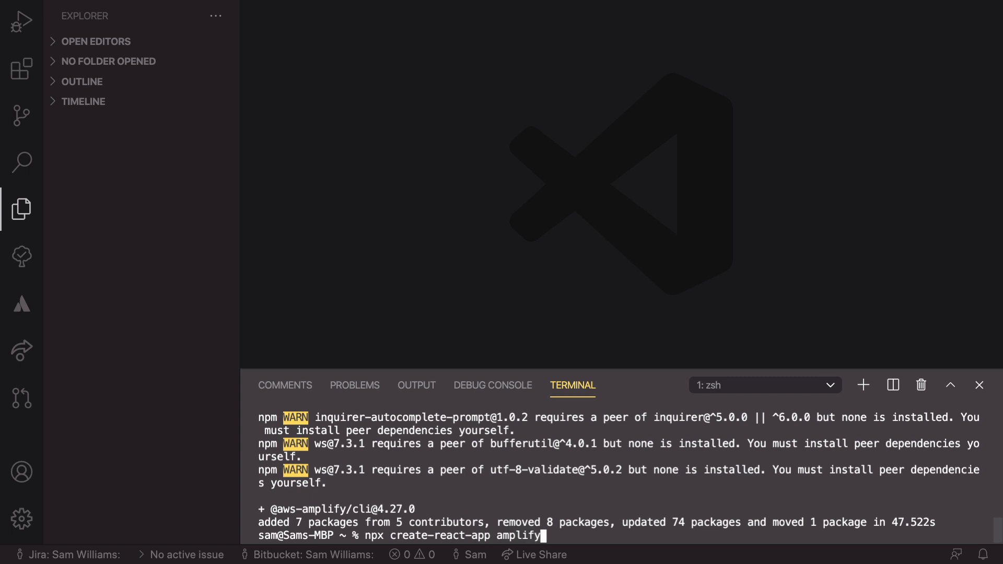
{"action": "type", "text": "-react"}
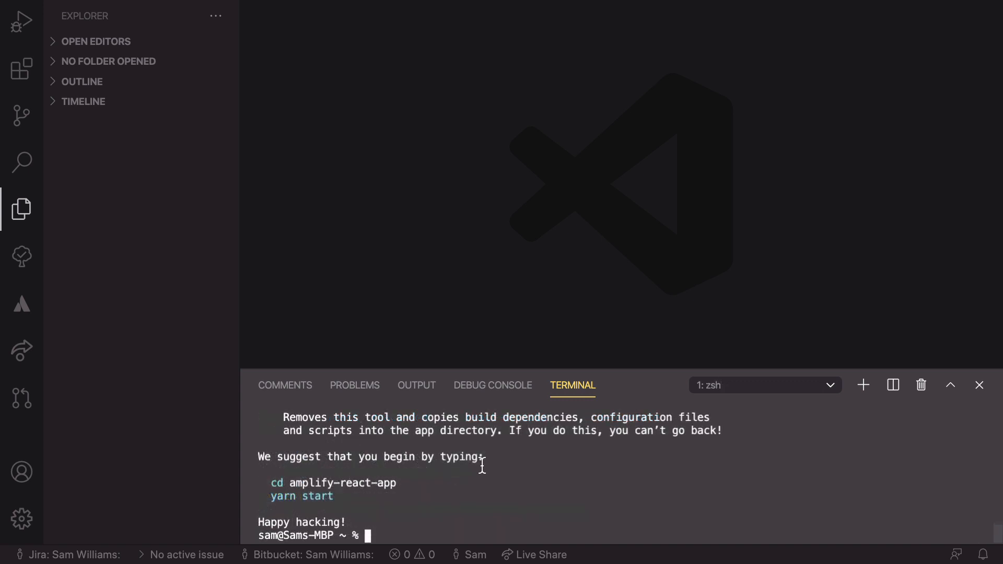
{"action": "mouse_move", "coordinate": [488, 509]}
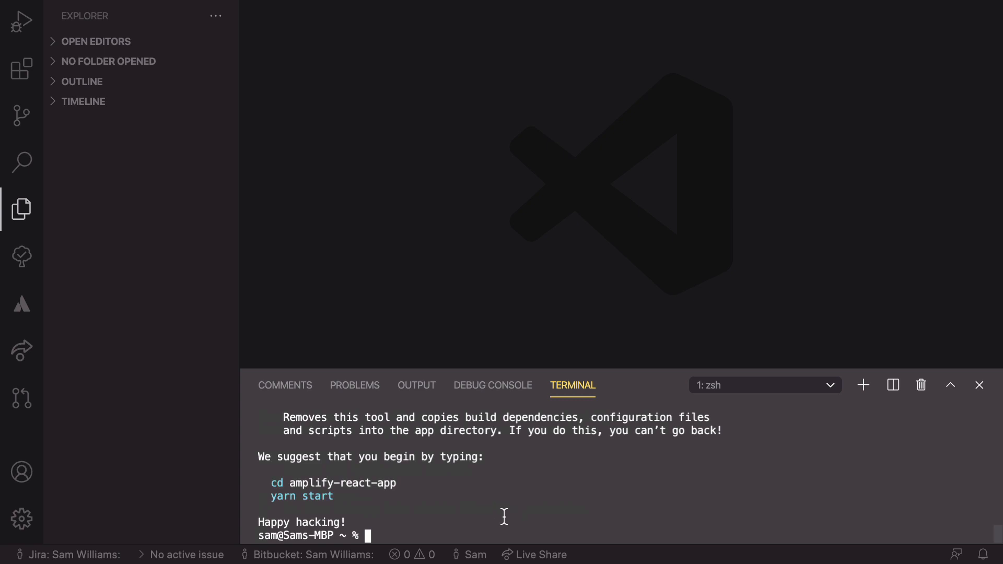
{"action": "mouse_move", "coordinate": [361, 250]}
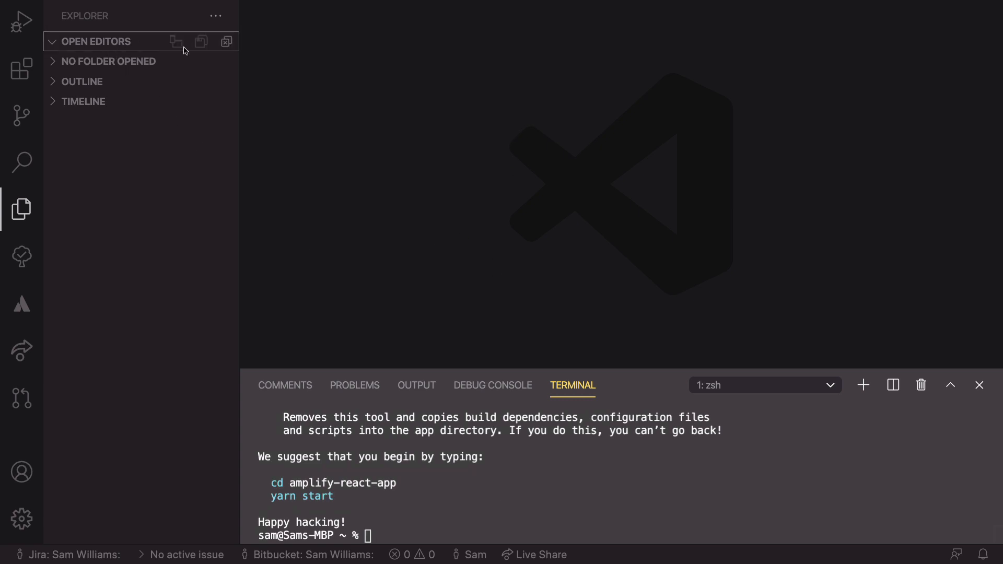
Step: Open the amplify-react-app folder as the workspace and expand src to show App.js
{"action": "left_click", "coordinate": [62, 7]}
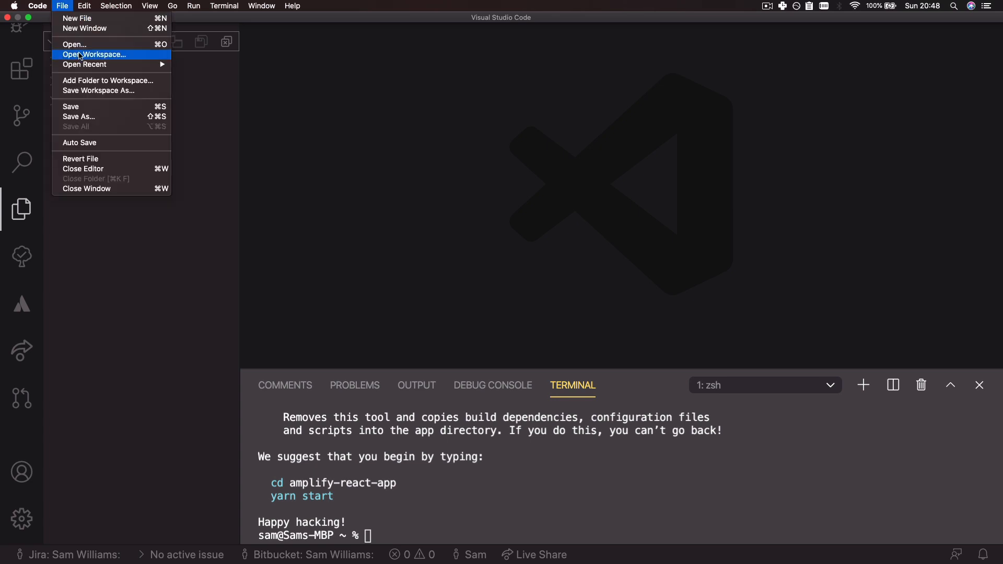
{"action": "left_click", "coordinate": [96, 54]}
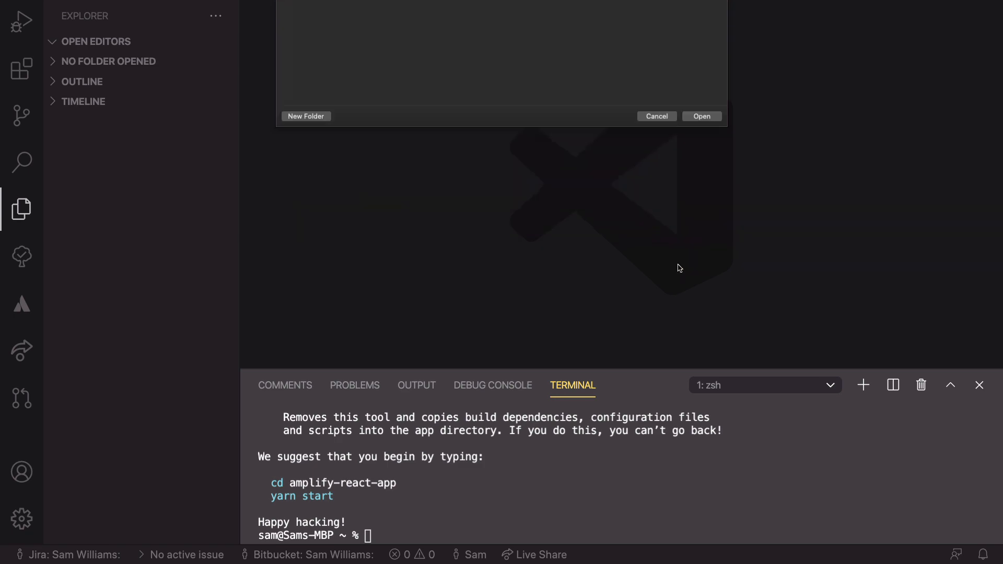
{"action": "left_click", "coordinate": [701, 116]}
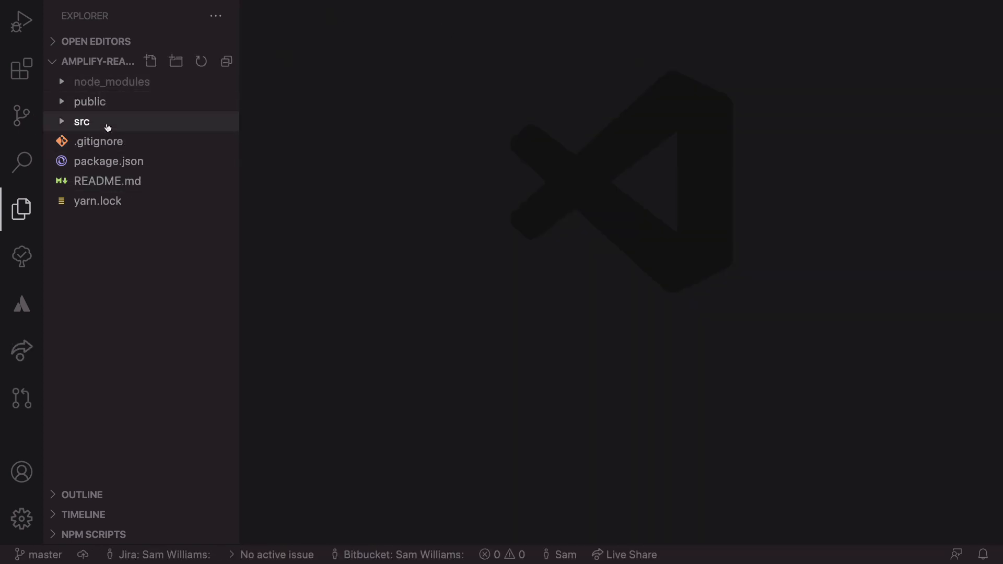
{"action": "left_click", "coordinate": [82, 121]}
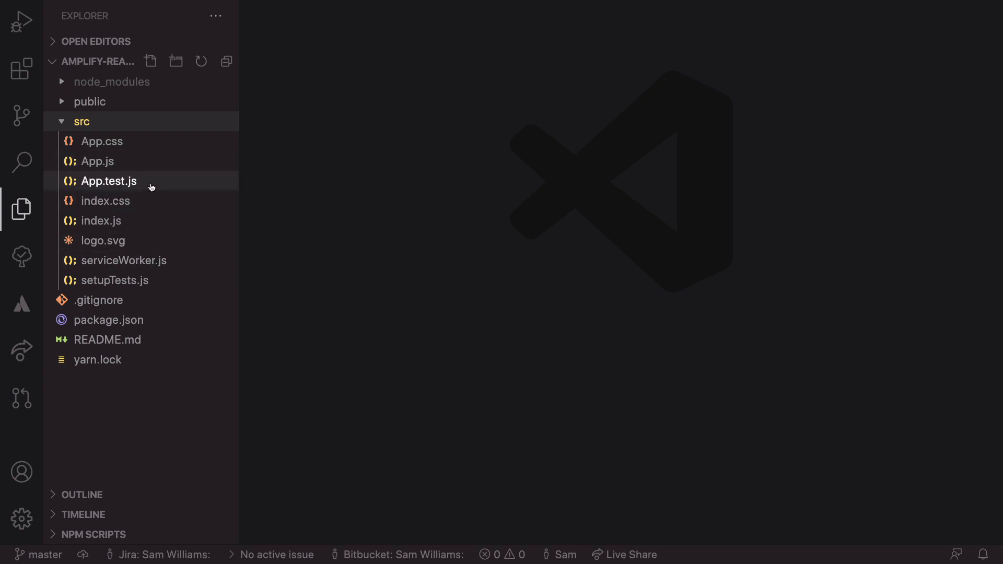
{"action": "mouse_move", "coordinate": [108, 181]}
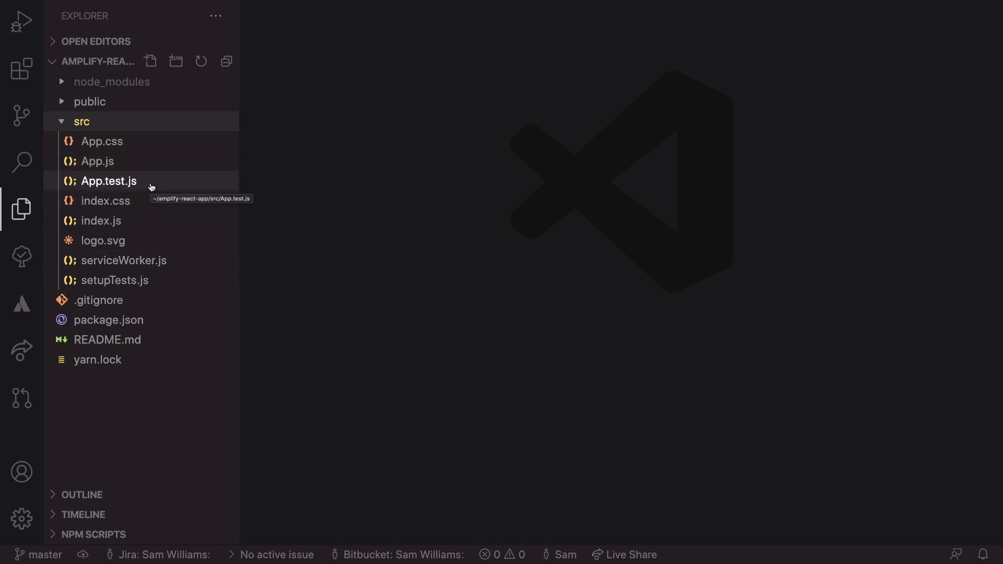
{"action": "mouse_move", "coordinate": [508, 451]}
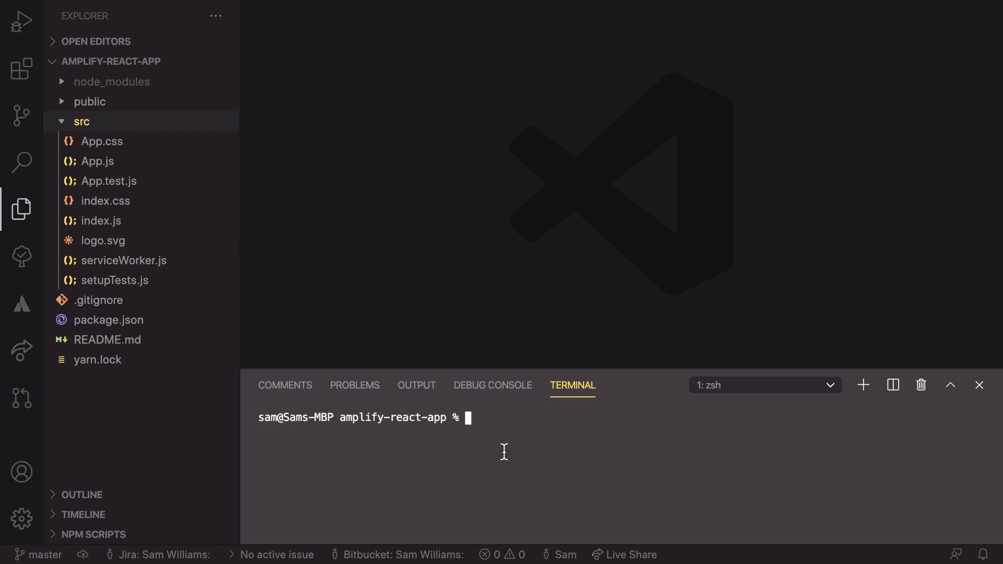
Step: Run amplify configure and continue past the AWS administrator sign-in instructions
{"action": "type", "text": "a"}
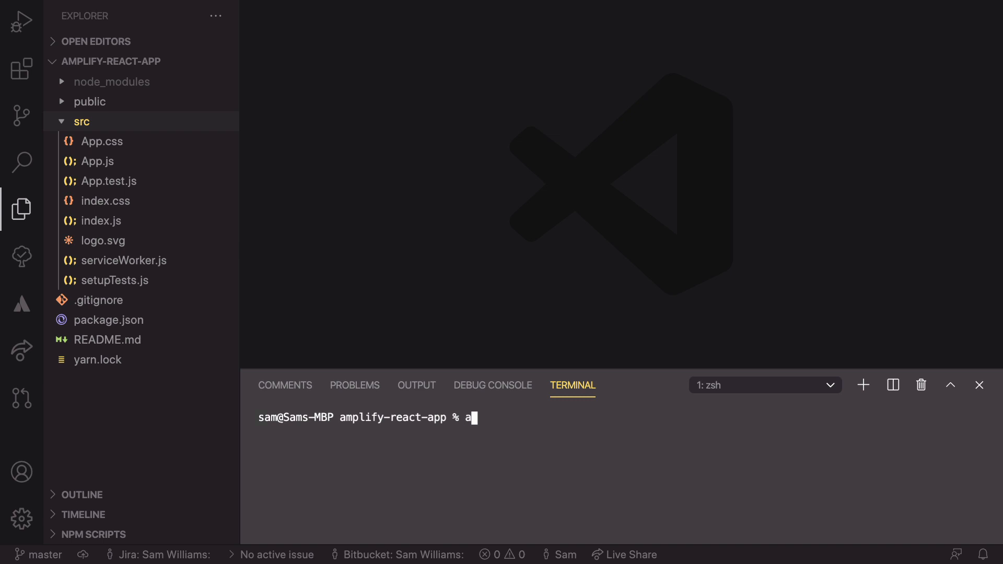
{"action": "type", "text": "mplify"}
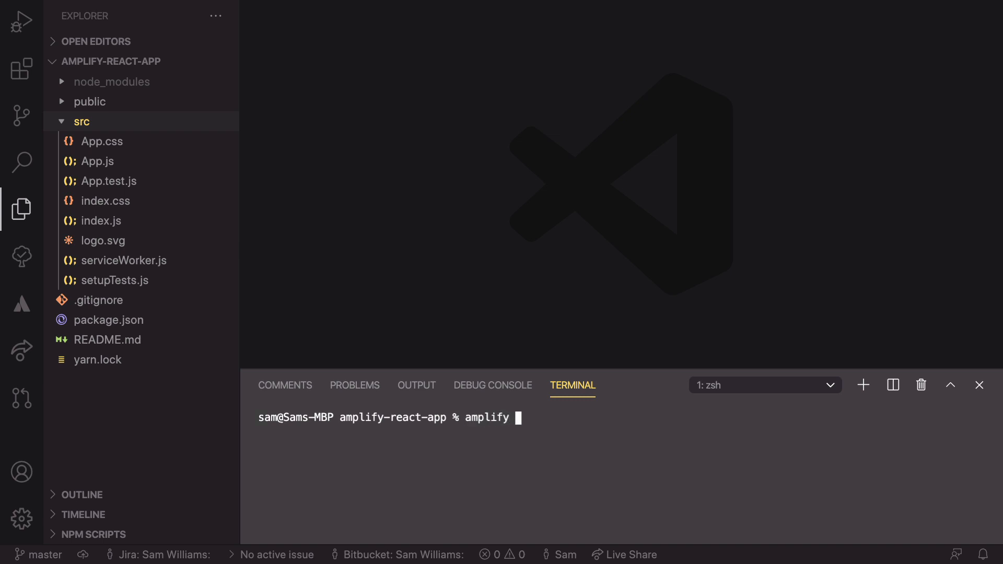
{"action": "type", "text": "configure"}
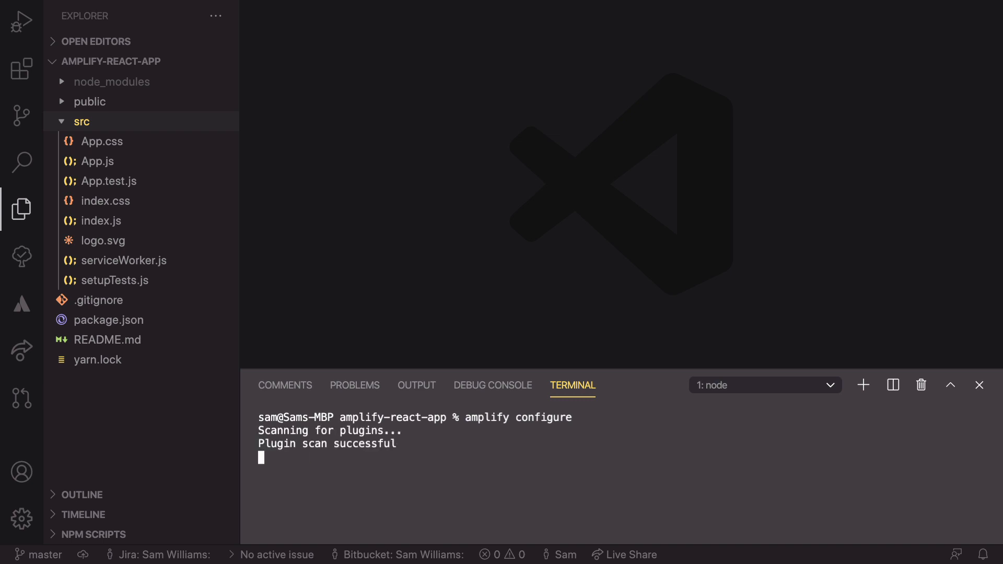
{"action": "key", "text": "enter"}
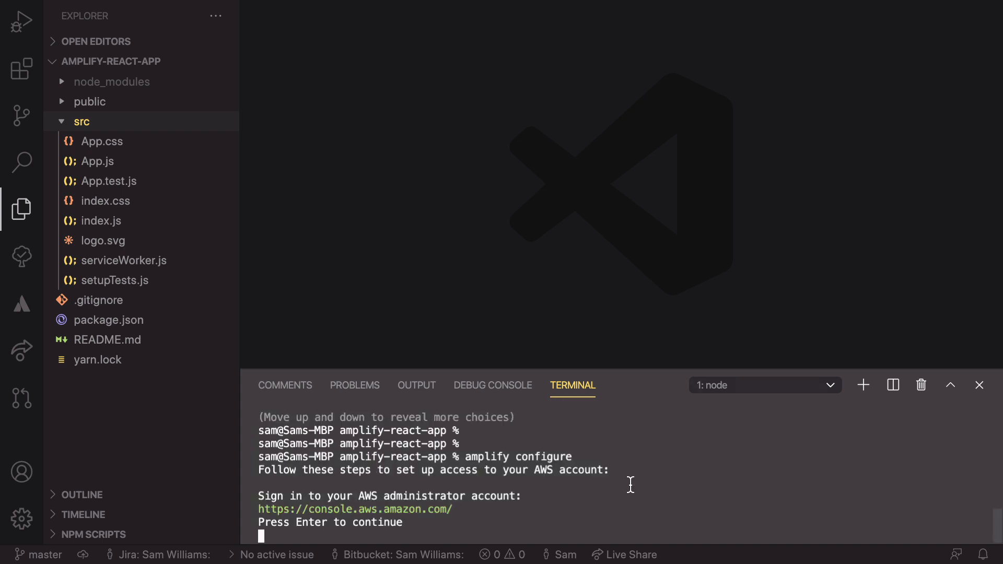
{"action": "mouse_move", "coordinate": [595, 482]}
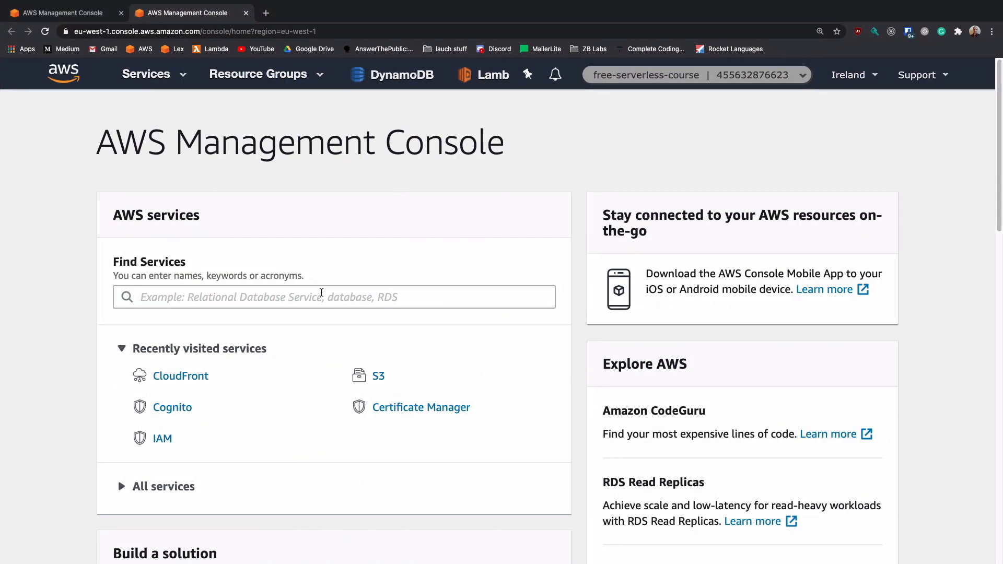
{"action": "mouse_move", "coordinate": [517, 213]}
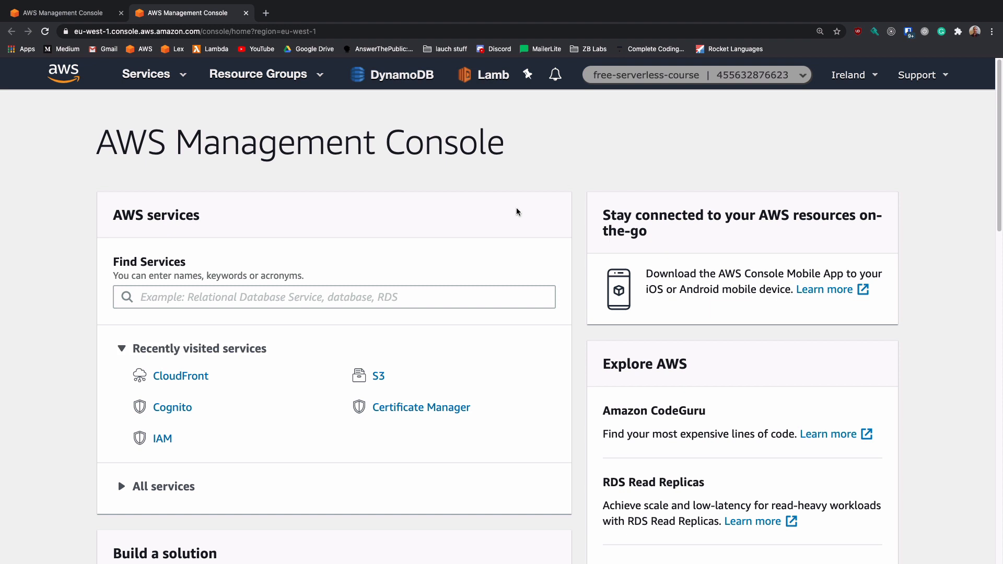
{"action": "mouse_move", "coordinate": [687, 104]}
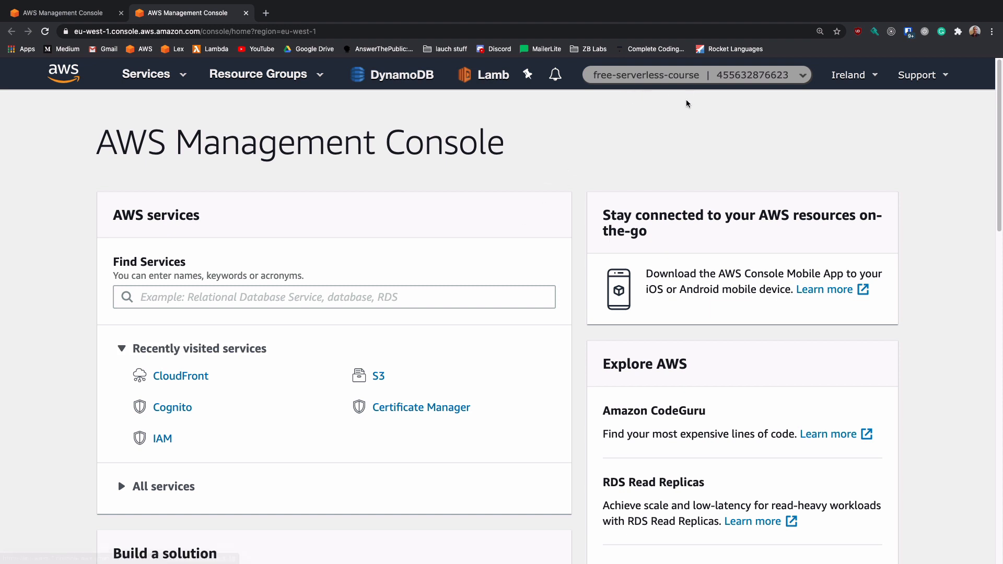
{"action": "mouse_move", "coordinate": [608, 132]}
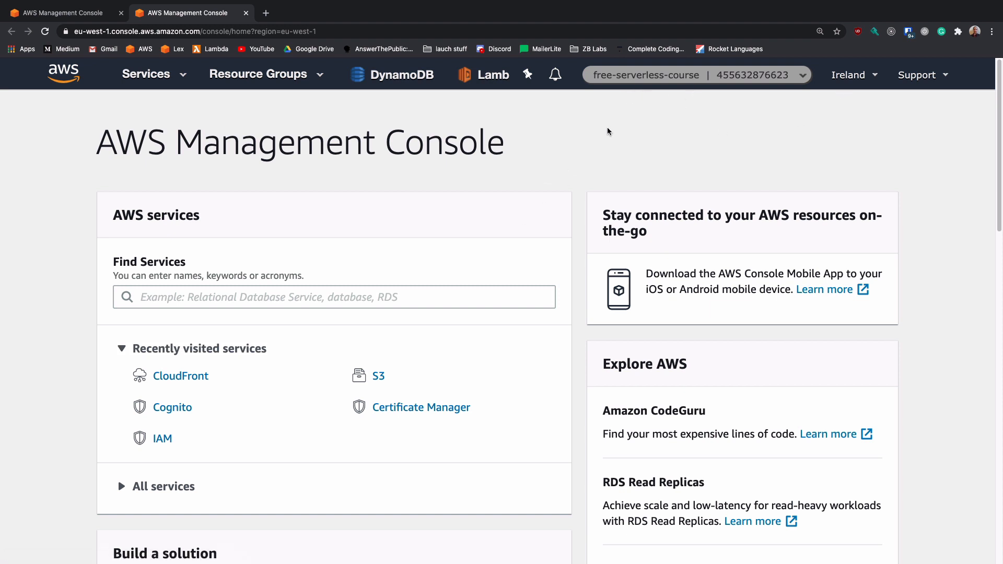
{"action": "mouse_move", "coordinate": [512, 154]}
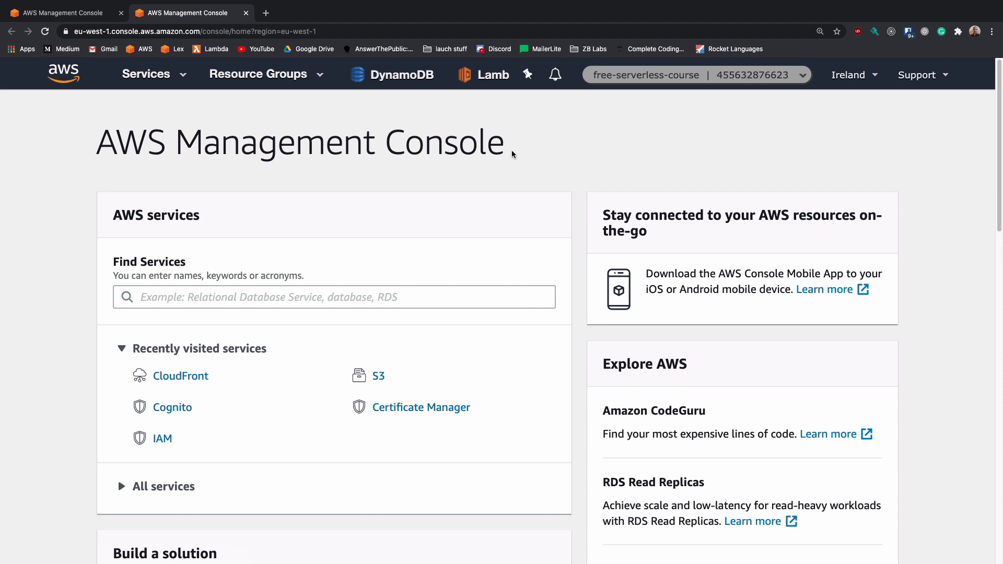
{"action": "mouse_move", "coordinate": [521, 152]}
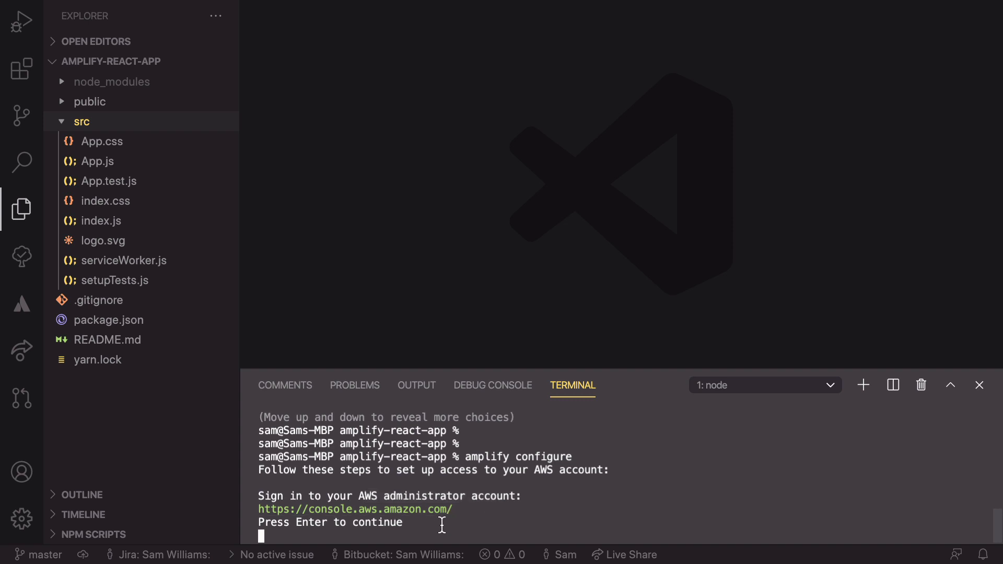
Step: Choose region eu-west-2 and enter serverless-amplify as the new IAM user name
{"action": "key", "text": "enter"}
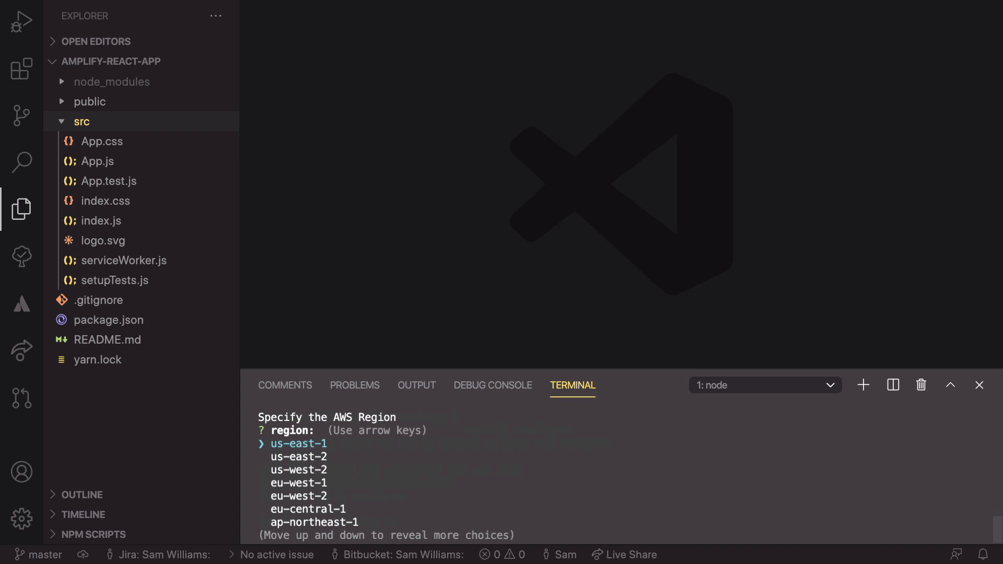
{"action": "key", "text": "Down"}
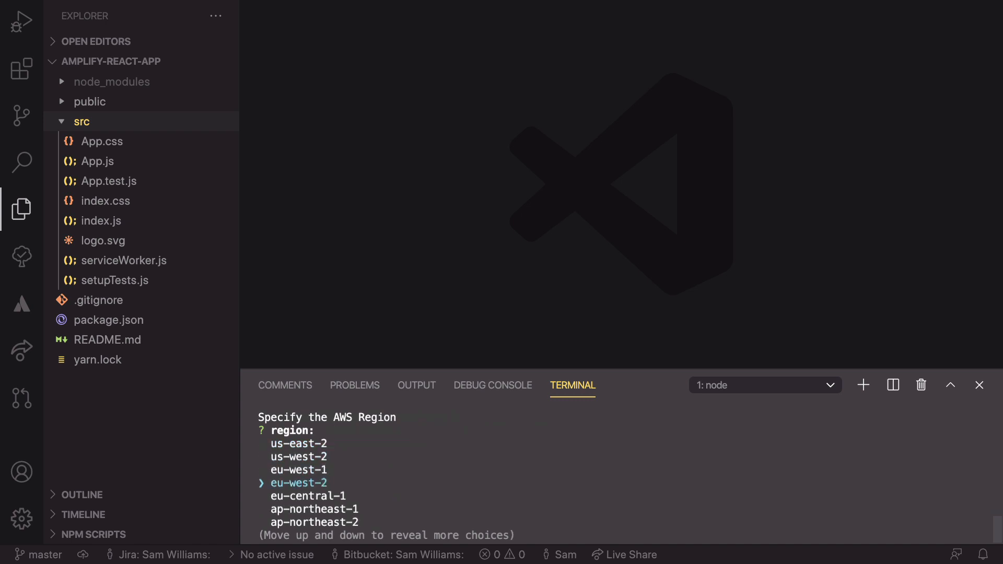
{"action": "key", "text": "enter"}
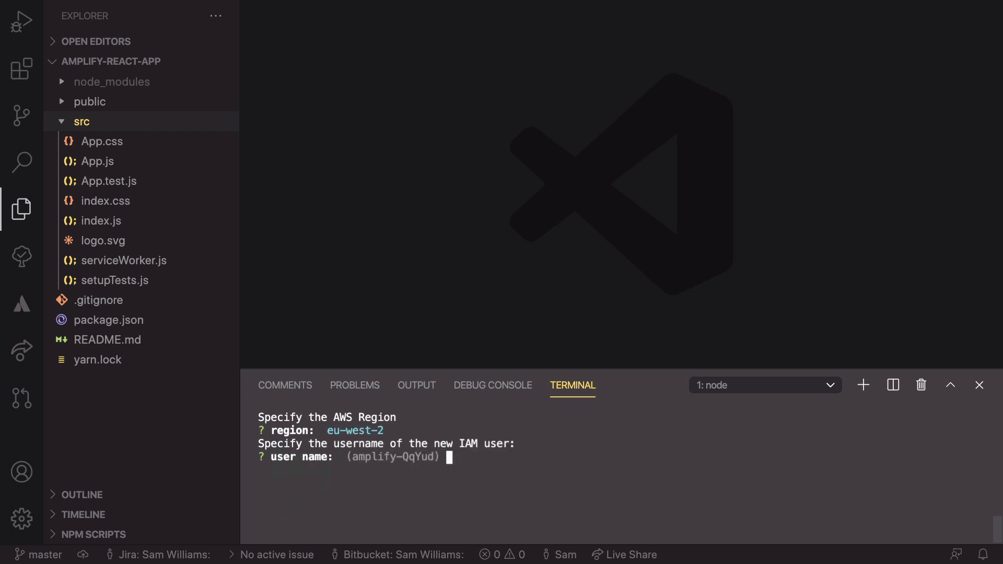
{"action": "type", "text": "serverles"}
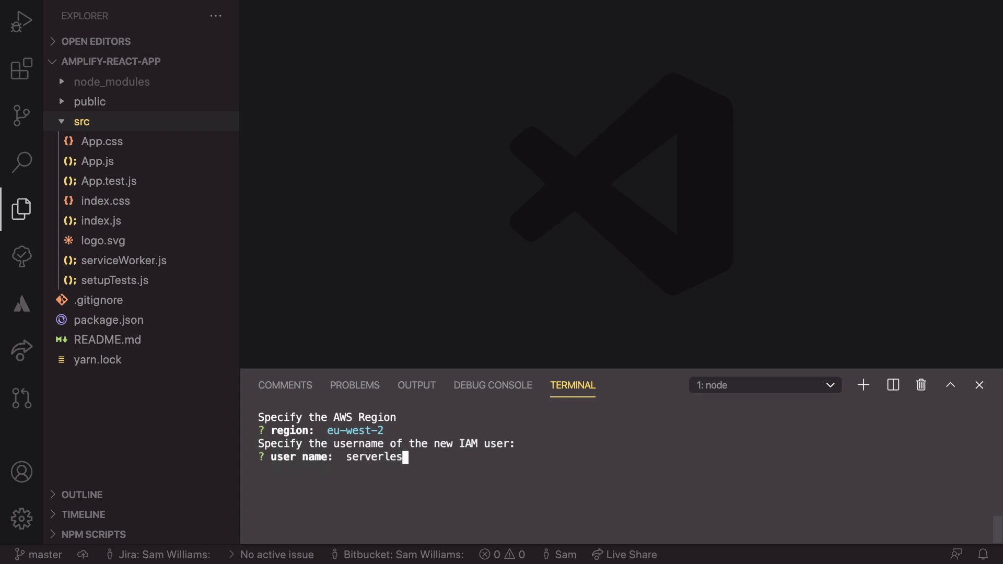
{"action": "type", "text": "s-am"}
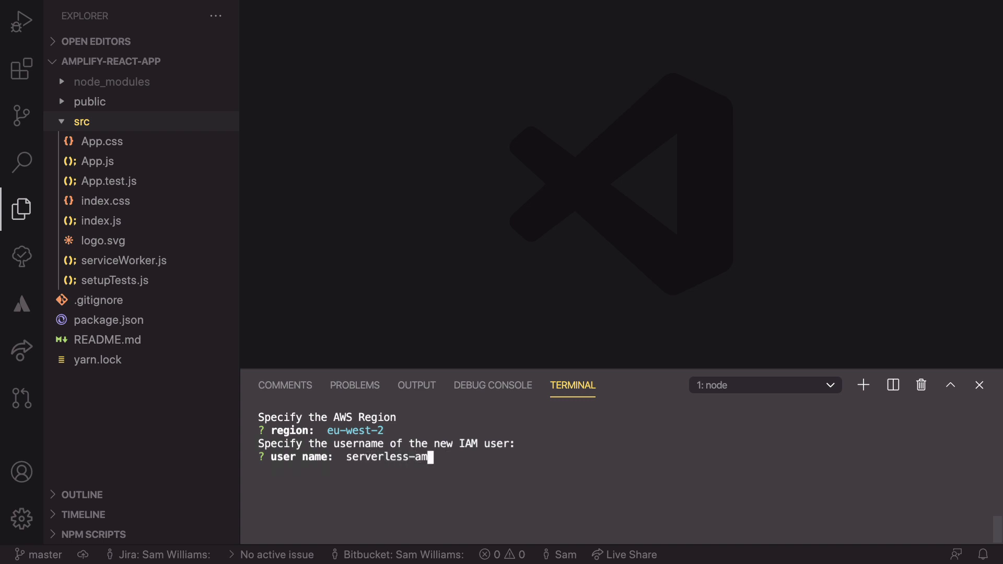
{"action": "type", "text": "plify"}
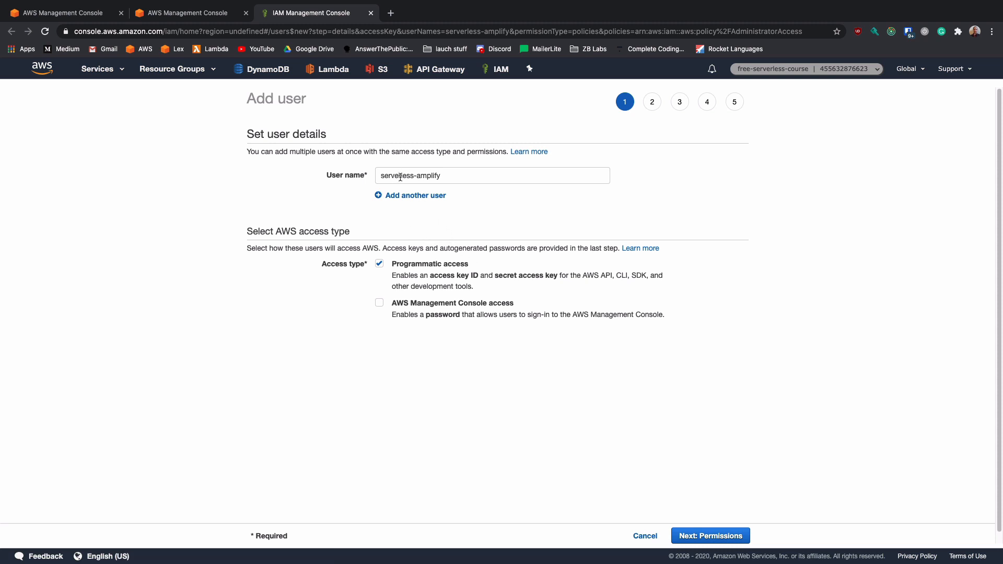
{"action": "mouse_move", "coordinate": [586, 405]}
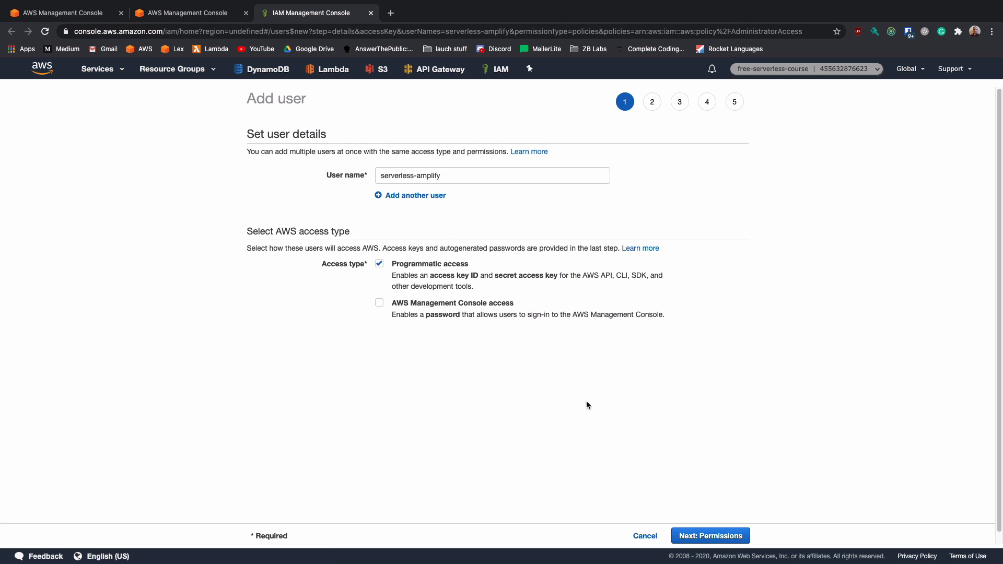
{"action": "mouse_move", "coordinate": [414, 272]}
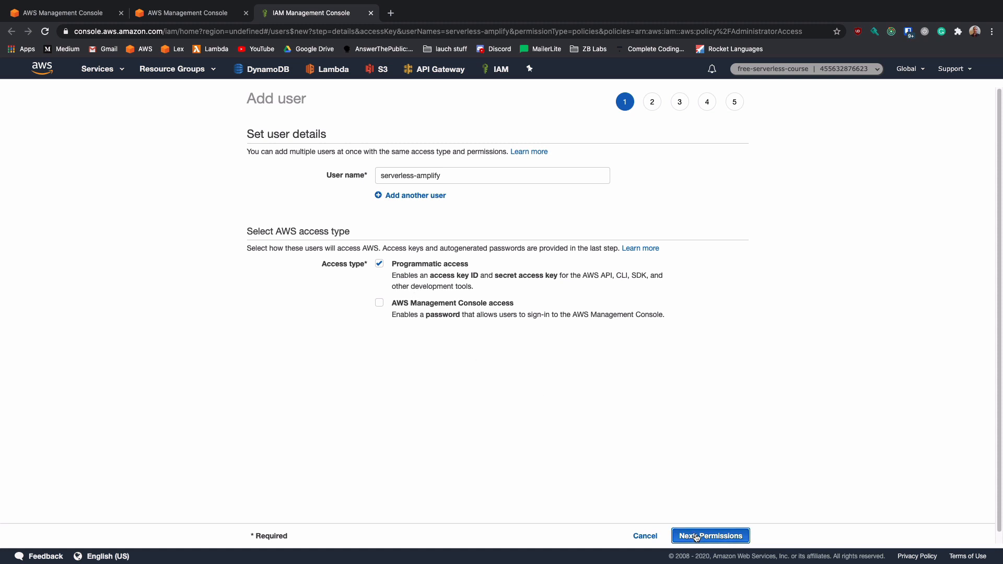
Step: Step through Permissions, Tags and Review to create the serverless-amplify user with AdministratorAccess
{"action": "left_click", "coordinate": [709, 534]}
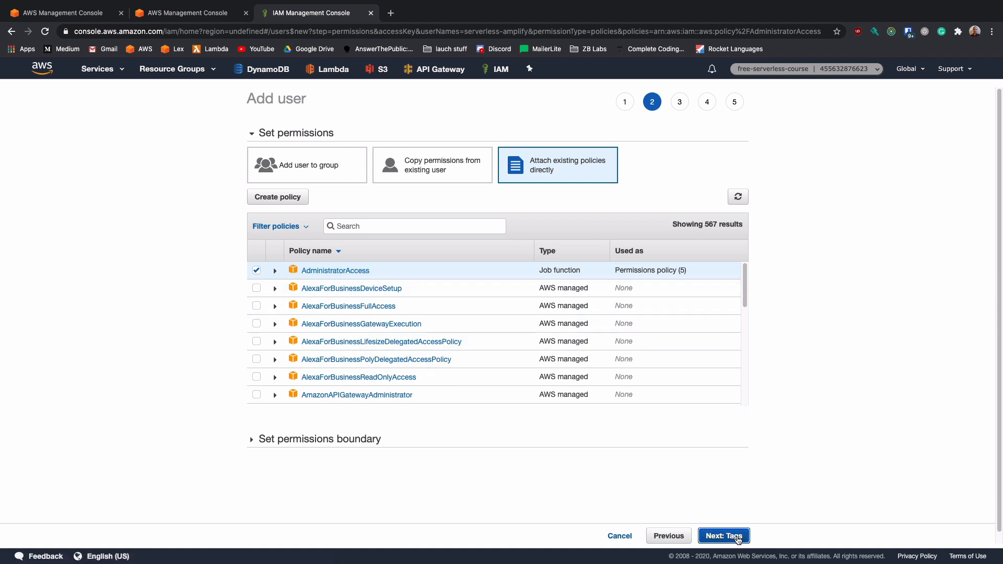
{"action": "left_click", "coordinate": [723, 535]}
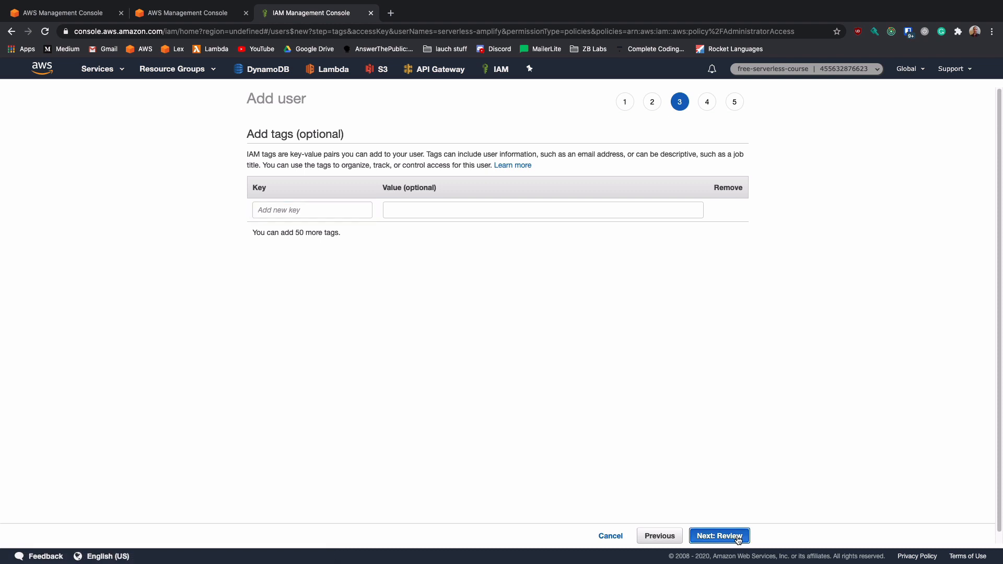
{"action": "left_click", "coordinate": [719, 535]}
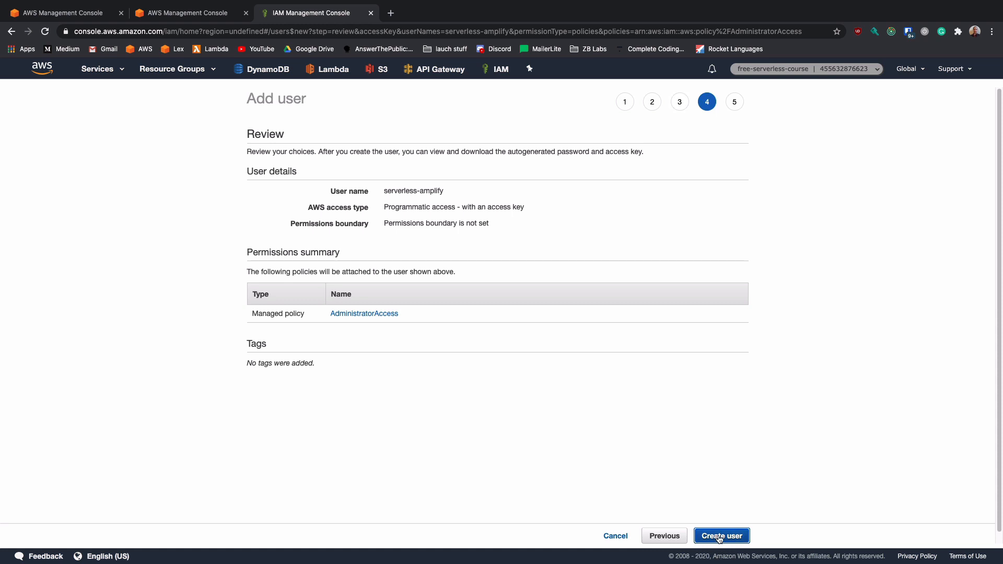
{"action": "left_click", "coordinate": [721, 535]}
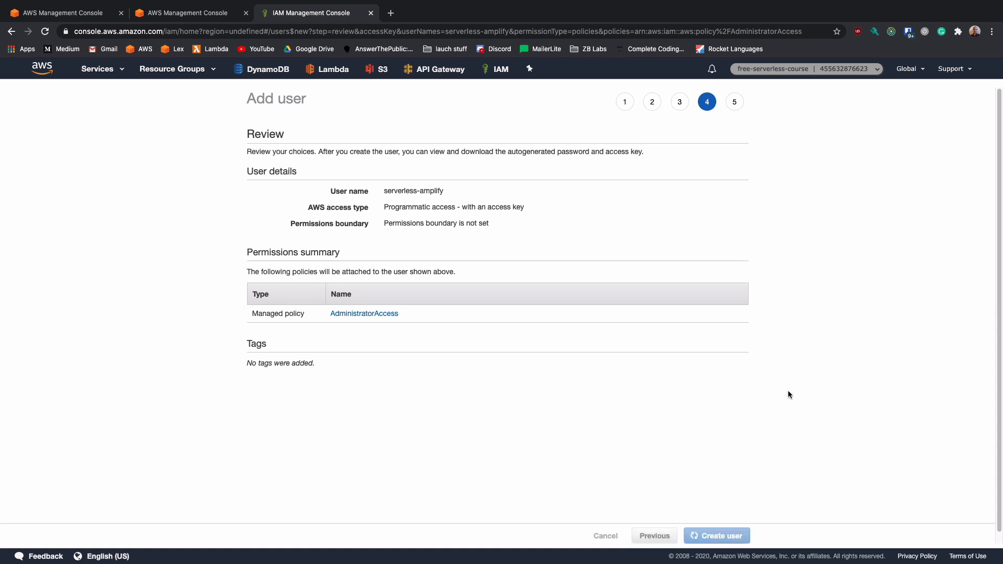
{"action": "left_click", "coordinate": [715, 535]}
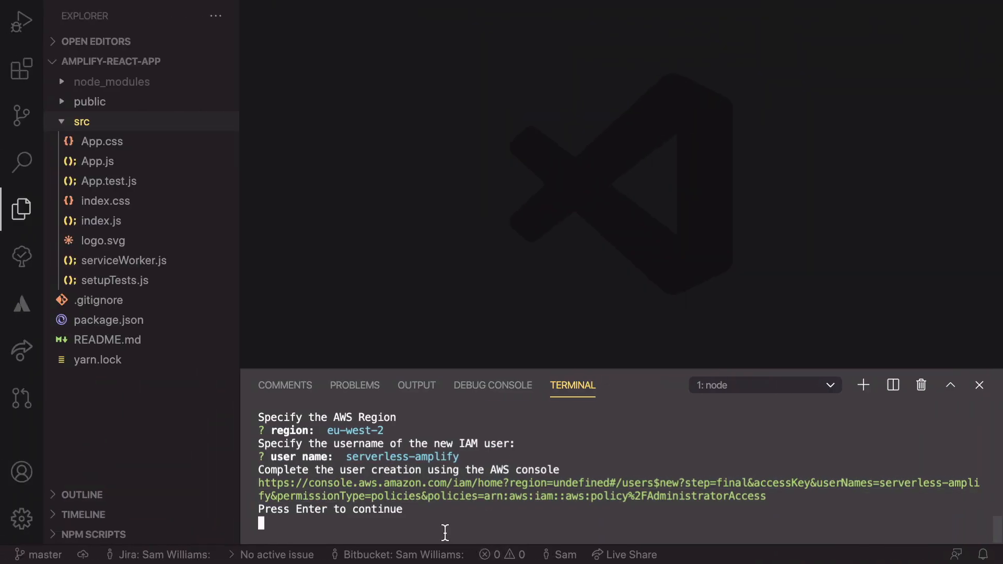
{"action": "mouse_move", "coordinate": [427, 524]}
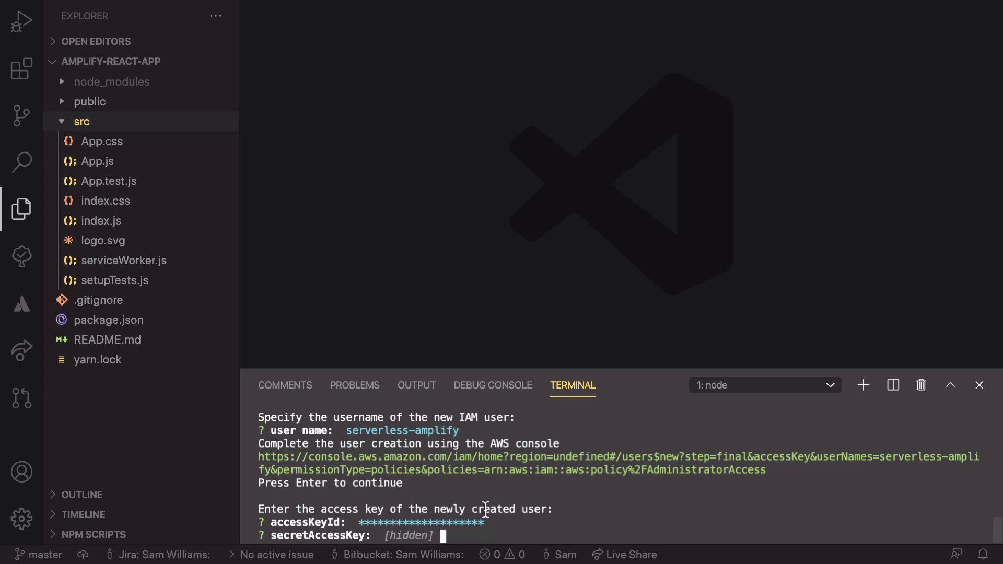
{"action": "mouse_move", "coordinate": [488, 495]}
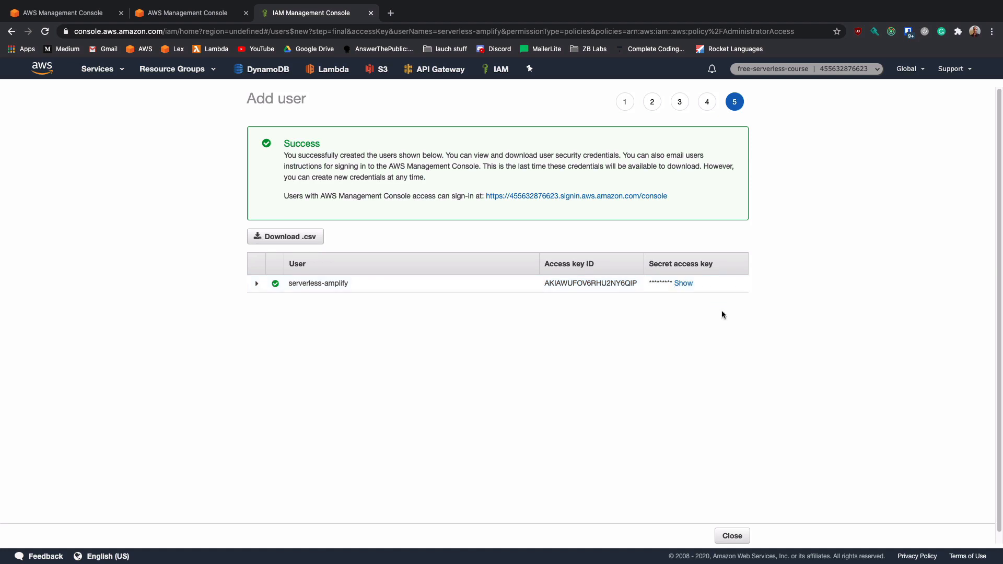
{"action": "mouse_move", "coordinate": [726, 338]}
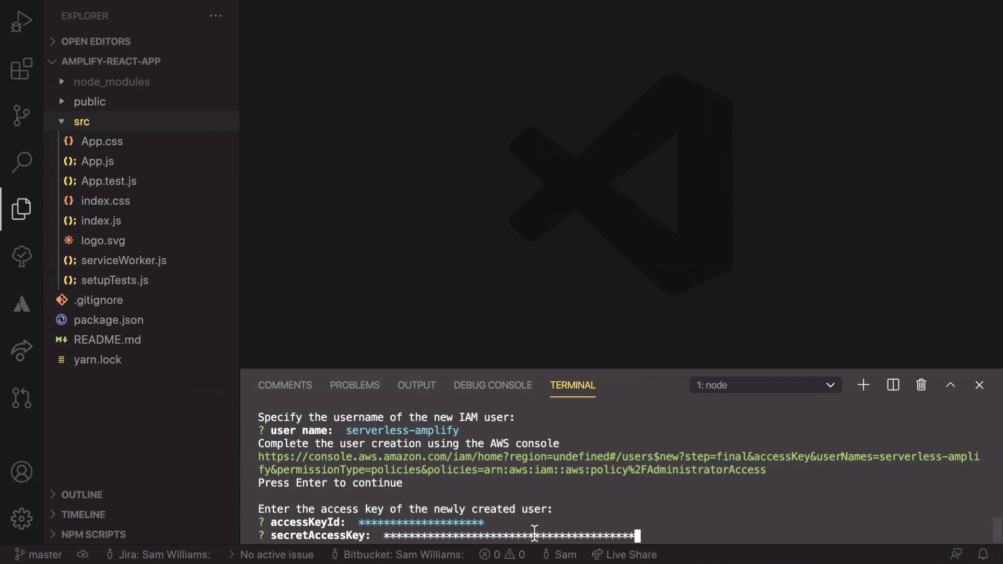
Step: Submit the secret access key and name the local AWS profile for the new user
{"action": "key", "text": "enter"}
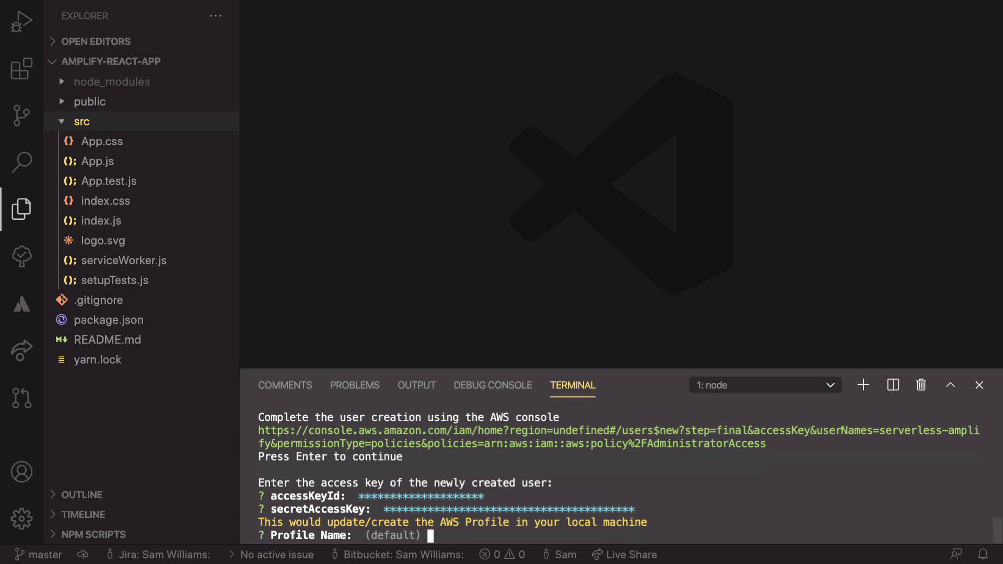
{"action": "type", "text": "serverless-"}
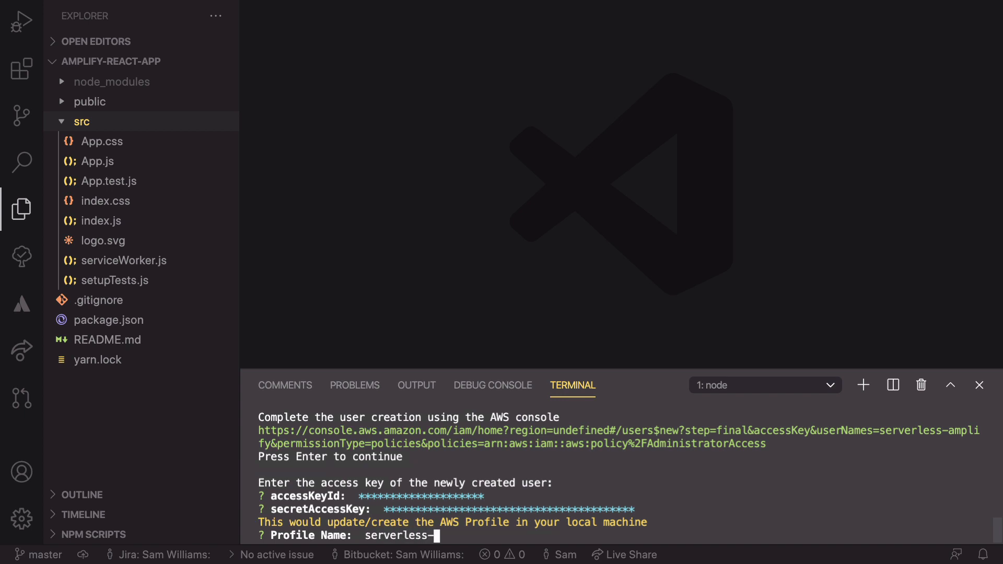
{"action": "type", "text": "amplify"}
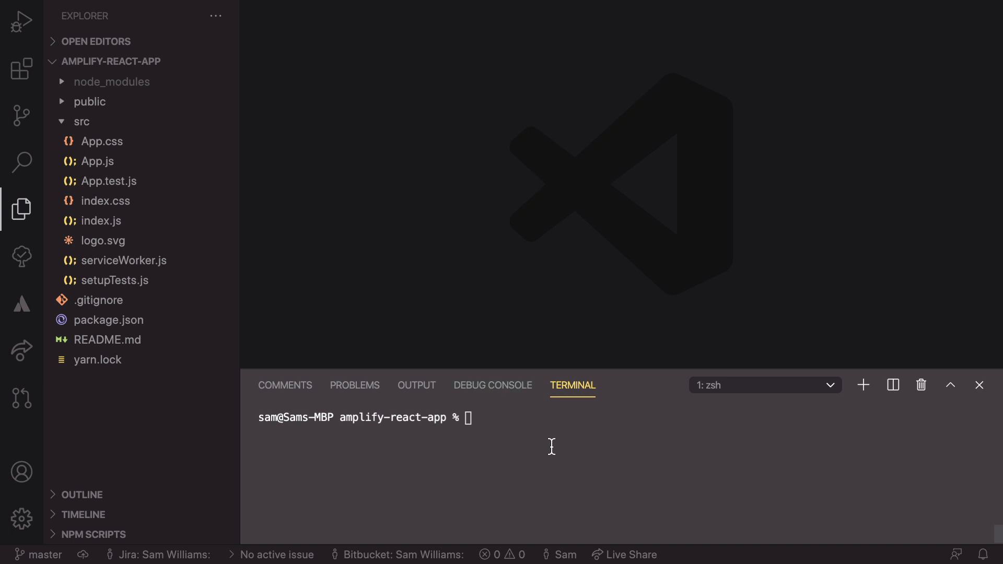
Step: Answer amplify init: environment dev, Visual Studio Code editor, javascript app type, react framework
{"action": "type", "text": "amplify init"}
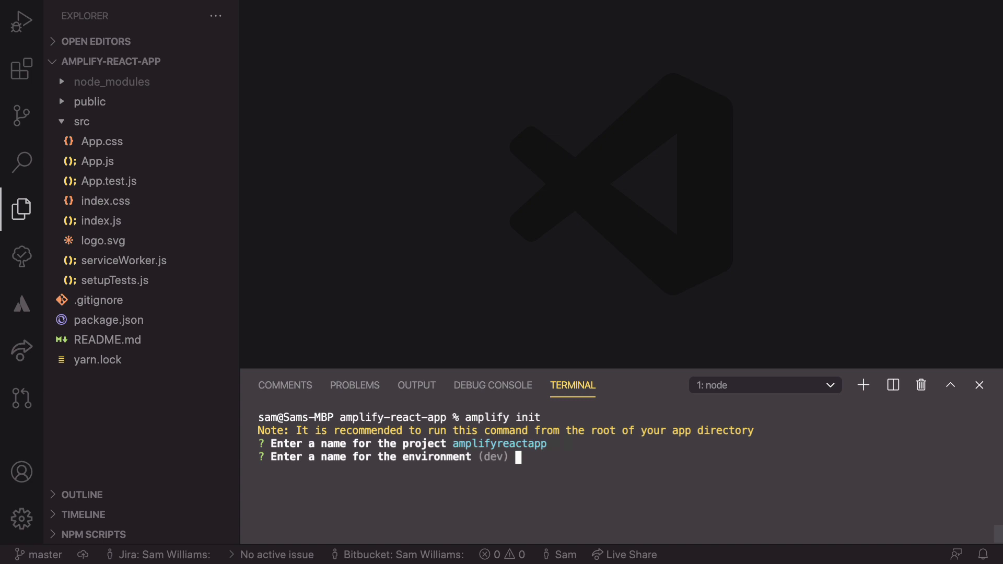
{"action": "key", "text": "enter"}
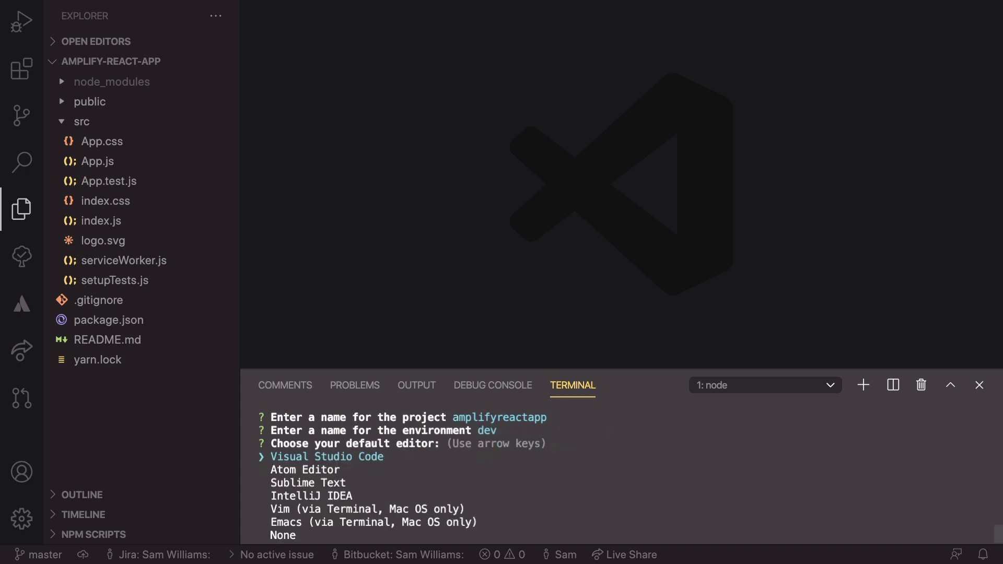
{"action": "key", "text": "enter"}
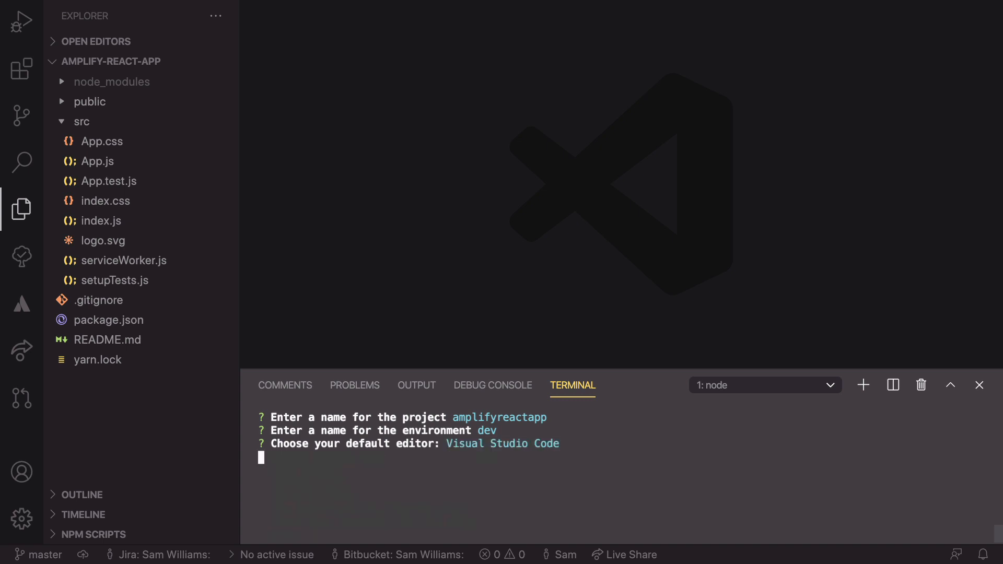
{"action": "key", "text": "Return"}
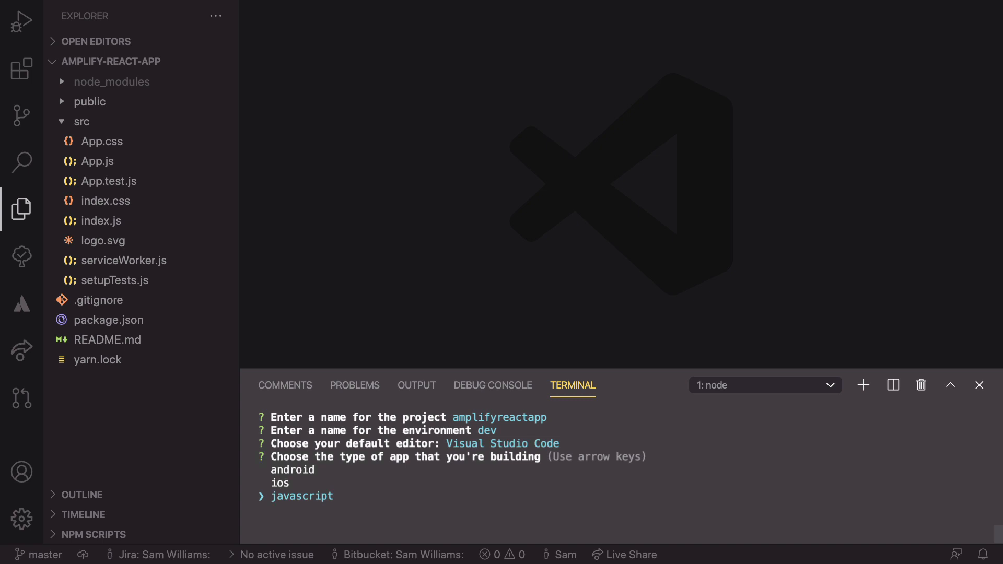
{"action": "key", "text": "enter"}
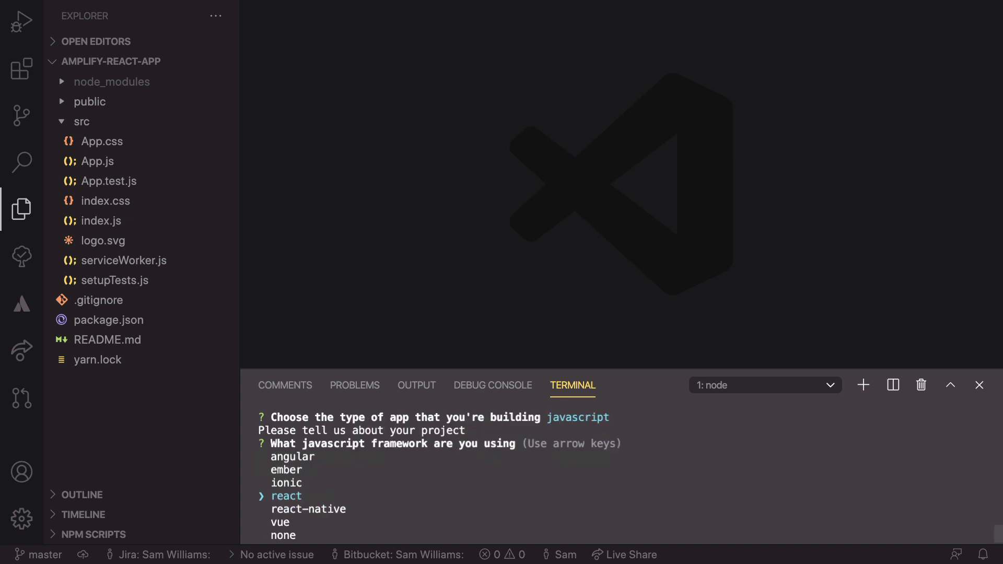
{"action": "key", "text": "Enter"}
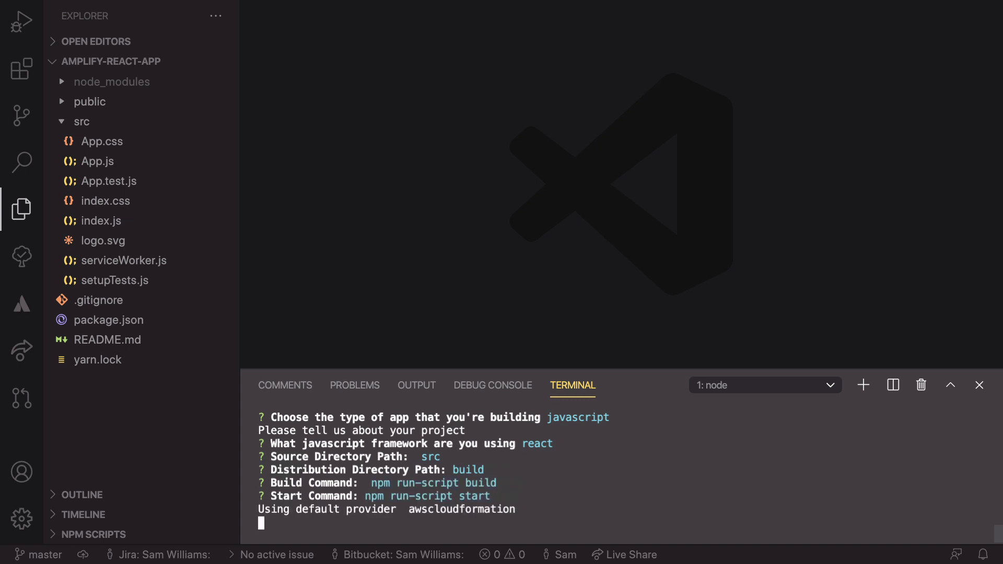
Step: Authenticate amplify init with an AWS profile and select zblabs-amplify to finish initialisation
{"action": "key", "text": "enter"}
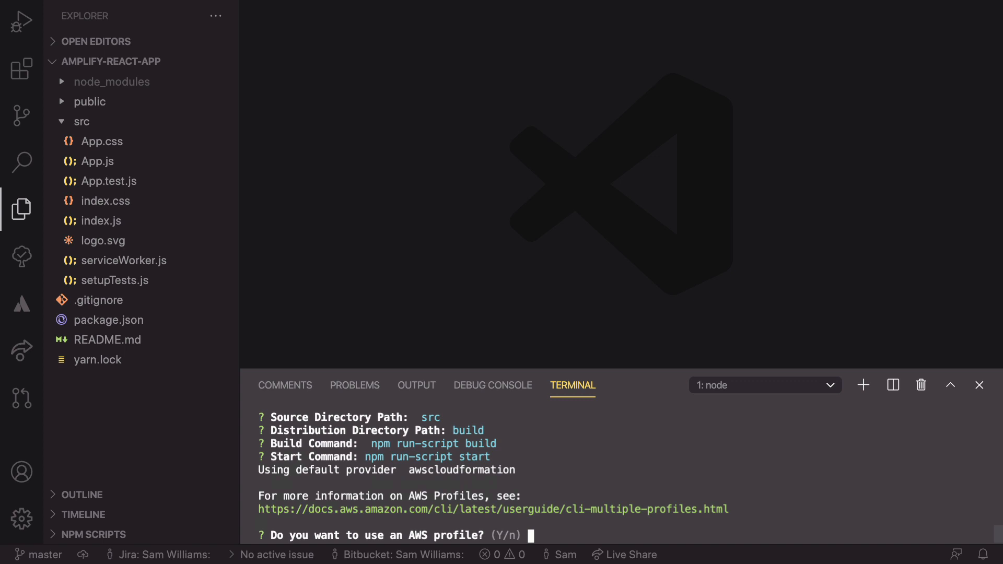
{"action": "type", "text": "y"}
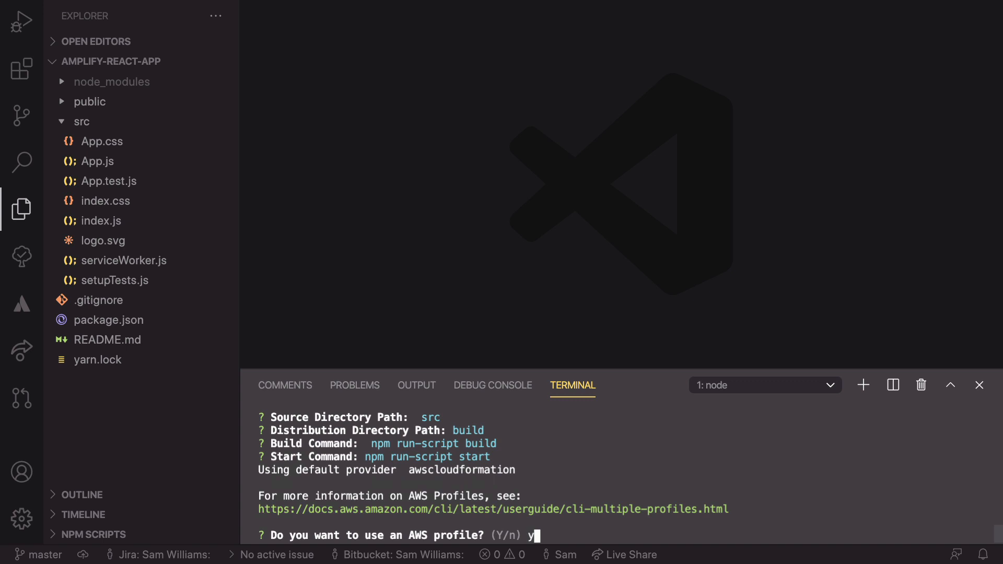
{"action": "key", "text": "Enter"}
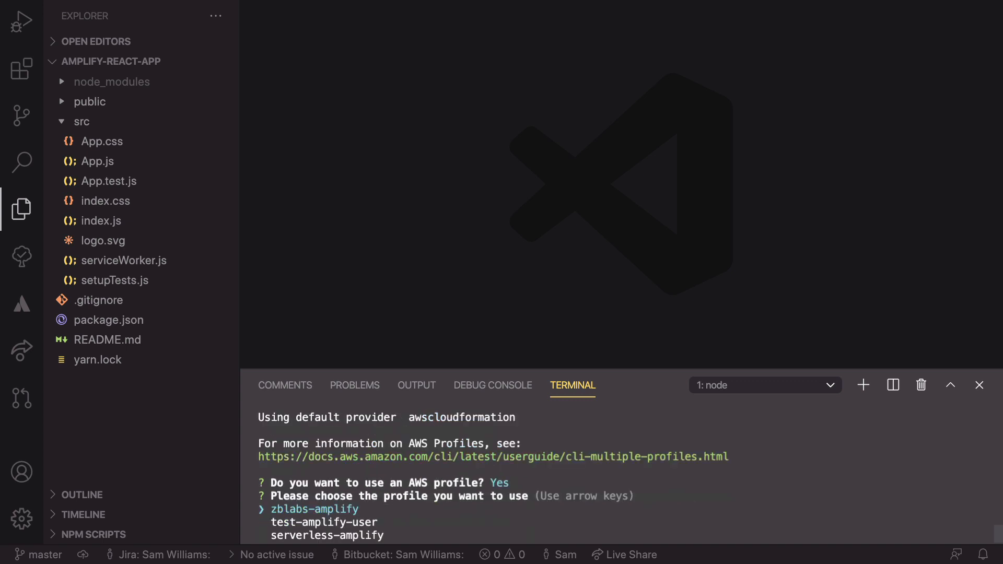
{"action": "key", "text": "down"}
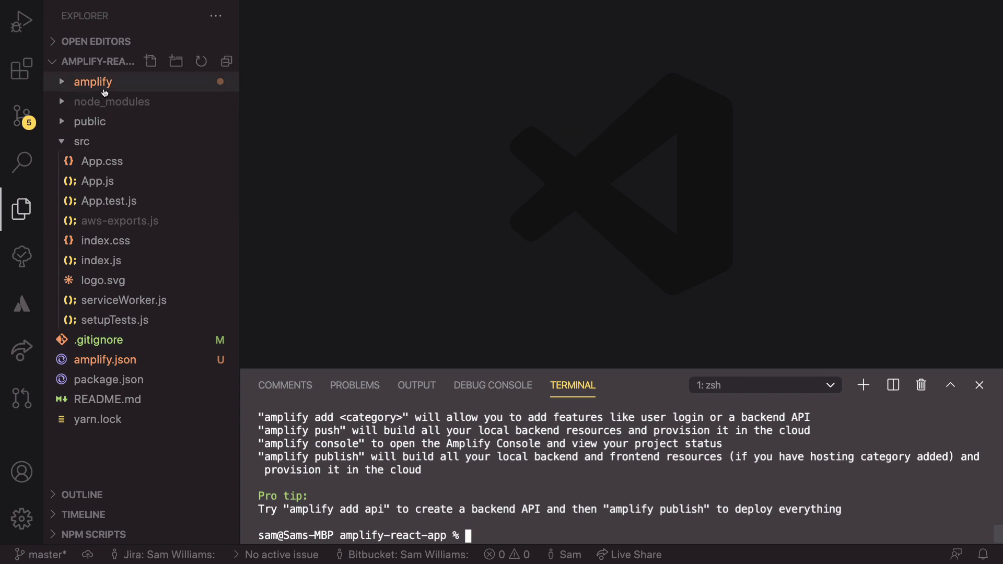
{"action": "left_click", "coordinate": [118, 220]}
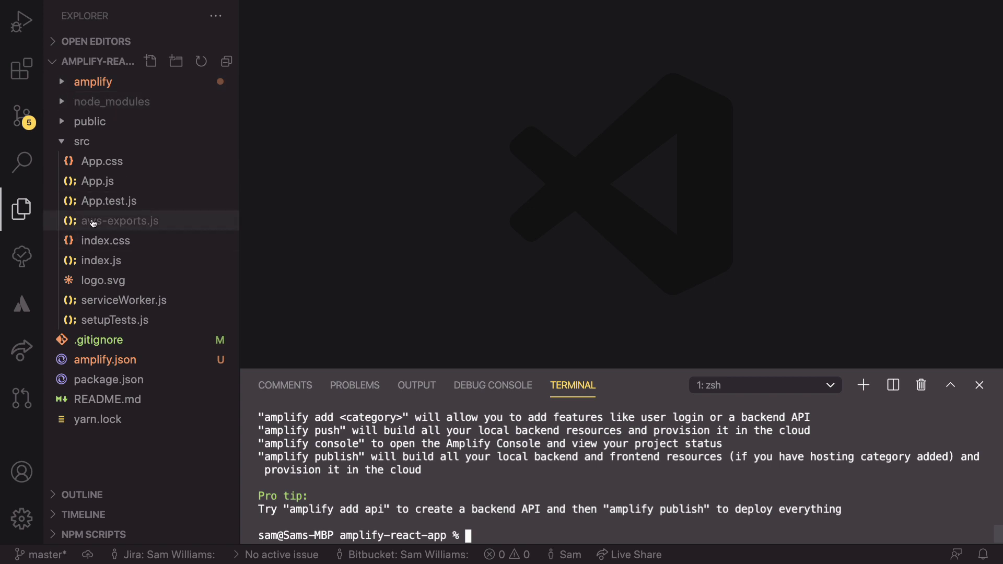
{"action": "mouse_move", "coordinate": [117, 225]}
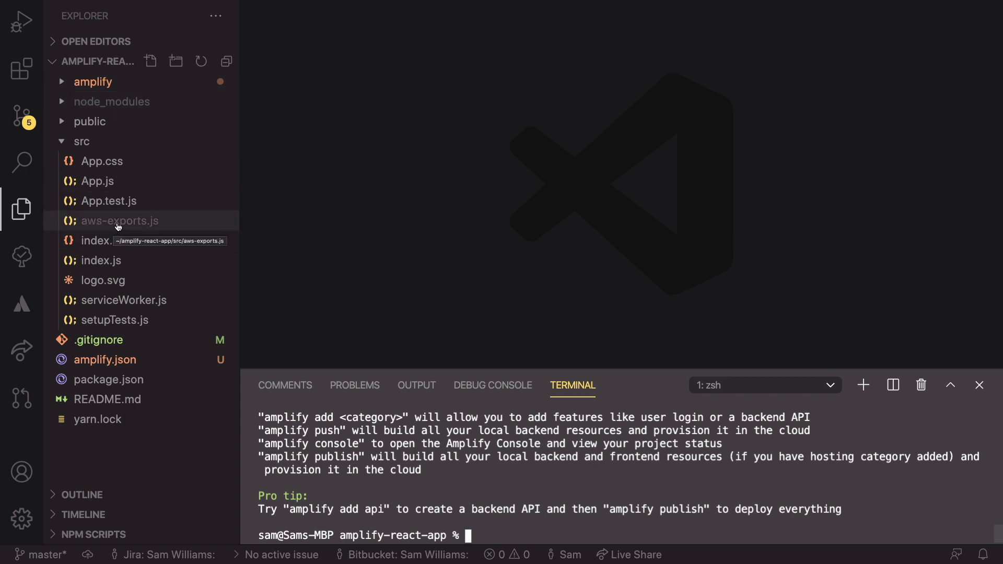
{"action": "left_click", "coordinate": [119, 221]}
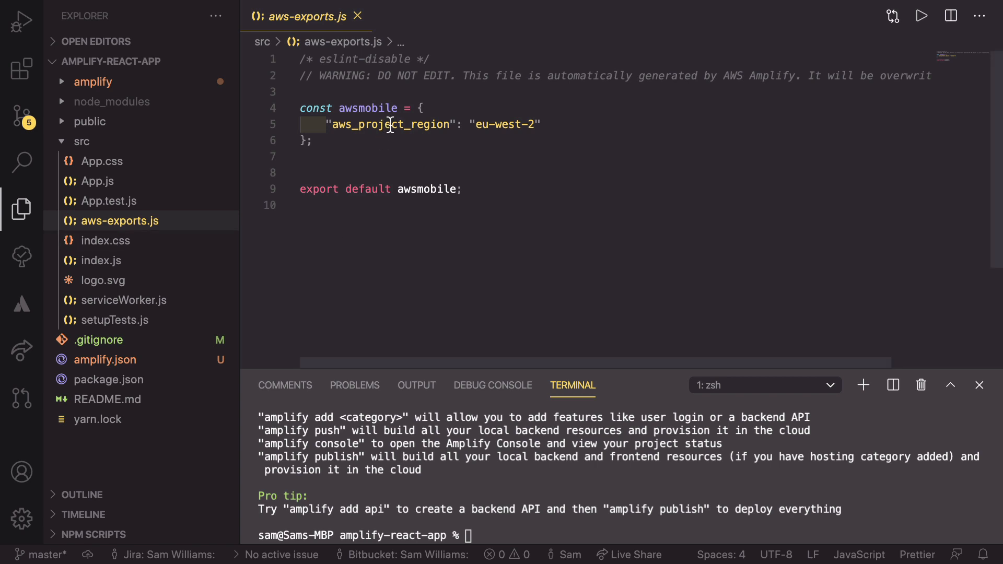
{"action": "mouse_move", "coordinate": [392, 167]}
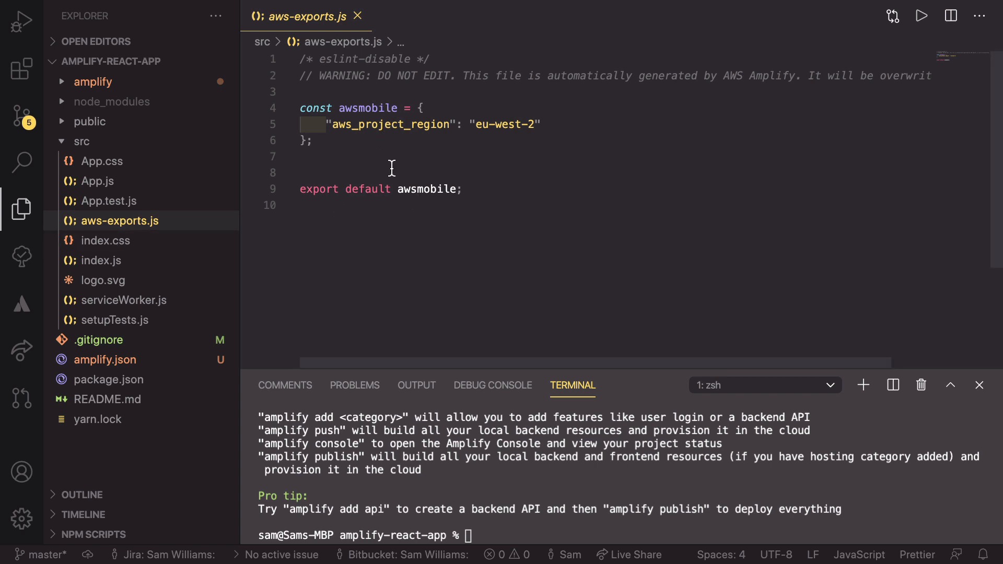
{"action": "left_click", "coordinate": [358, 16]}
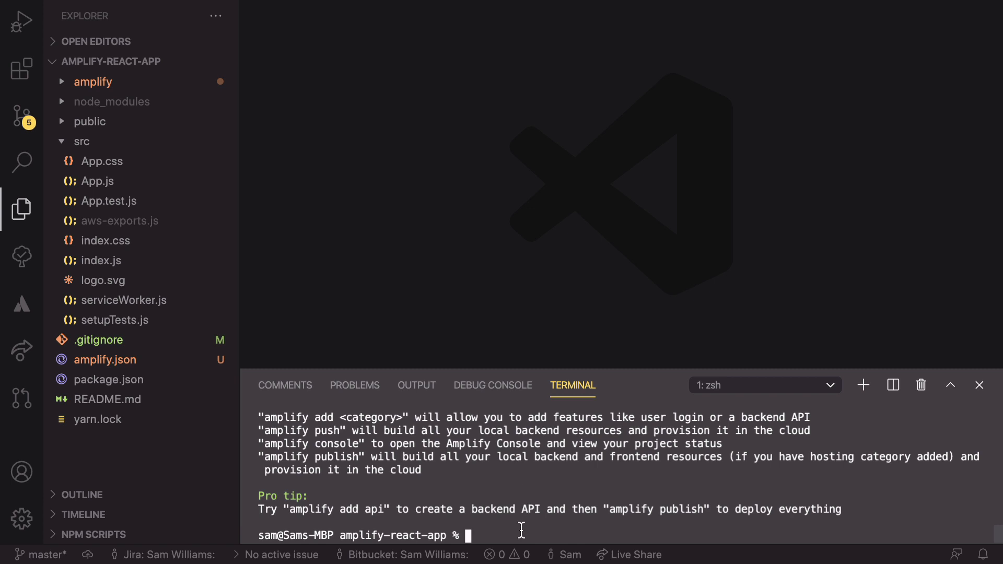
Step: Run amplify add auth with the default configuration, Email sign-in and no advanced settings
{"action": "type", "text": "a"}
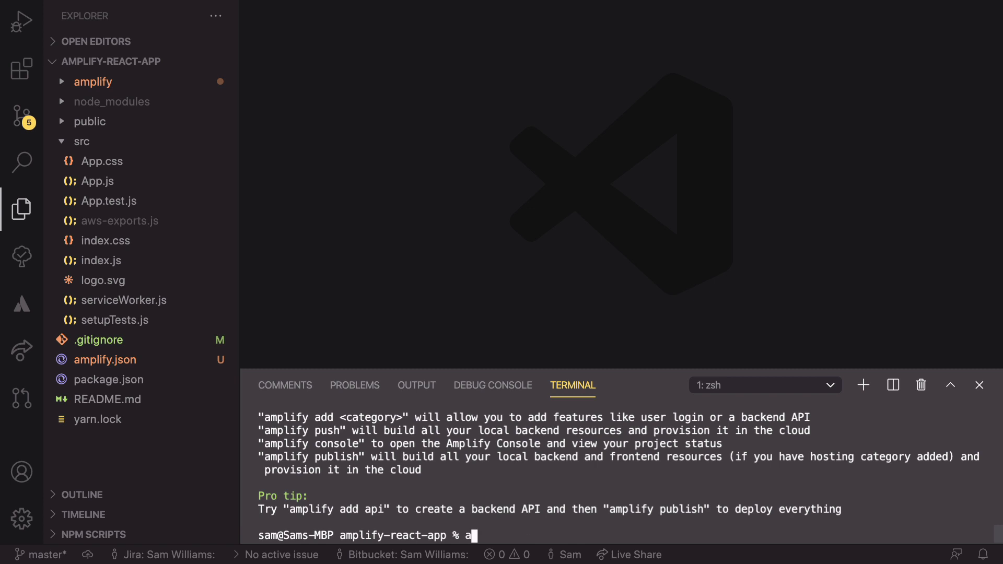
{"action": "type", "text": "mplify"}
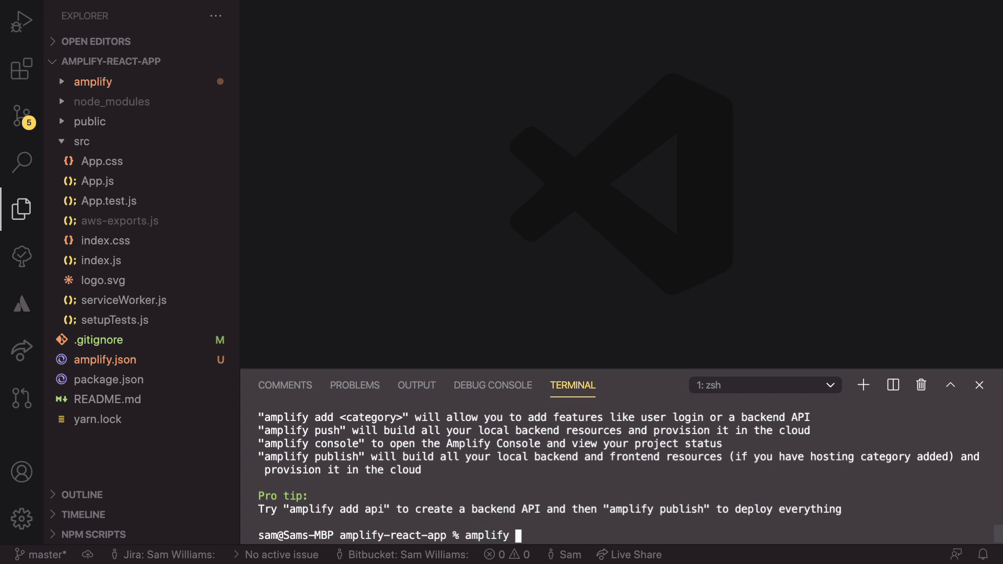
{"action": "type", "text": "add auth"}
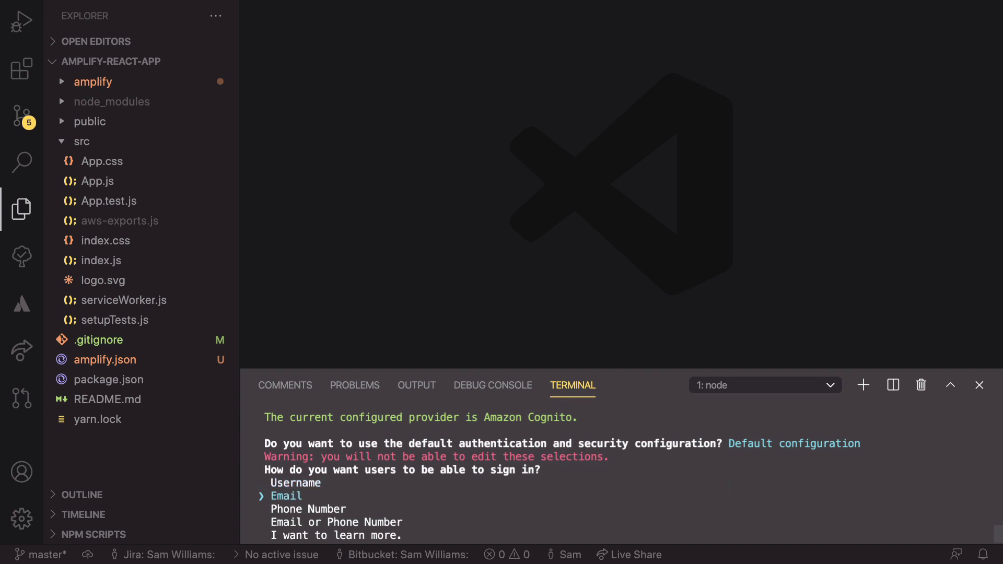
{"action": "key", "text": "Enter"}
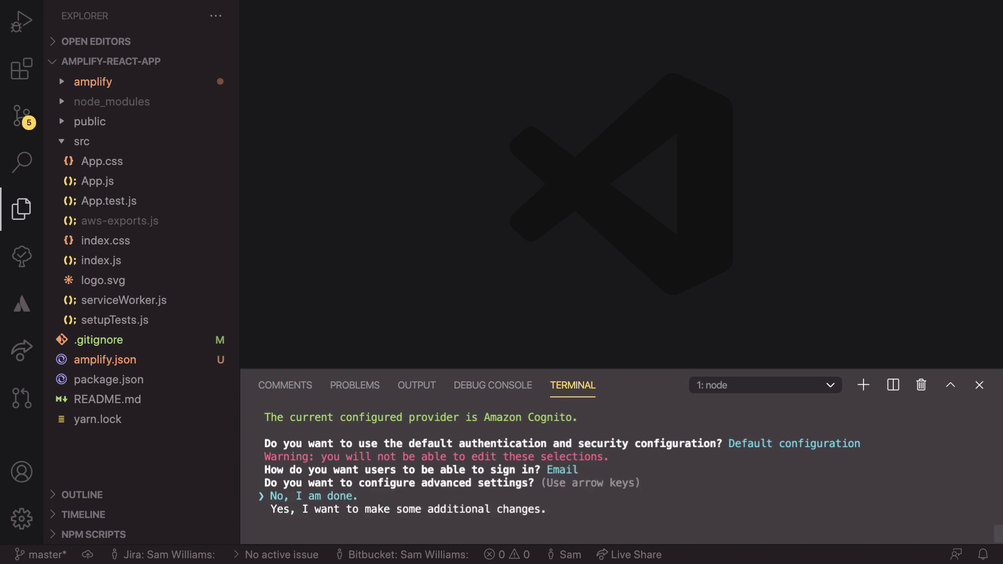
{"action": "key", "text": "enter"}
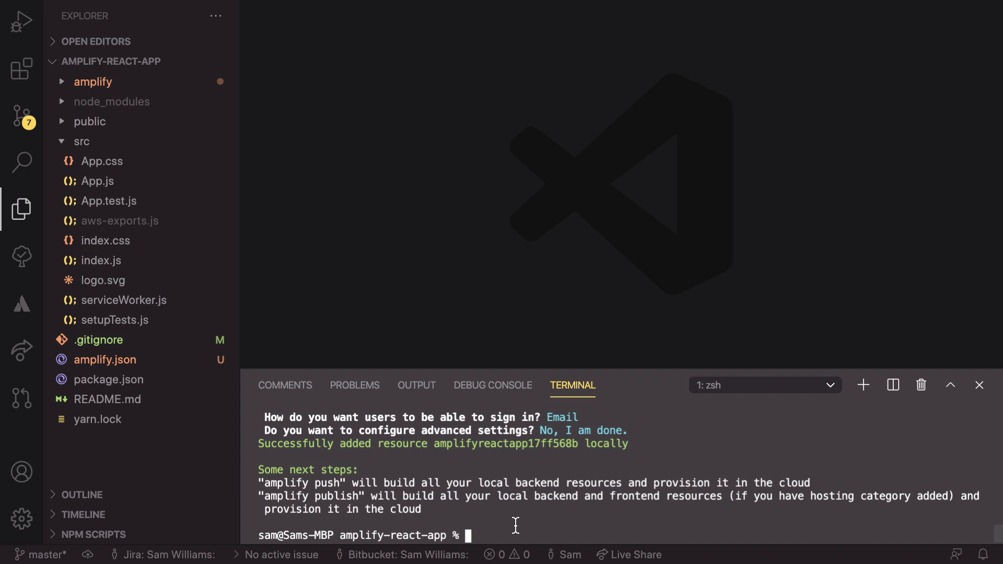
Step: Run amplify push in the terminal and answer Y to deploy the auth resource
{"action": "type", "text": "am"}
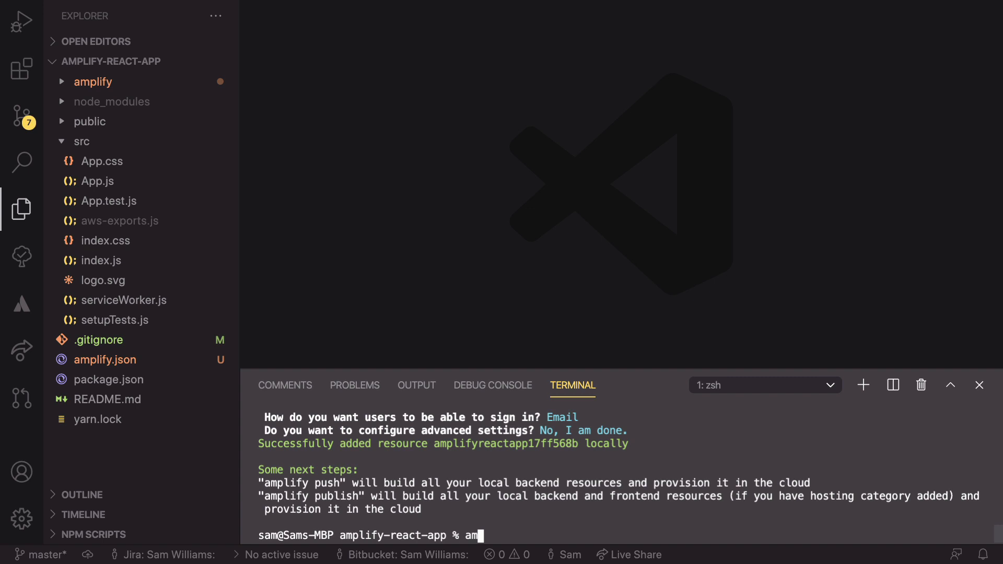
{"action": "type", "text": "plify push"}
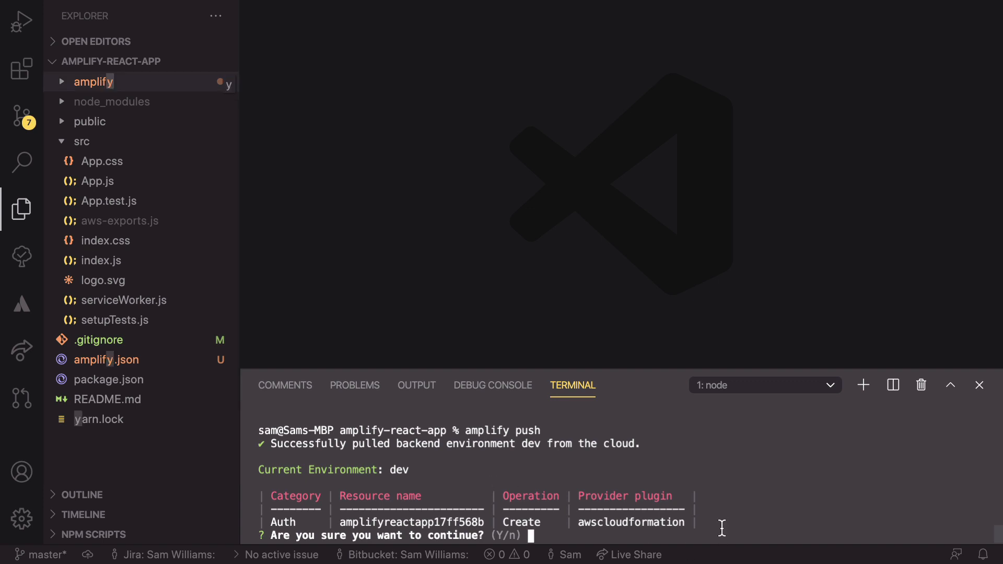
{"action": "type", "text": "Y"}
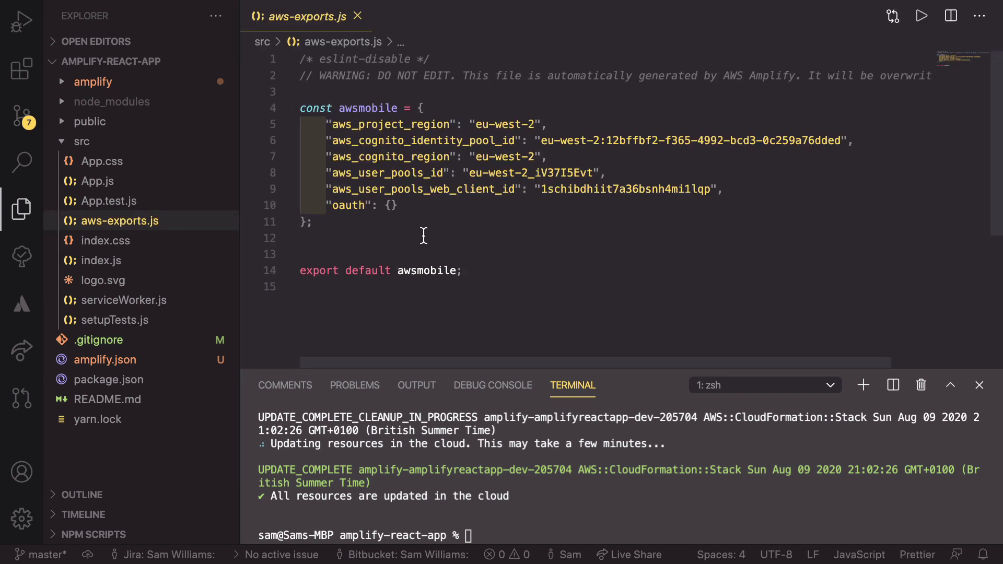
{"action": "mouse_move", "coordinate": [386, 139]}
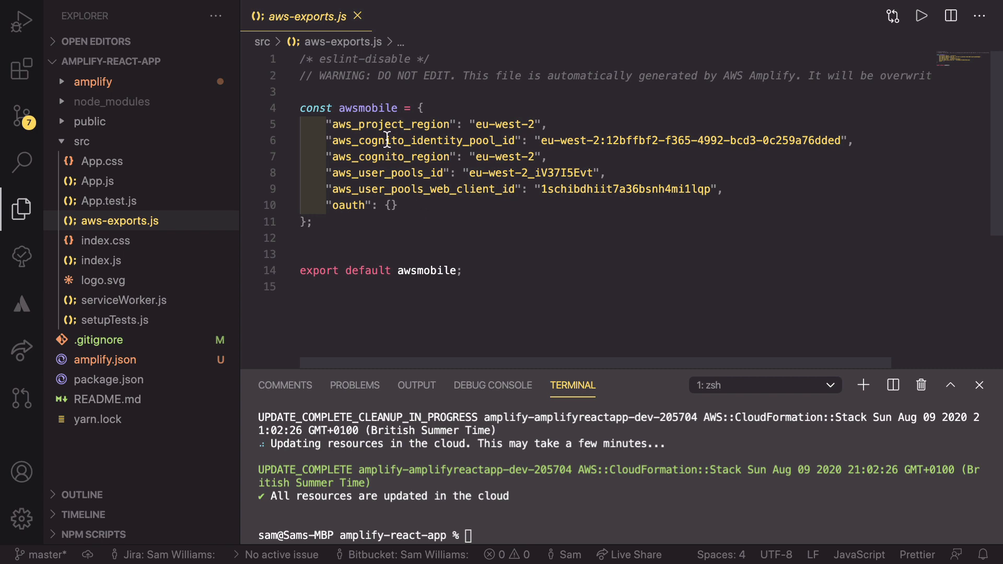
{"action": "double_click", "coordinate": [422, 141]}
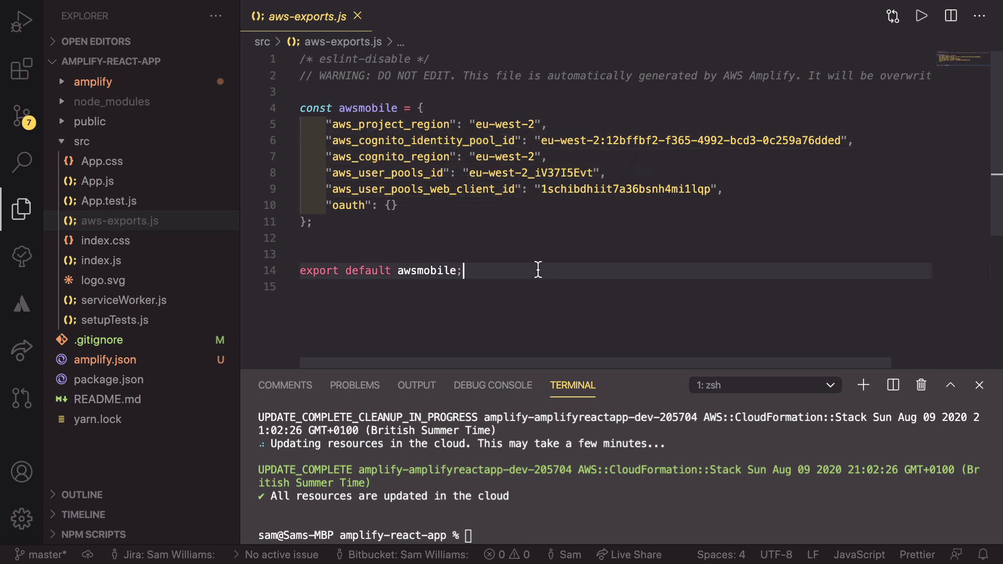
{"action": "left_click", "coordinate": [358, 16]}
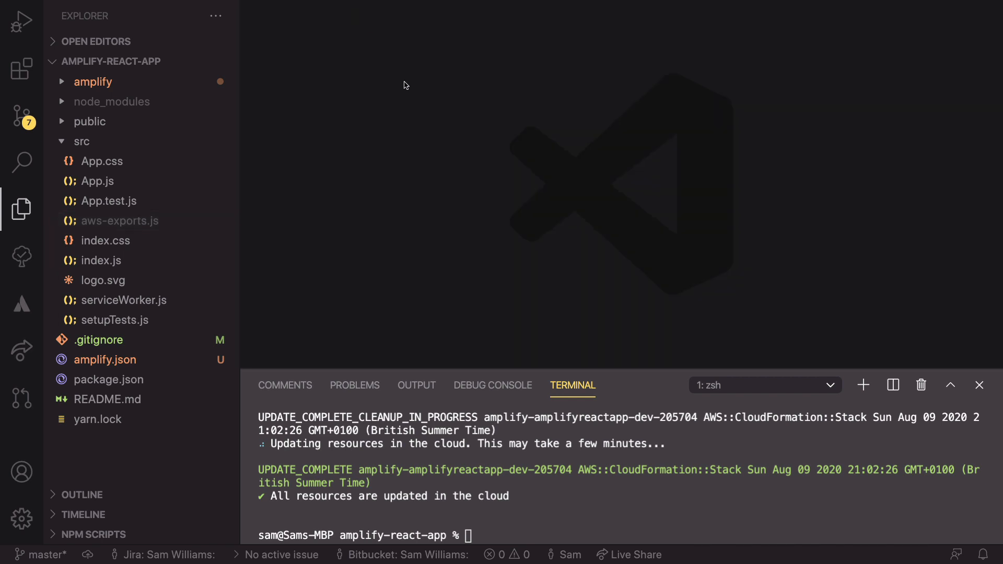
{"action": "mouse_move", "coordinate": [646, 167]}
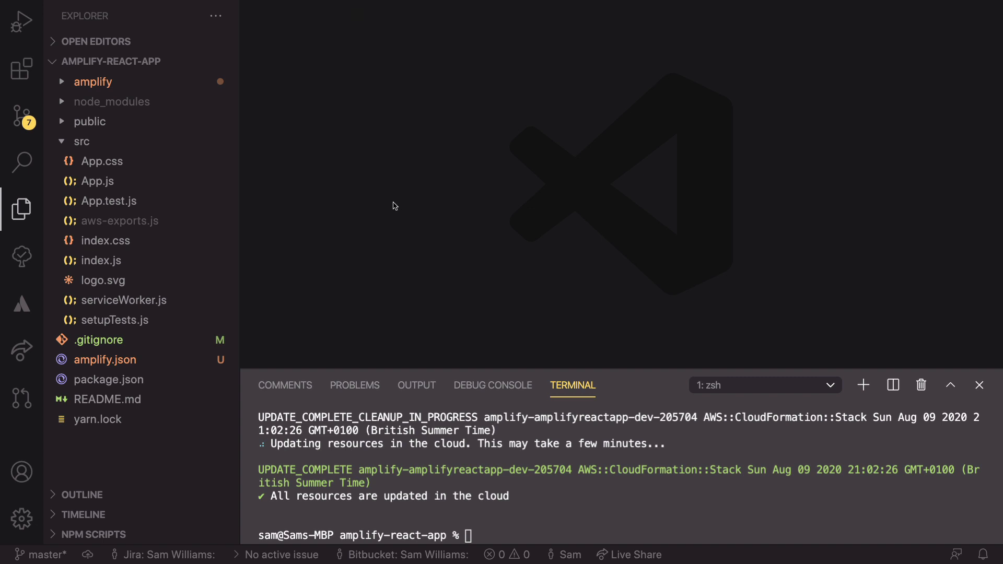
Step: Add an <AmplifySignOut /> component inside the App.js header
{"action": "left_click", "coordinate": [97, 181]}
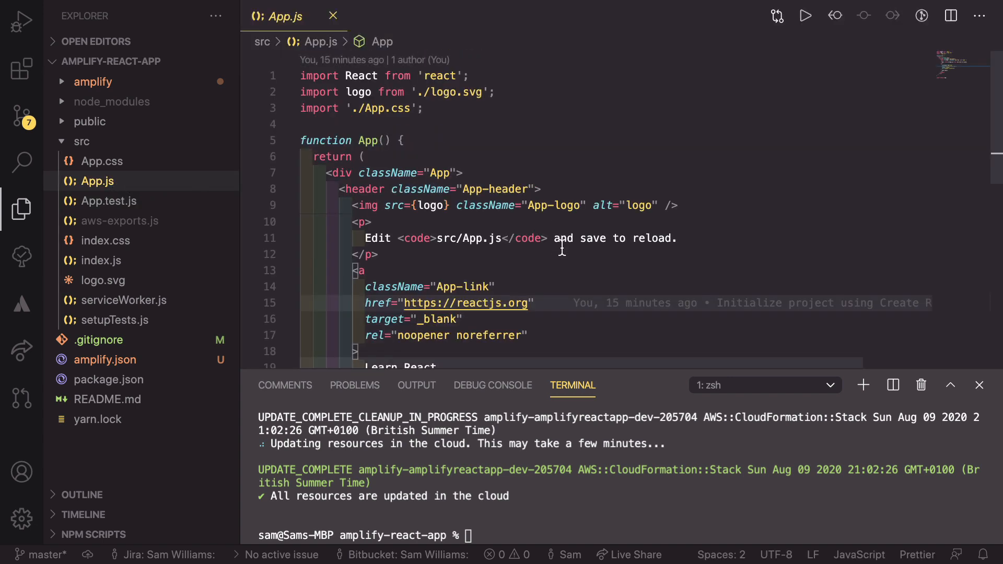
{"action": "scroll", "scroll_direction": "down", "scroll_amount": 3}
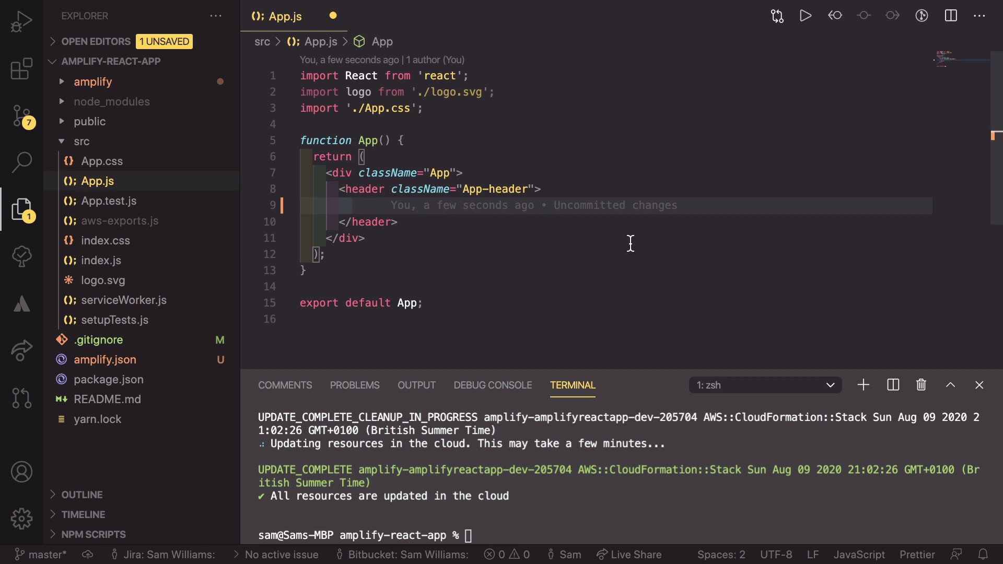
{"action": "type", "text": "<"}
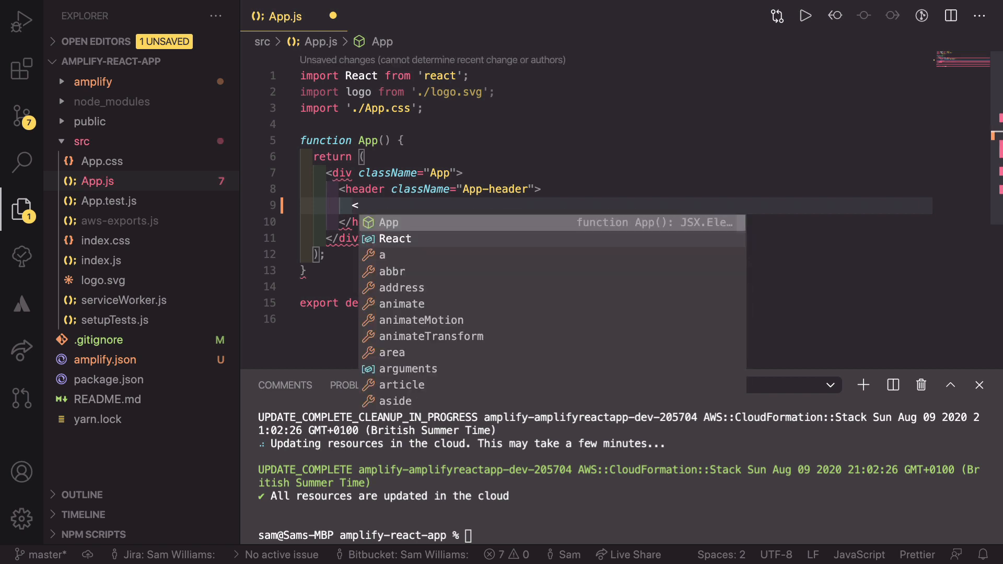
{"action": "type", "text": "Ampl"}
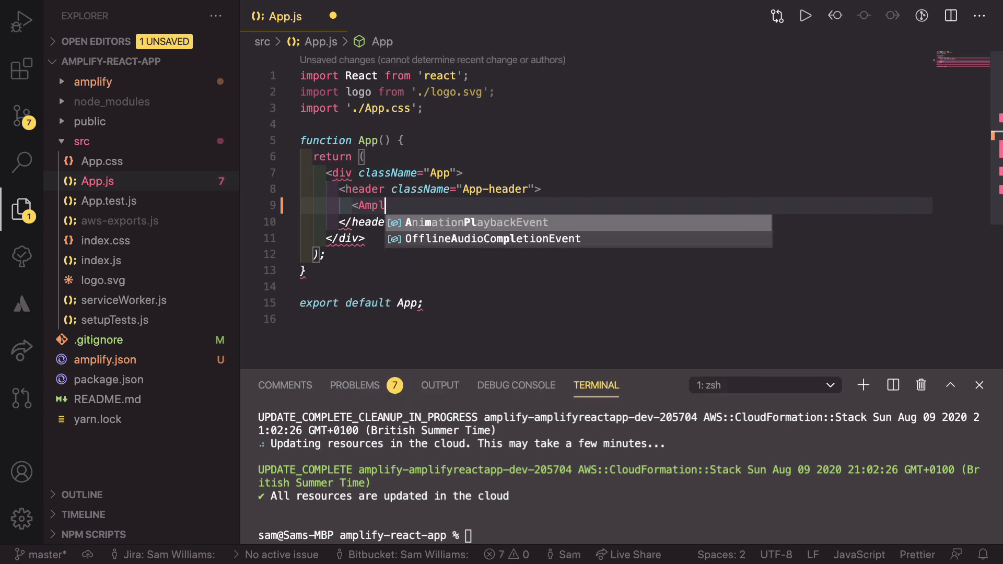
{"action": "type", "text": "ify"}
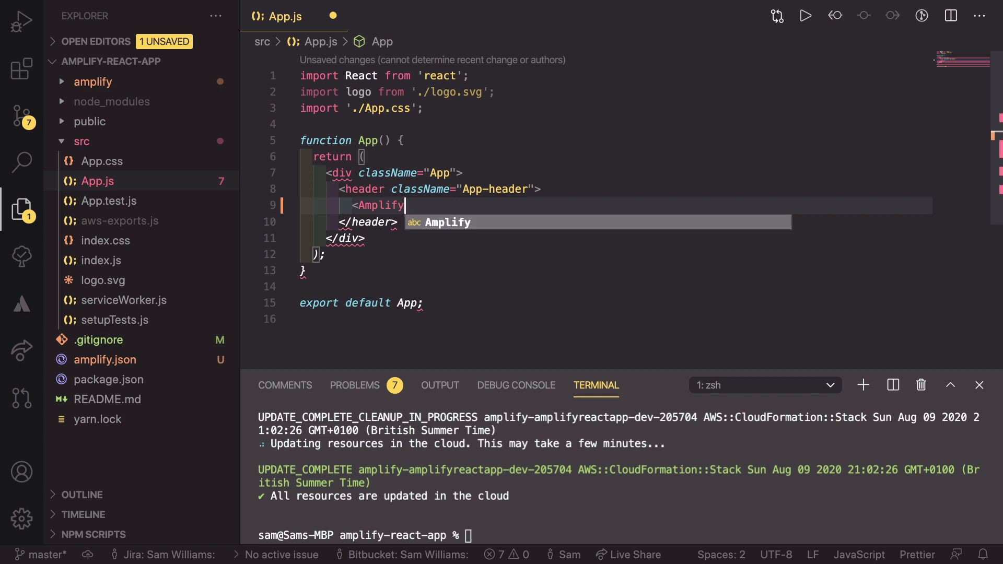
{"action": "type", "text": "SignO"}
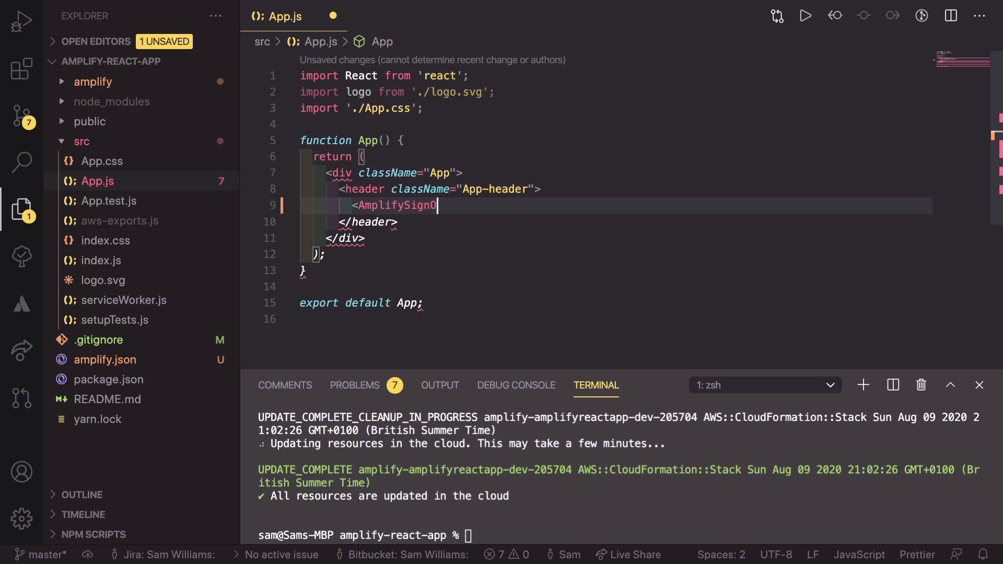
{"action": "type", "text": "ut />"}
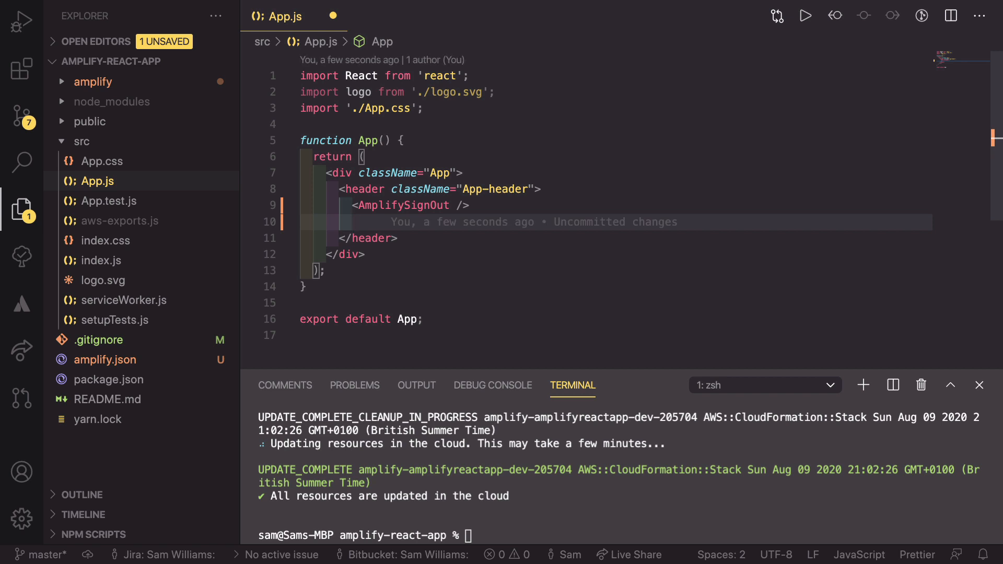
Step: Add an <h2>My App Content</h2> heading below the sign-out component
{"action": "type", "text": "h2"}
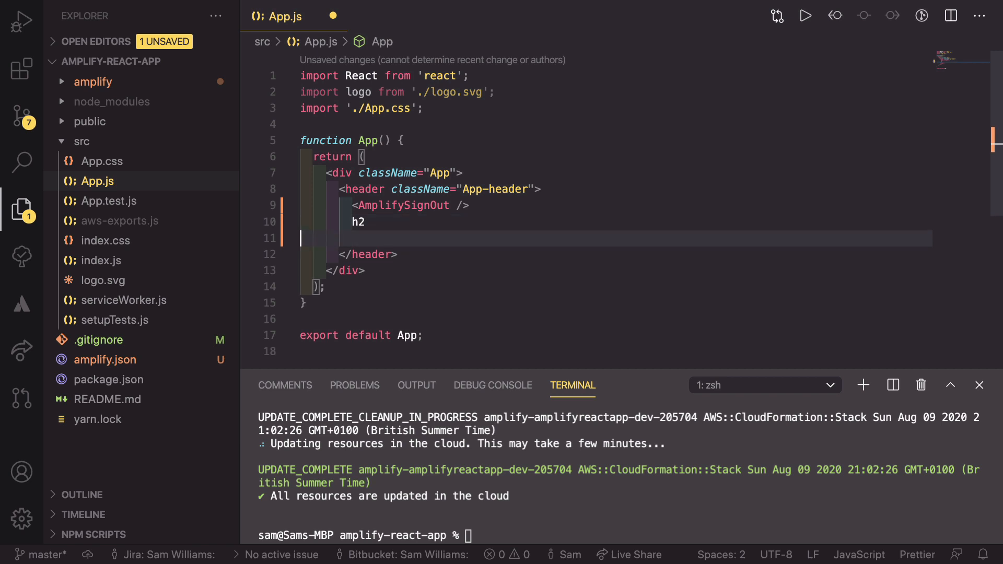
{"action": "type", "text": "<h2></h2>"}
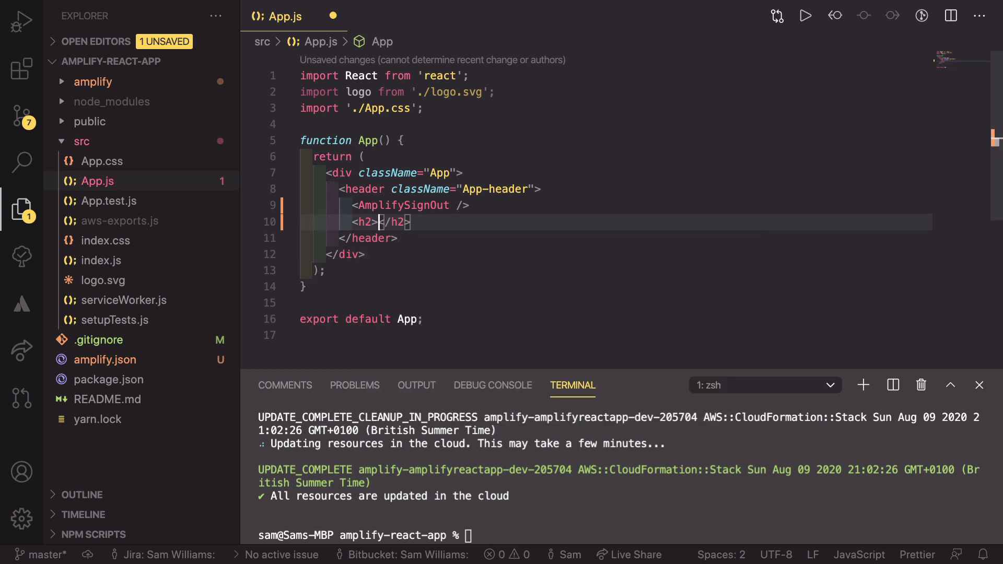
{"action": "type", "text": "My"}
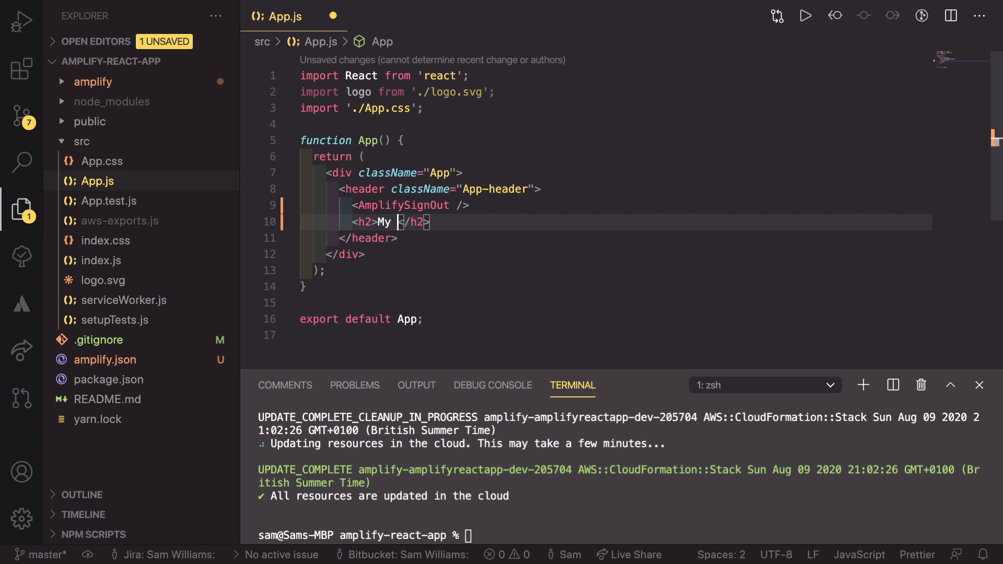
{"action": "type", "text": "App Content"}
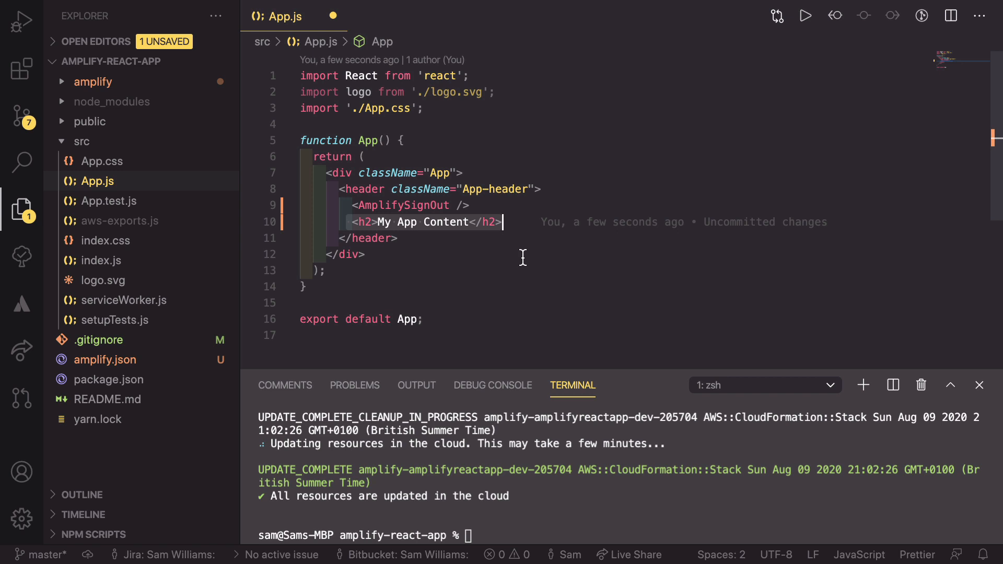
{"action": "mouse_move", "coordinate": [471, 296]}
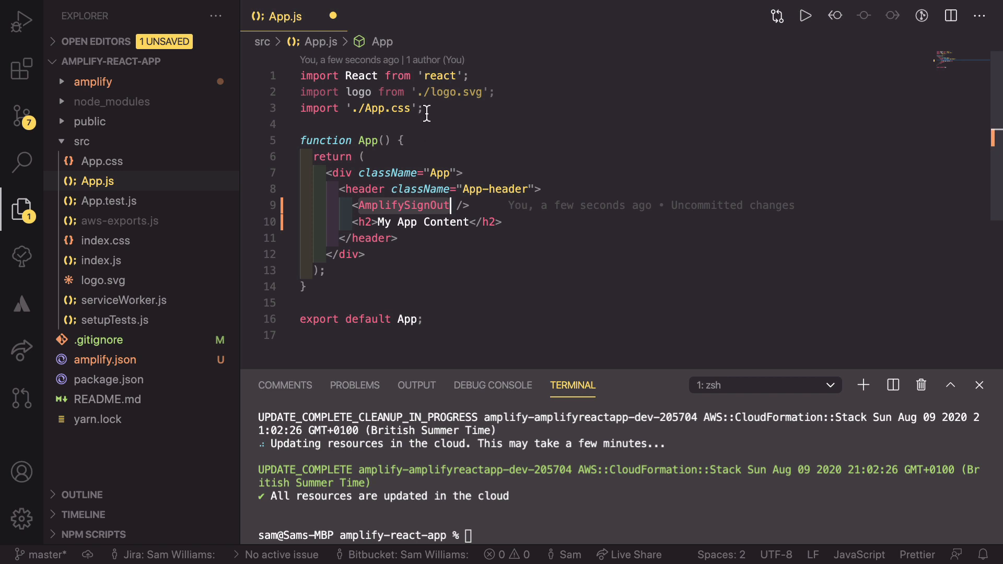
Step: Add the line import Amplify from 'aws-amplify'; under the existing imports
{"action": "key", "text": "Enter"}
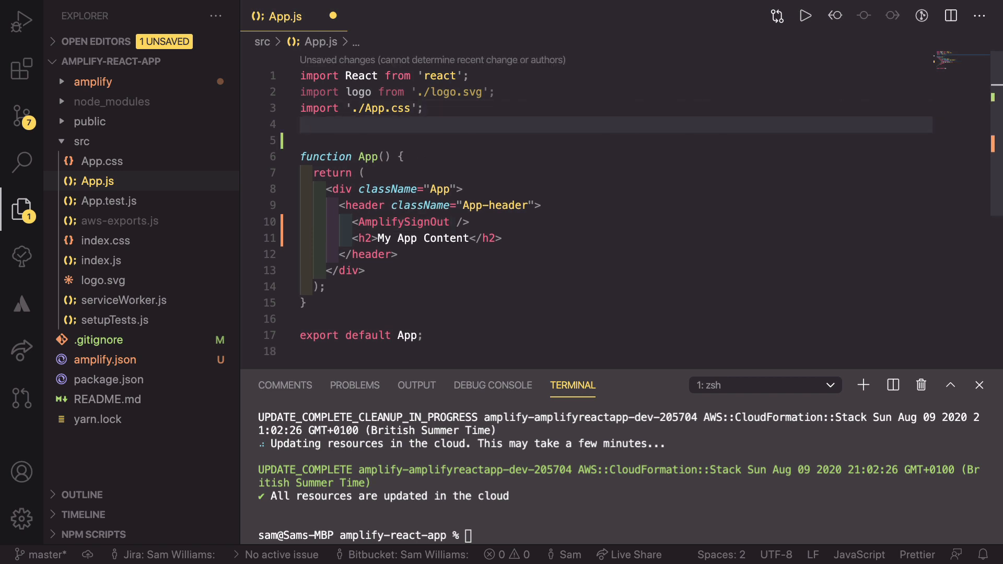
{"action": "type", "text": "import"}
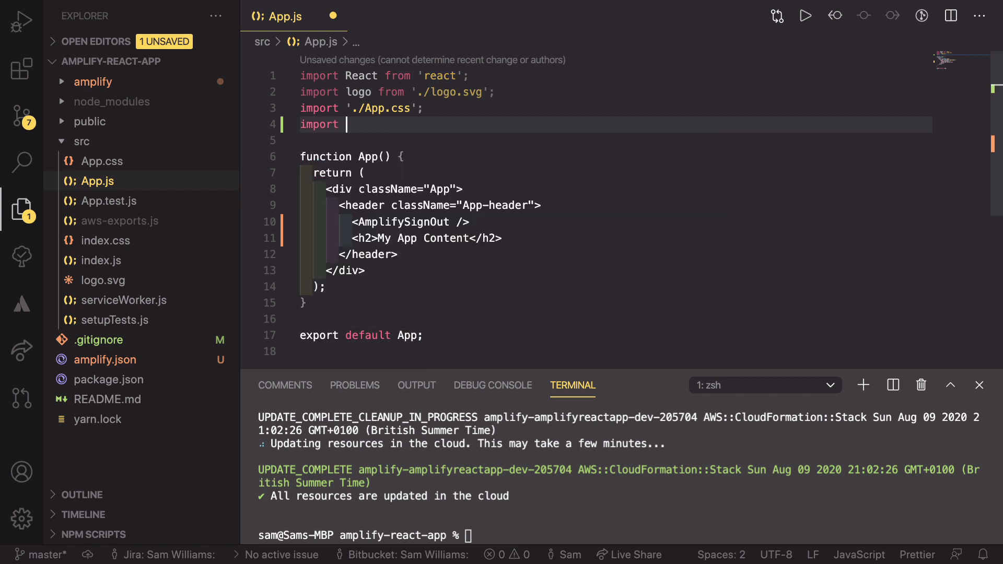
{"action": "type", "text": "Aplify from '"}
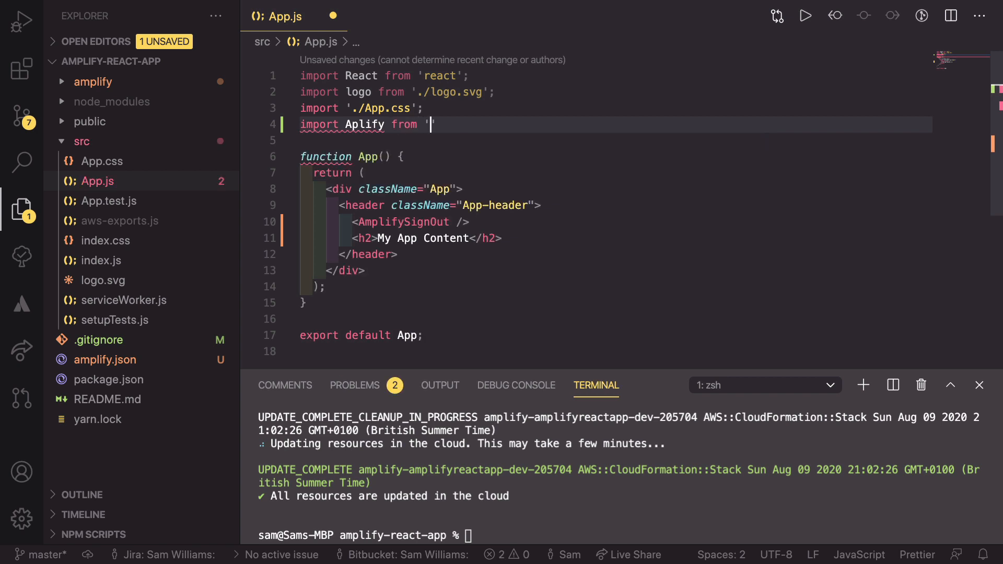
{"action": "type", "text": "aws-amplify"}
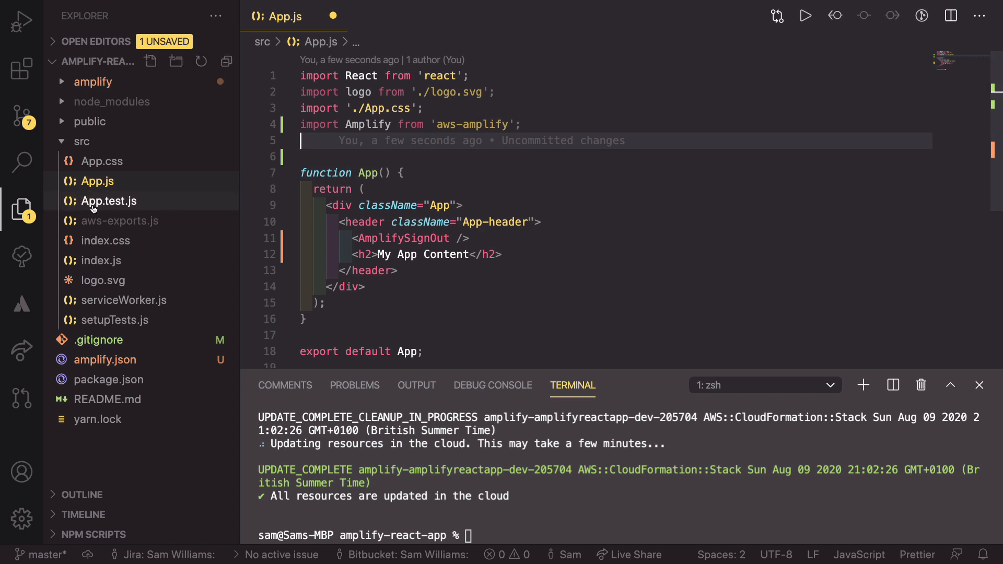
Step: Add the line import awsconfig from './aws-exports'; beneath it
{"action": "type", "text": "import"}
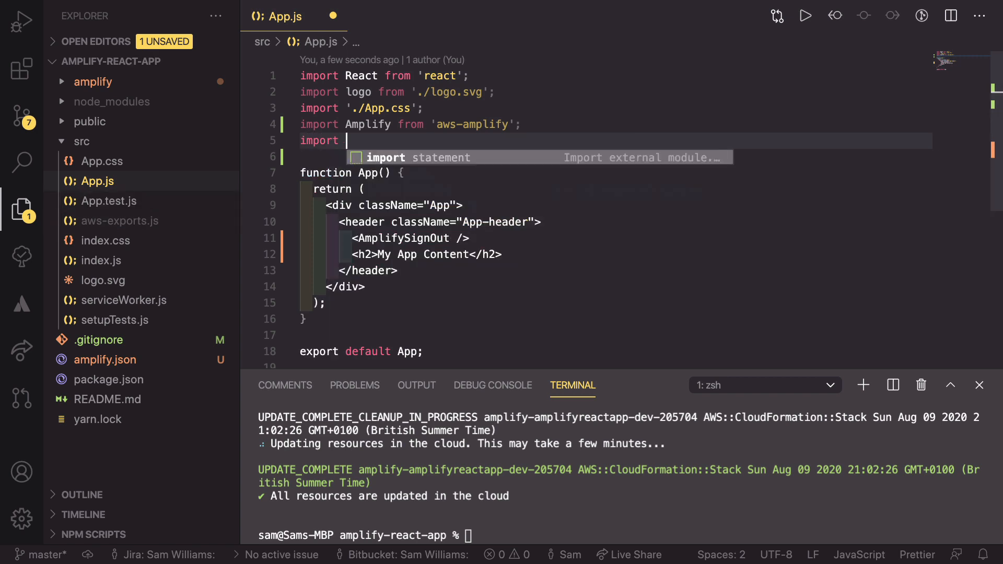
{"action": "type", "text": "awscon"}
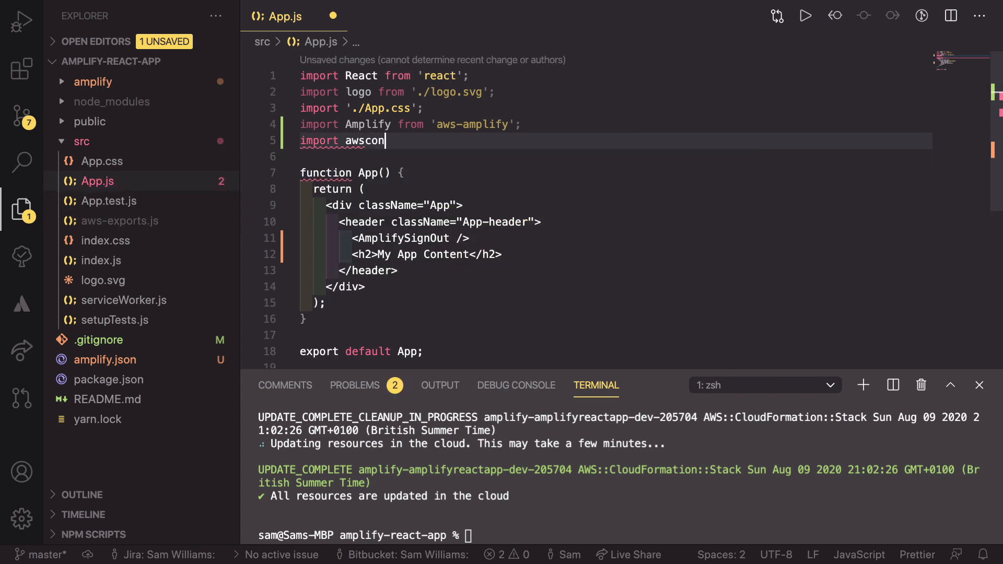
{"action": "type", "text": "fig"}
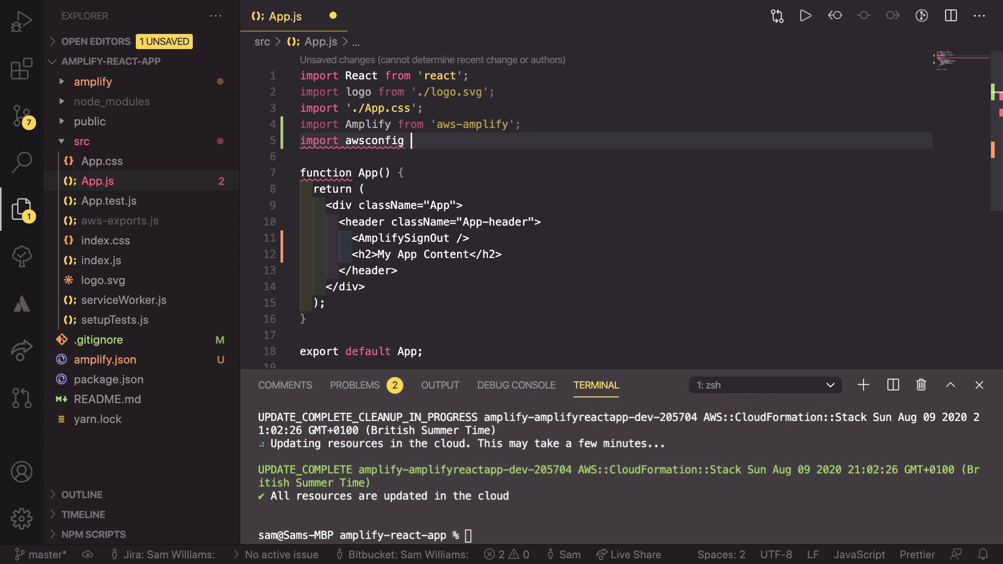
{"action": "type", "text": "from '"}
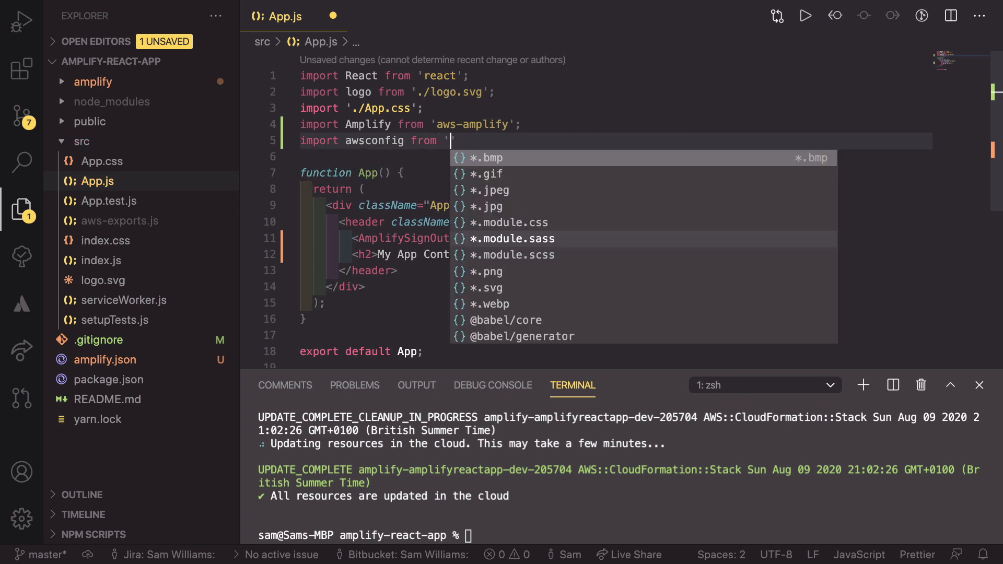
{"action": "type", "text": "/"}
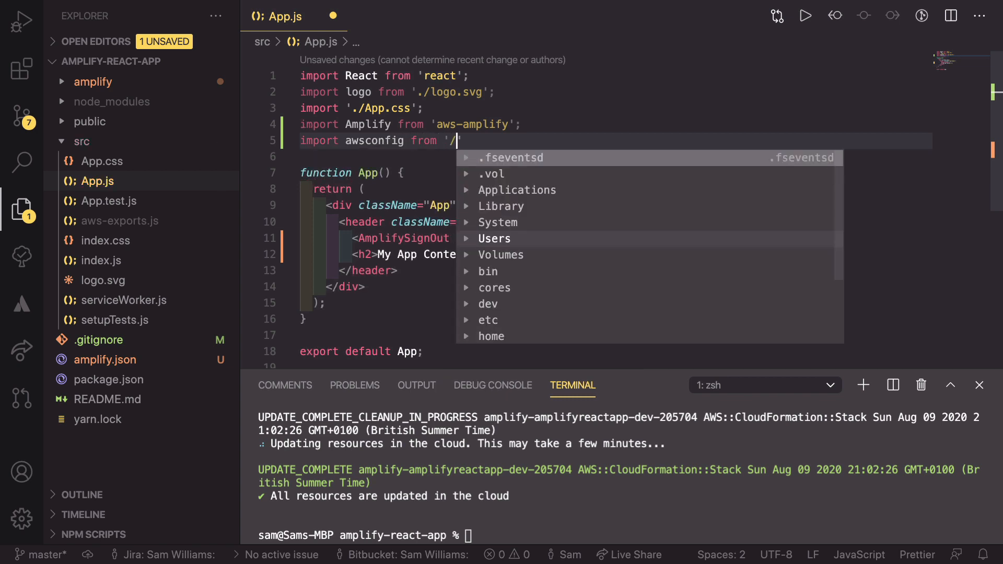
{"action": "type", "text": "."}
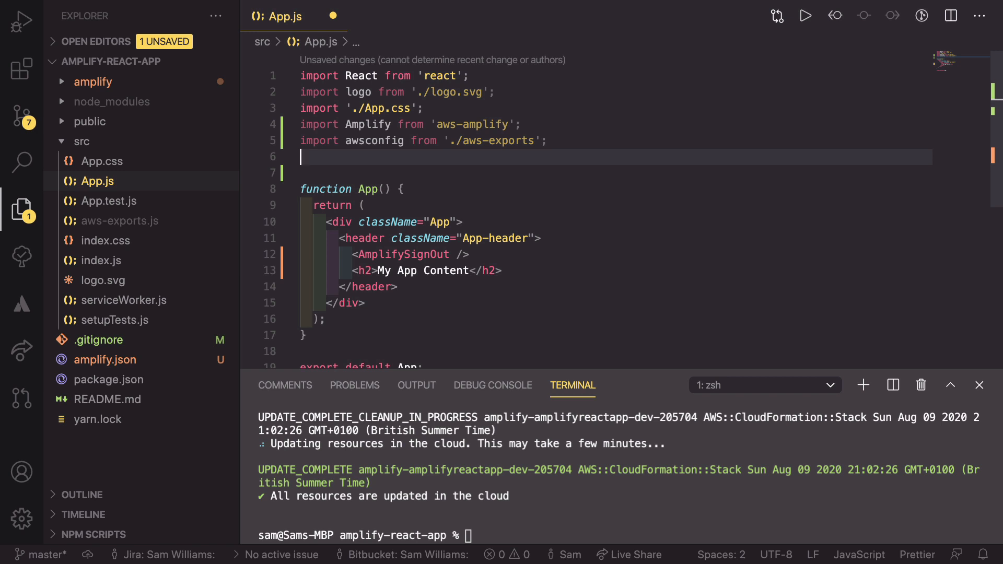
Step: Start an import of { AmplifySignOut, withAuthenticator } on a new line
{"action": "type", "text": "inpo"}
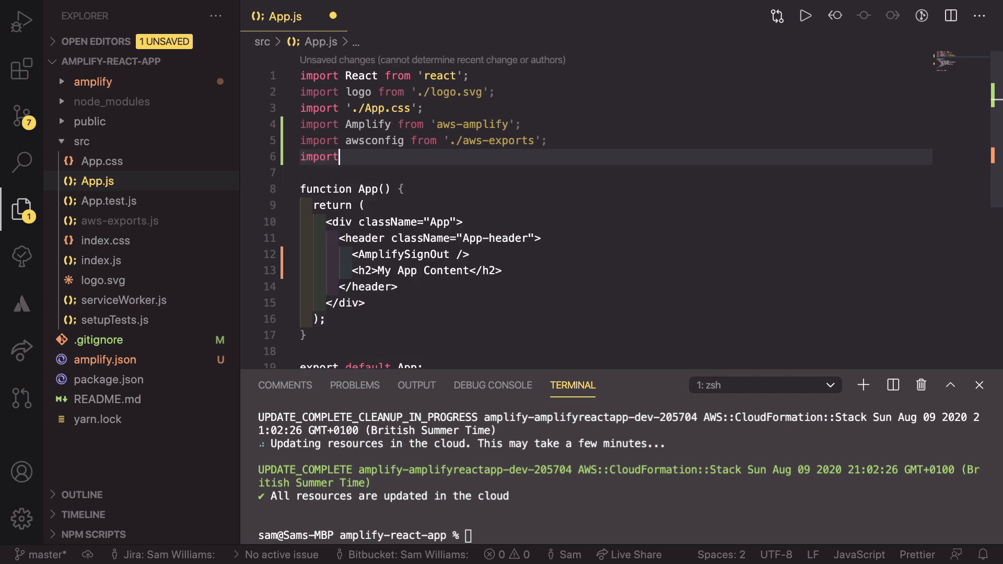
{"action": "type", "text": "{ }"}
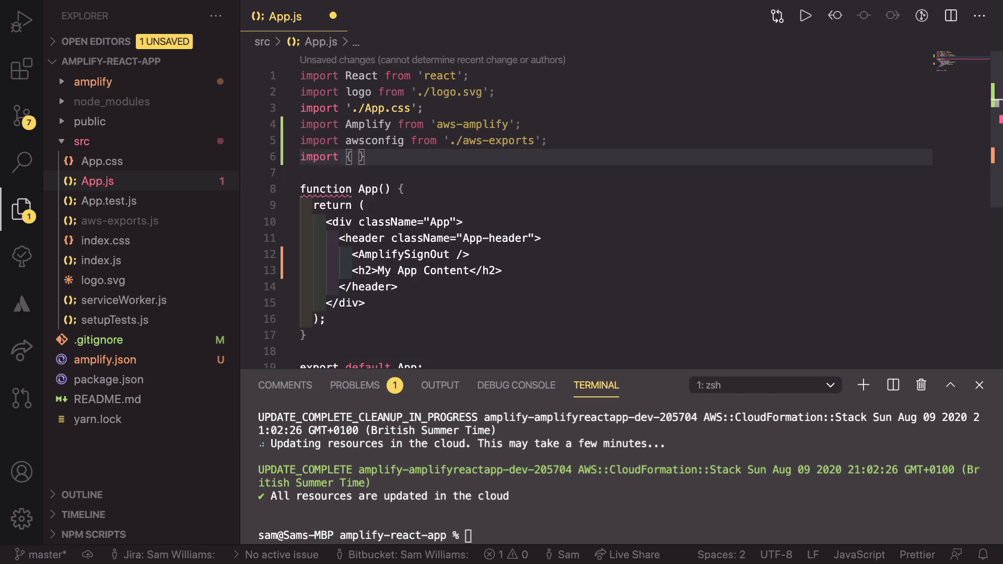
{"action": "type", "text": "AmplifySignOut,"}
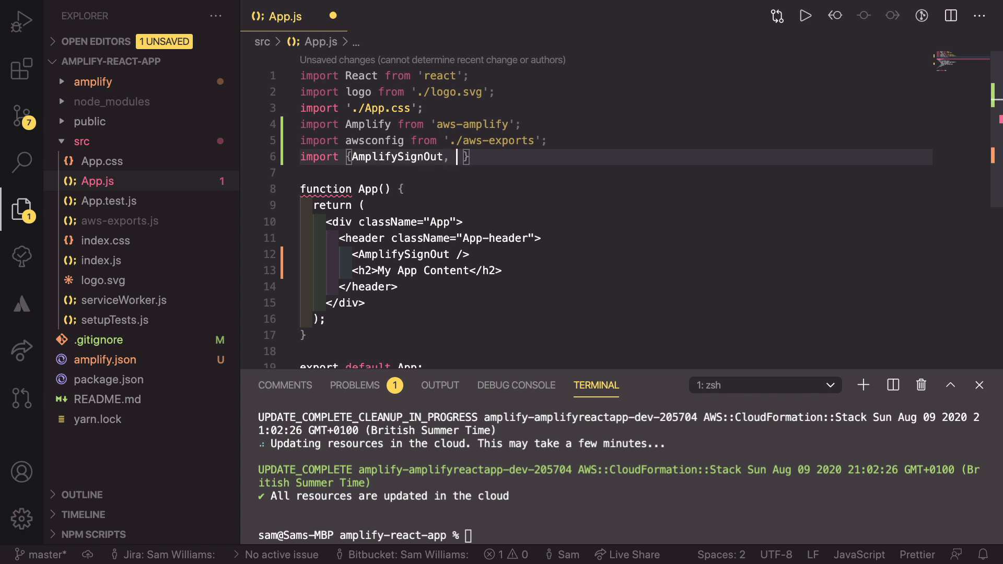
{"action": "type", "text": "with"}
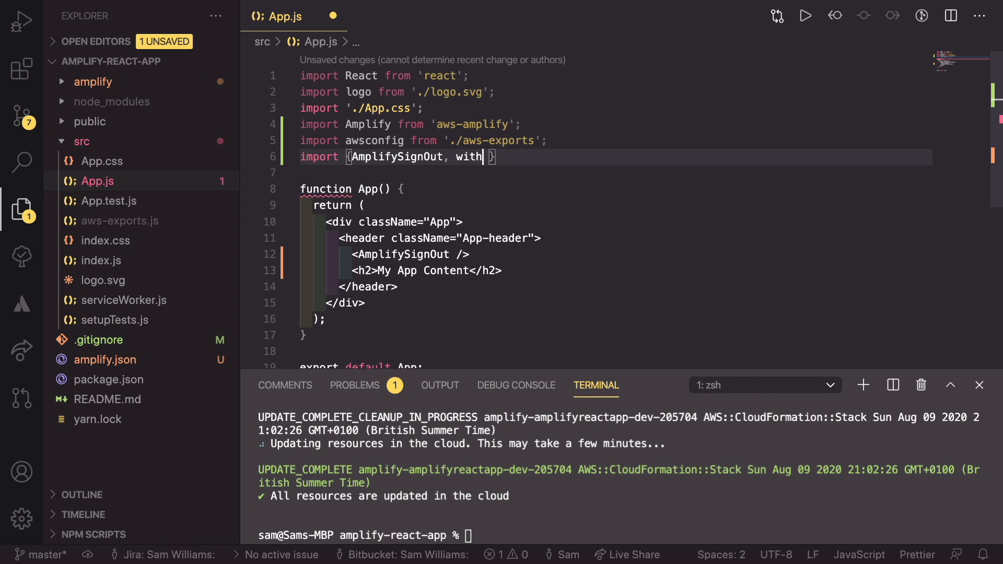
{"action": "type", "text": "Auth"}
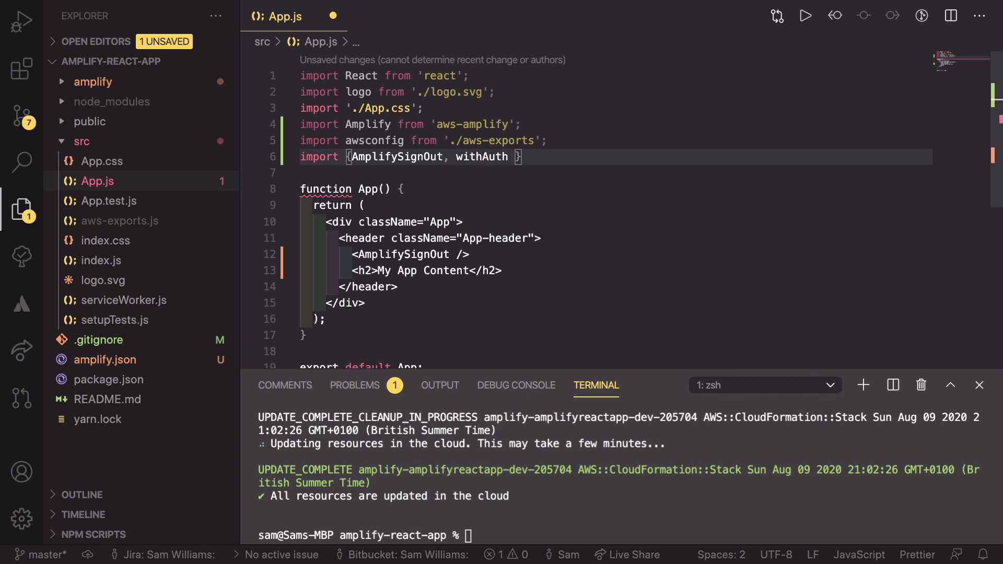
{"action": "type", "text": "enticator"}
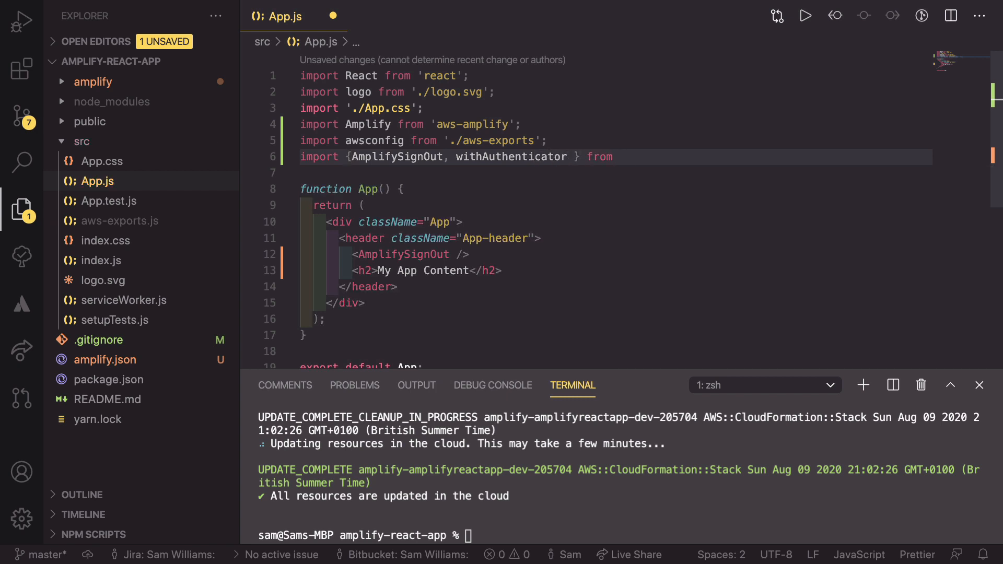
{"action": "type", "text": "'@'"}
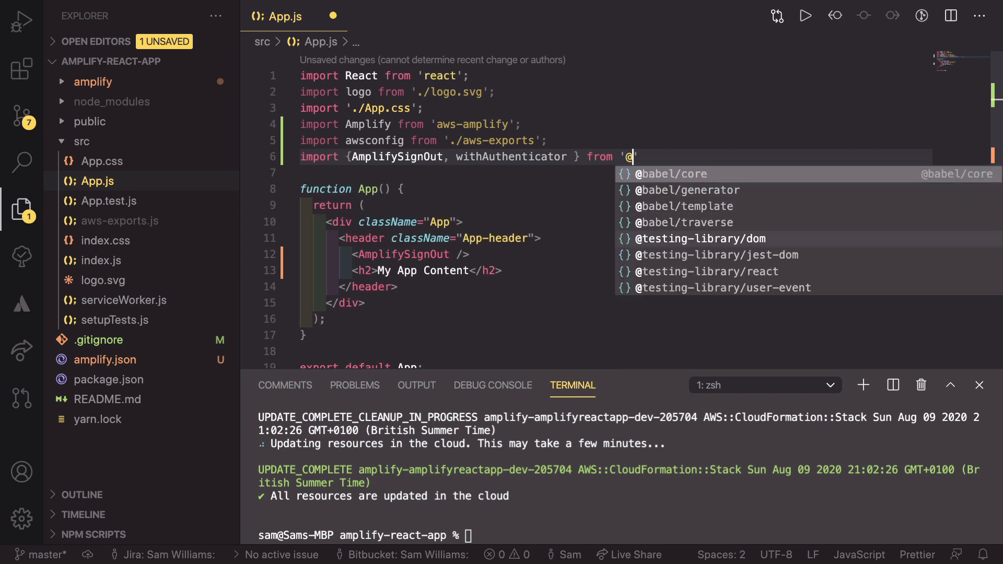
{"action": "type", "text": "aws-"}
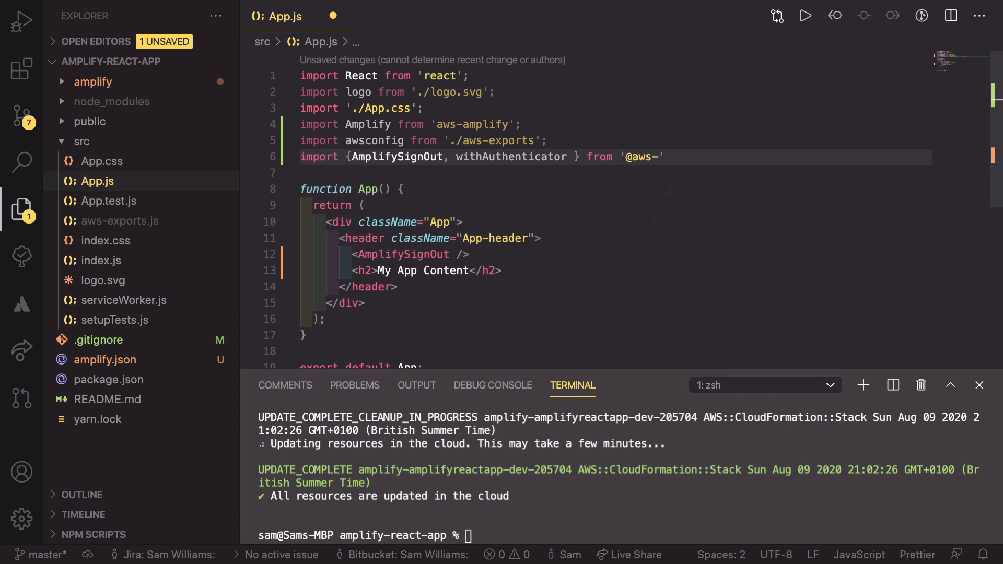
{"action": "type", "text": "amplo"}
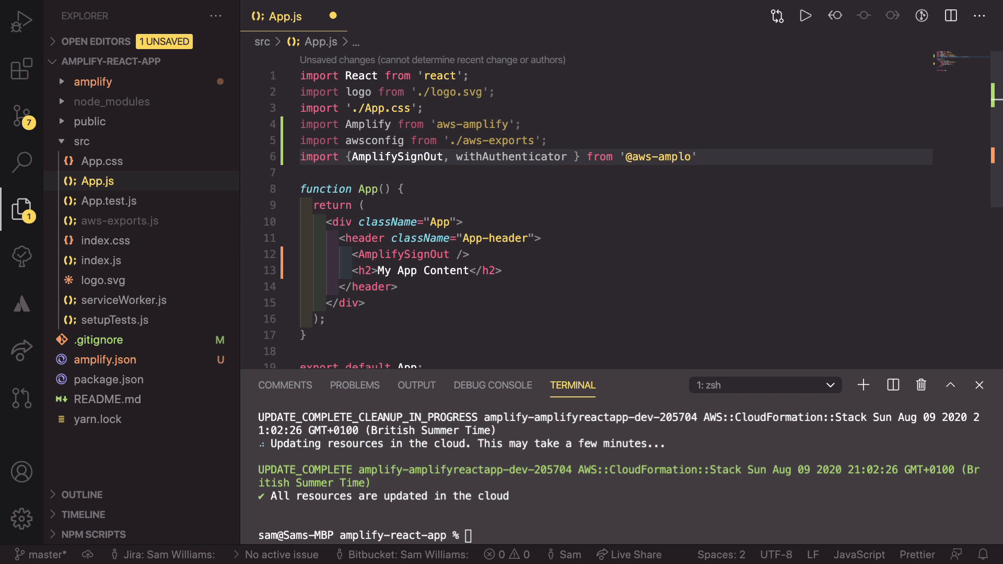
{"action": "key", "text": "Backspace"}
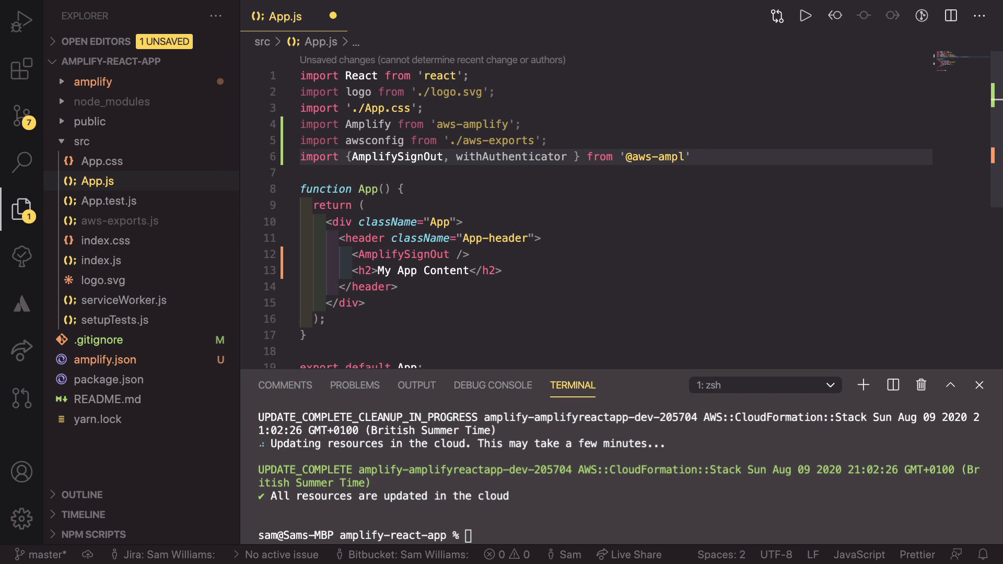
{"action": "type", "text": "ify"}
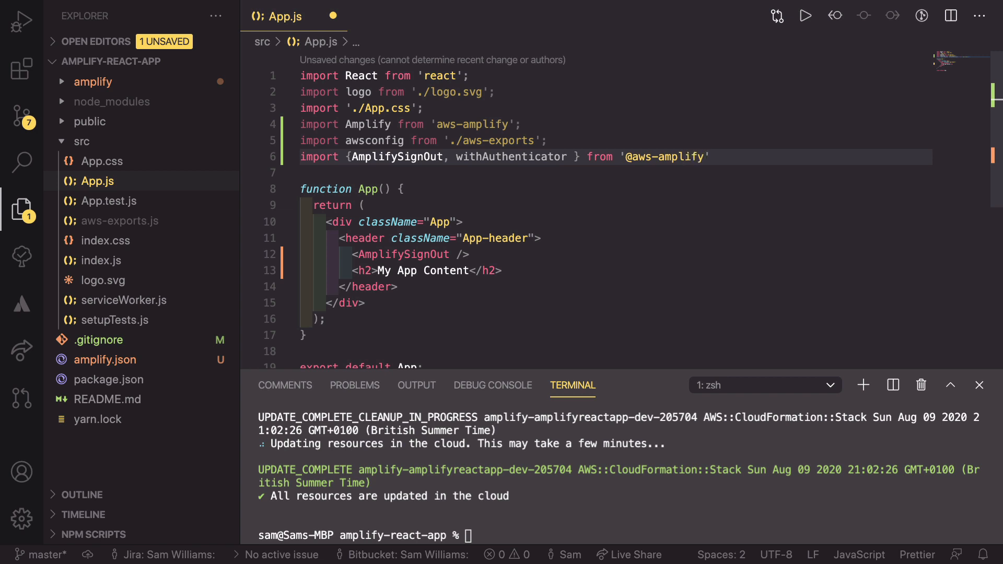
{"action": "type", "text": "/ui"}
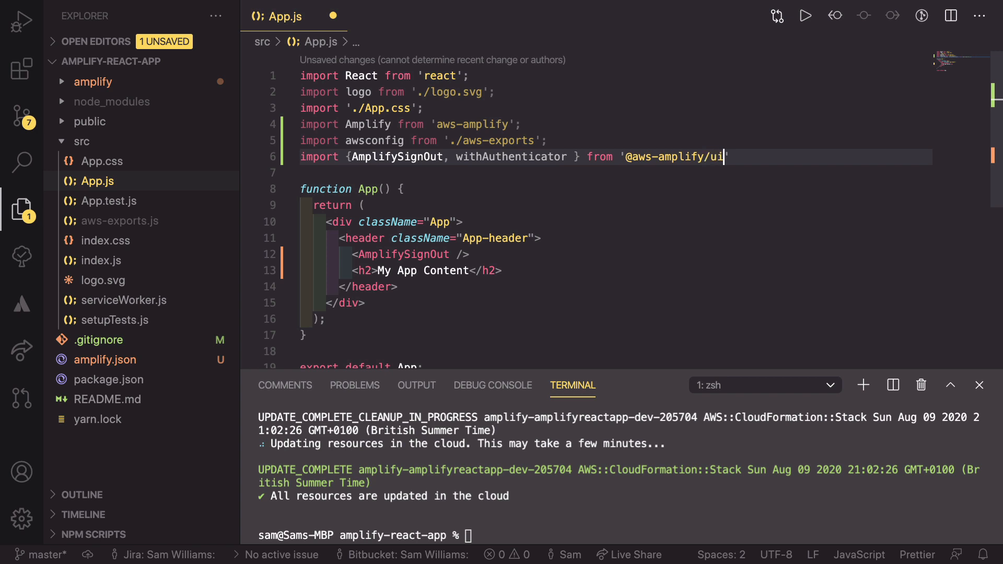
{"action": "type", "text": "-react"}
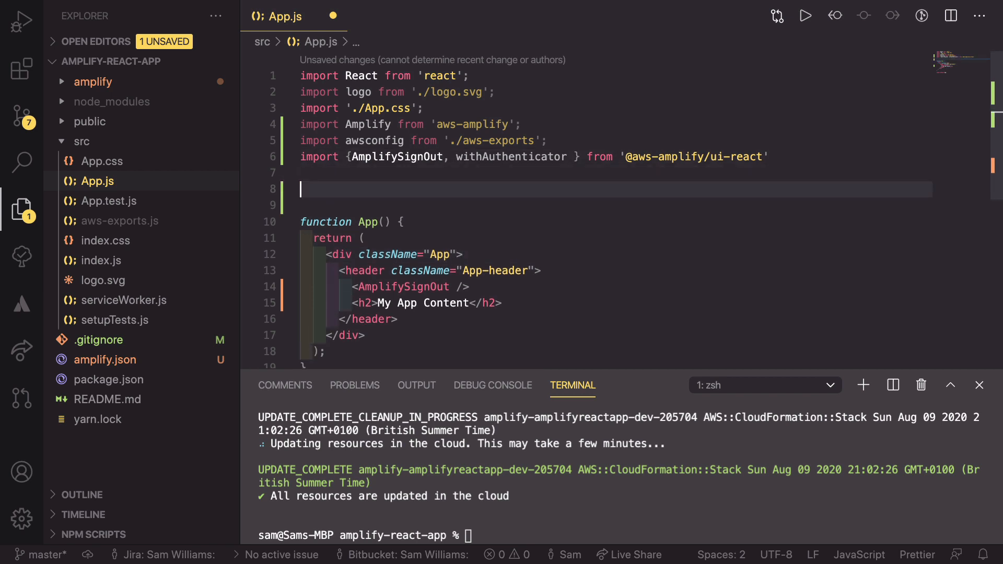
Step: Add Amplify.configure(awsconfig); below the imports in App.js
{"action": "type", "text": "Amplify"}
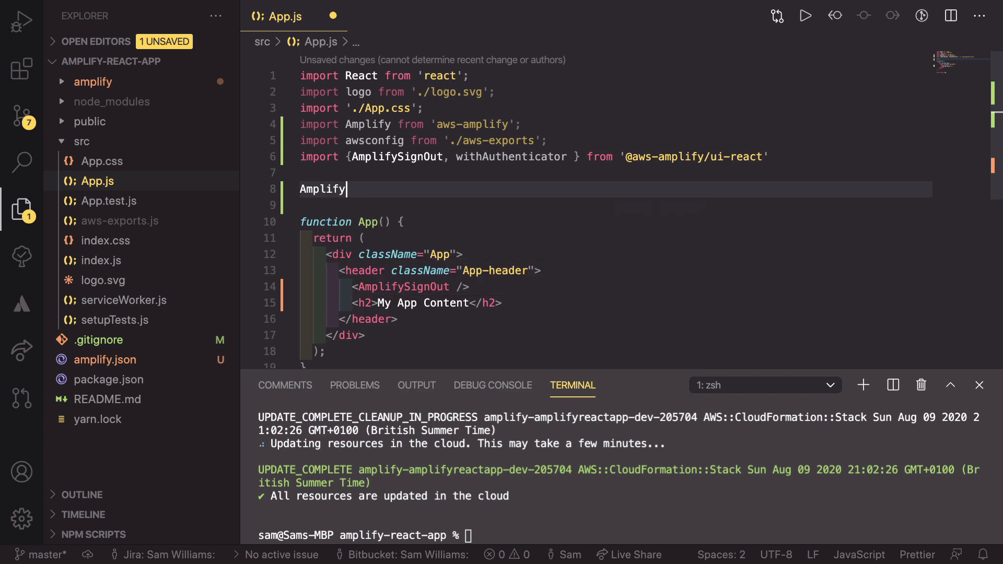
{"action": "type", "text": "."}
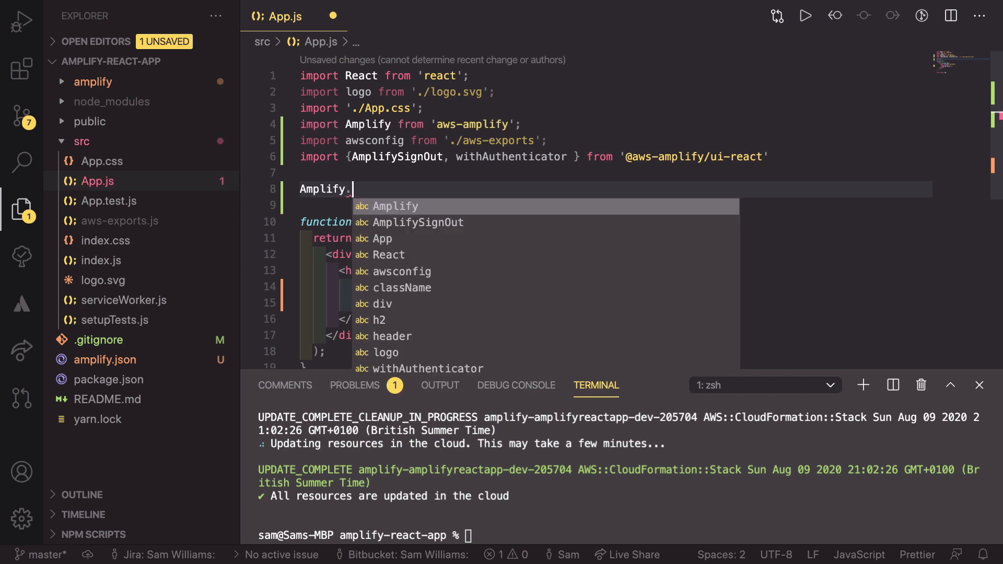
{"action": "type", "text": "configure("}
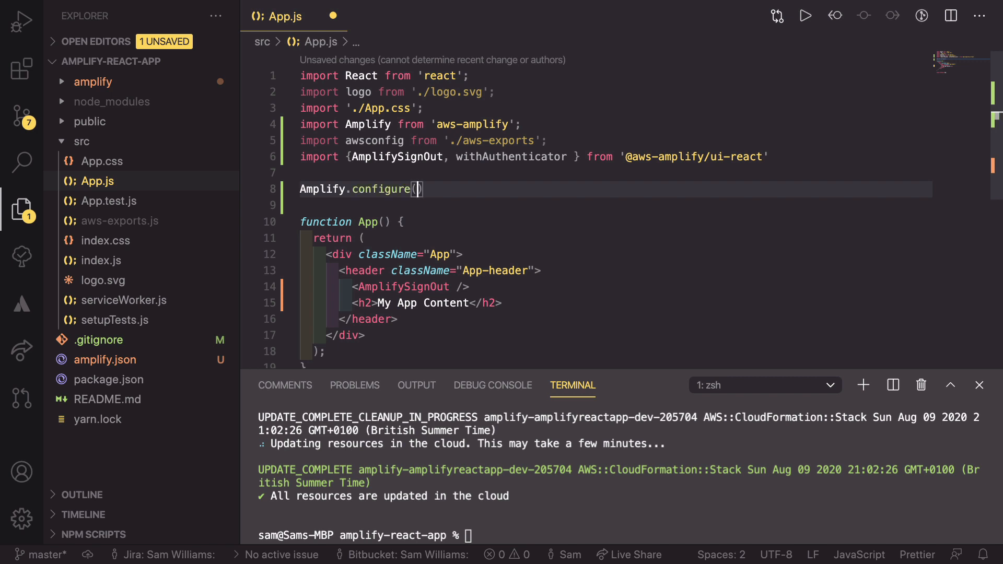
{"action": "type", "text": "awsconfig"}
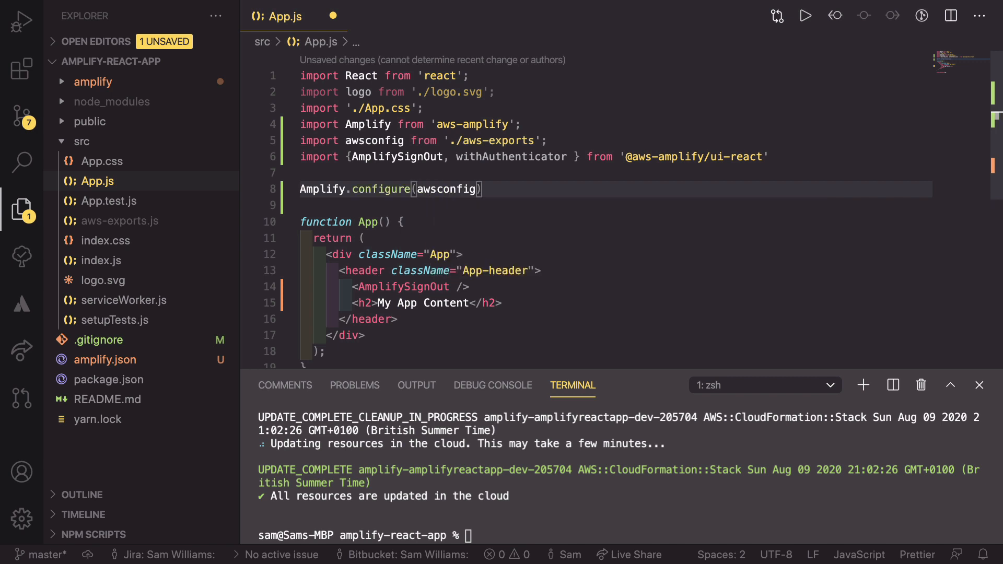
{"action": "mouse_move", "coordinate": [646, 216]}
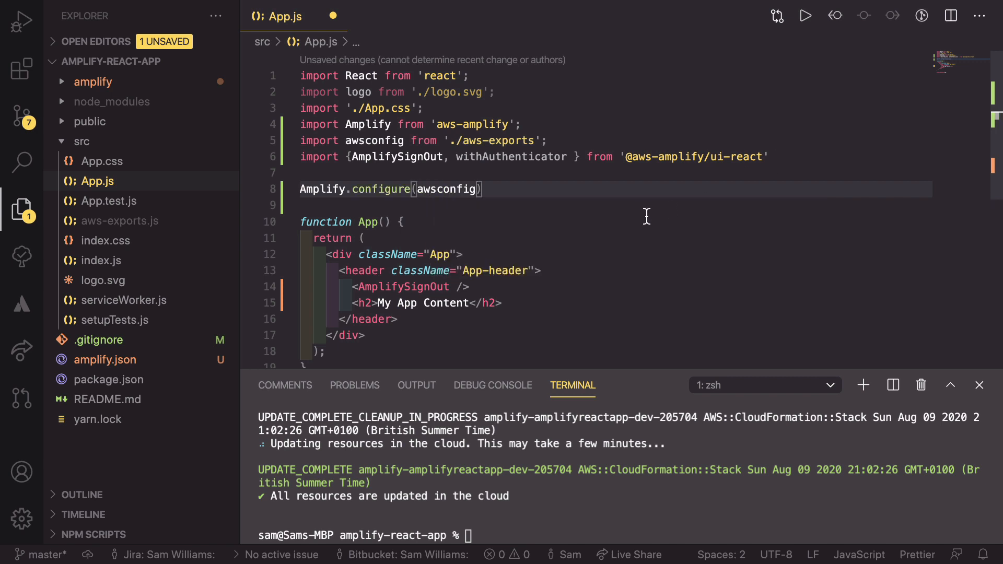
Step: Change the default export to withAuthenticator(App) and save the file
{"action": "scroll", "scroll_direction": "down", "scroll_amount": 3}
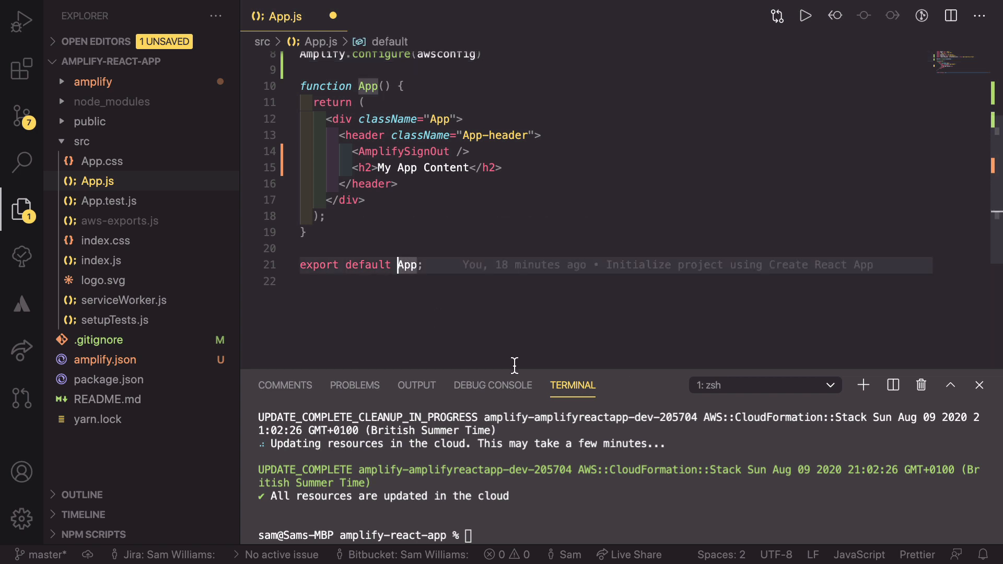
{"action": "type", "text": "withAuthenticator"}
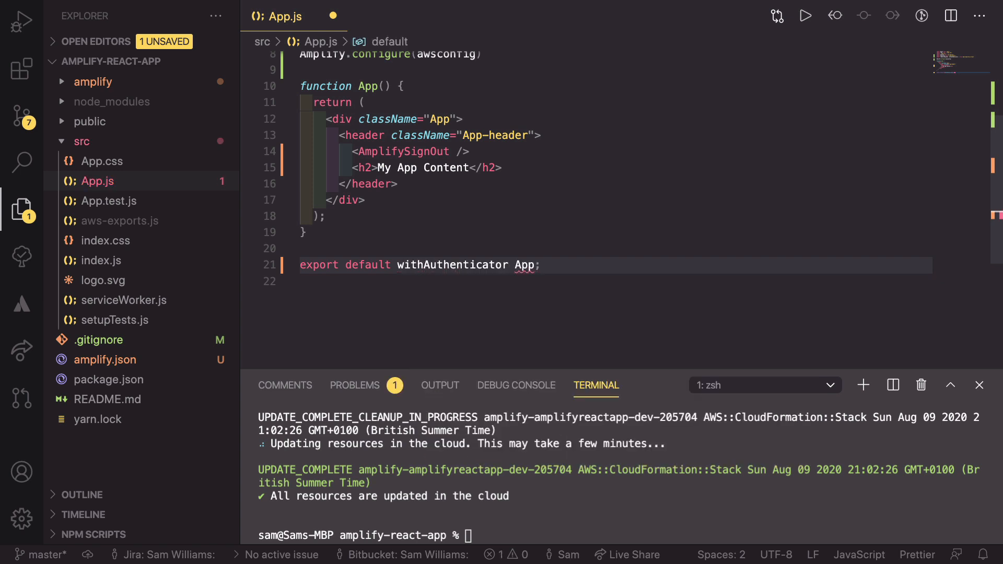
{"action": "type", "text": "()"}
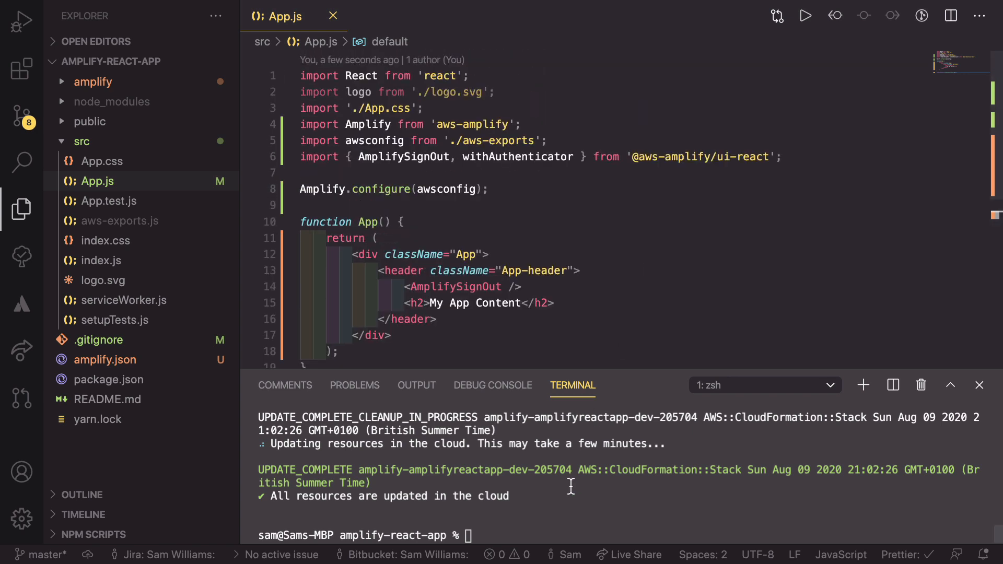
{"action": "type", "text": "npm"}
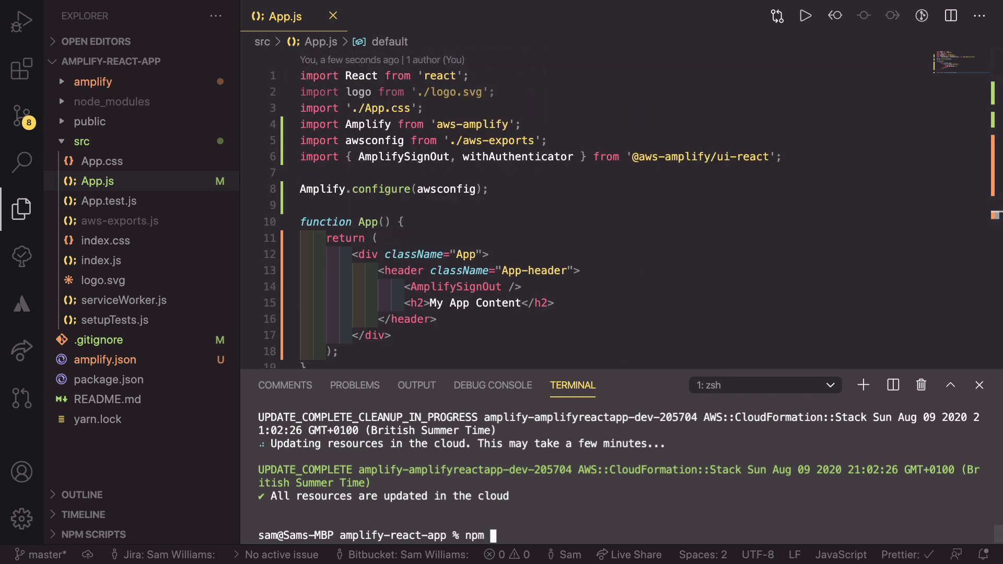
{"action": "type", "text": "install 0"}
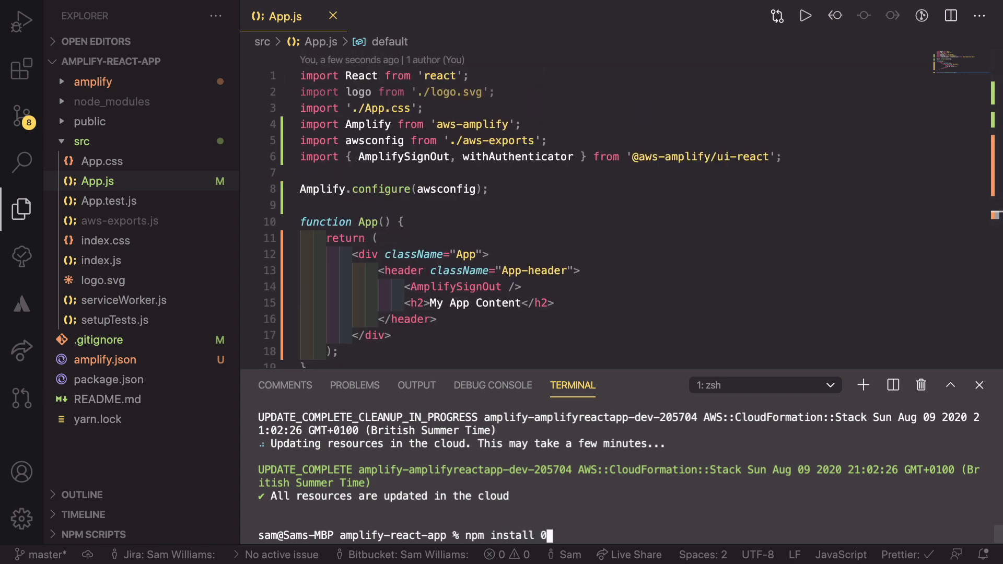
{"action": "type", "text": "--save"}
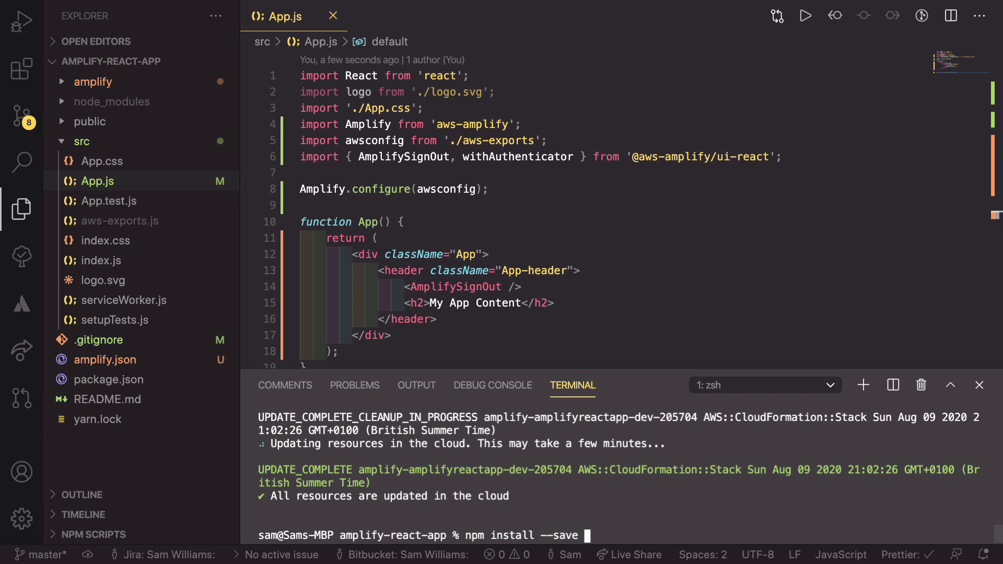
{"action": "type", "text": "aws"}
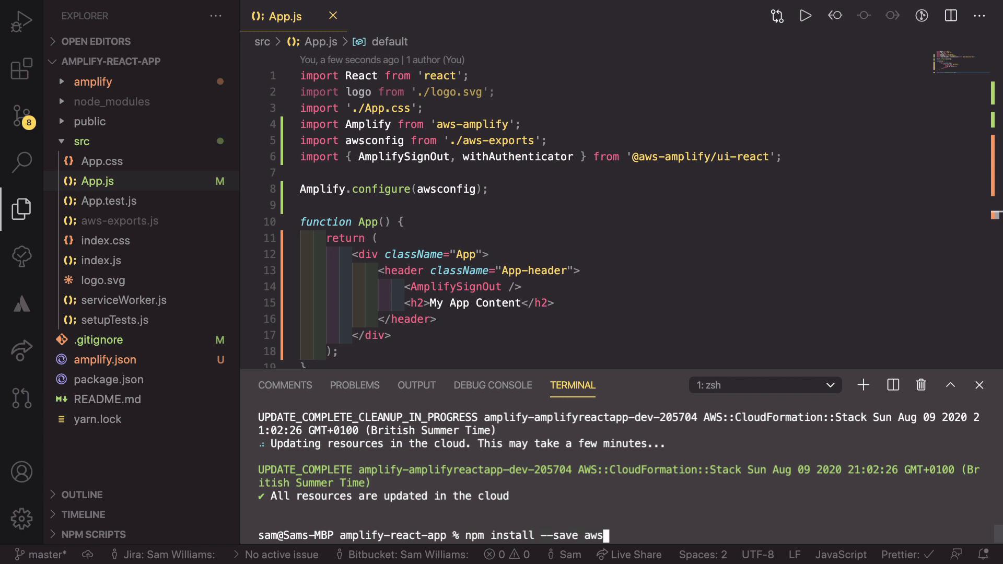
{"action": "type", "text": "-amplify"}
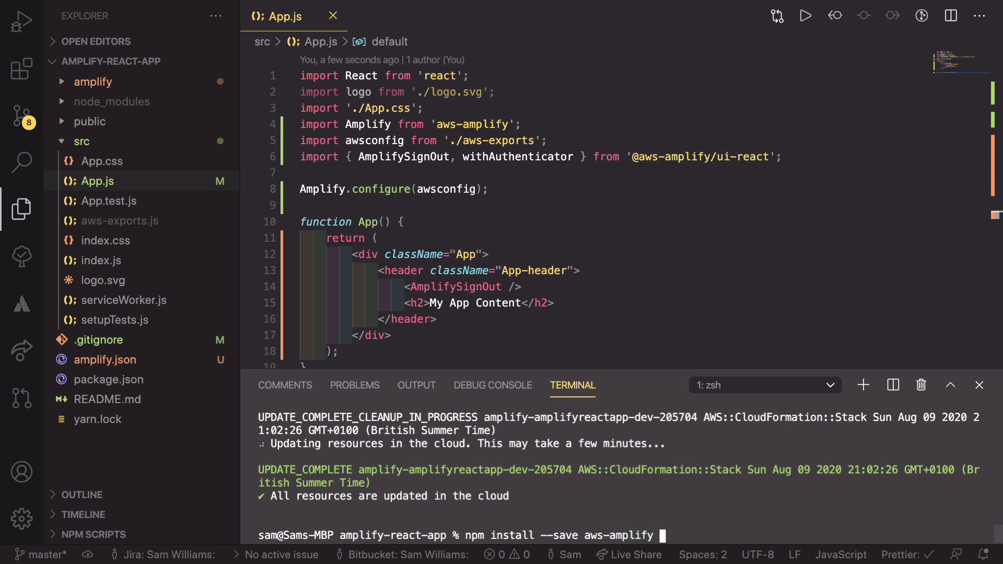
{"action": "type", "text": "@aws"}
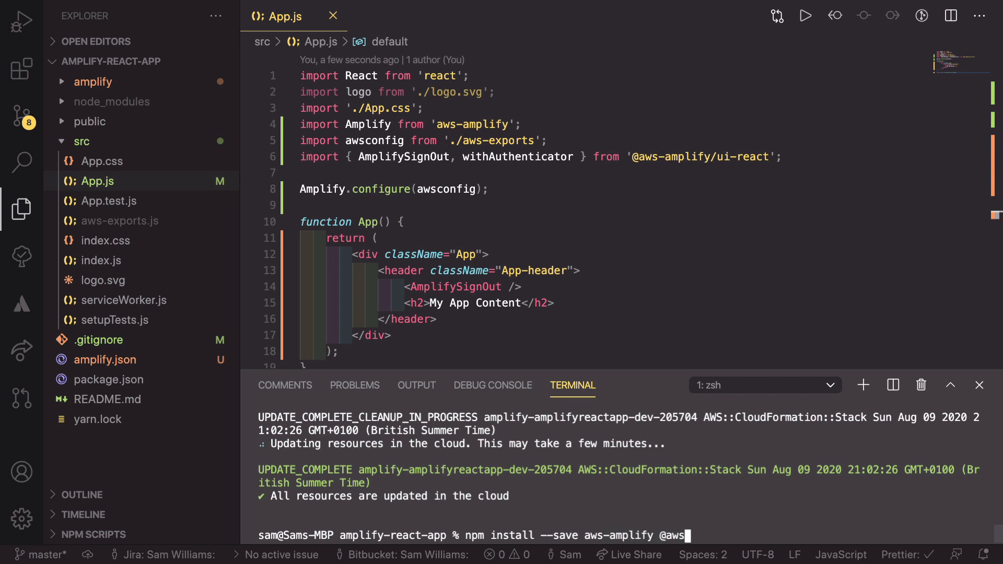
{"action": "type", "text": "-amplify"}
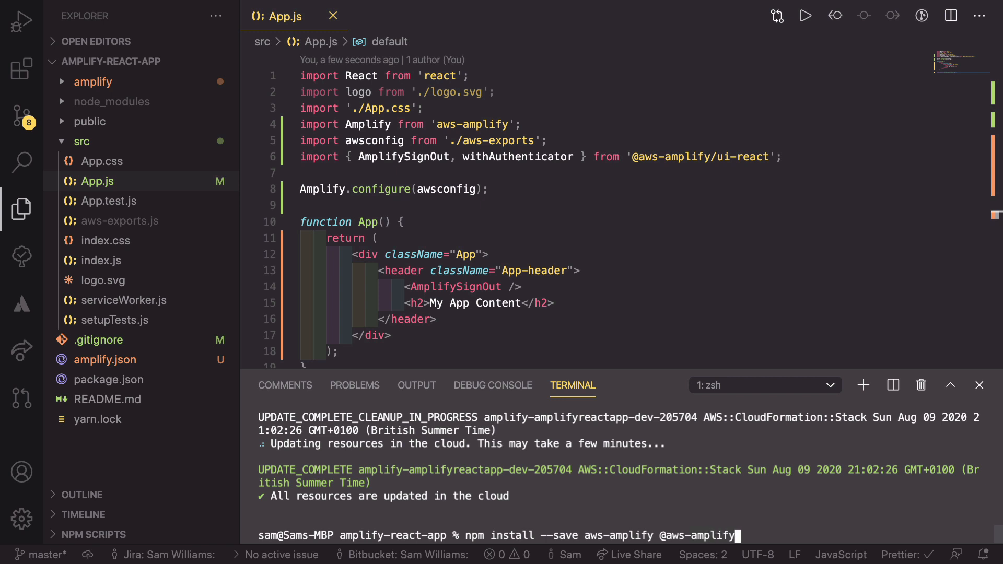
{"action": "type", "text": "/ui"}
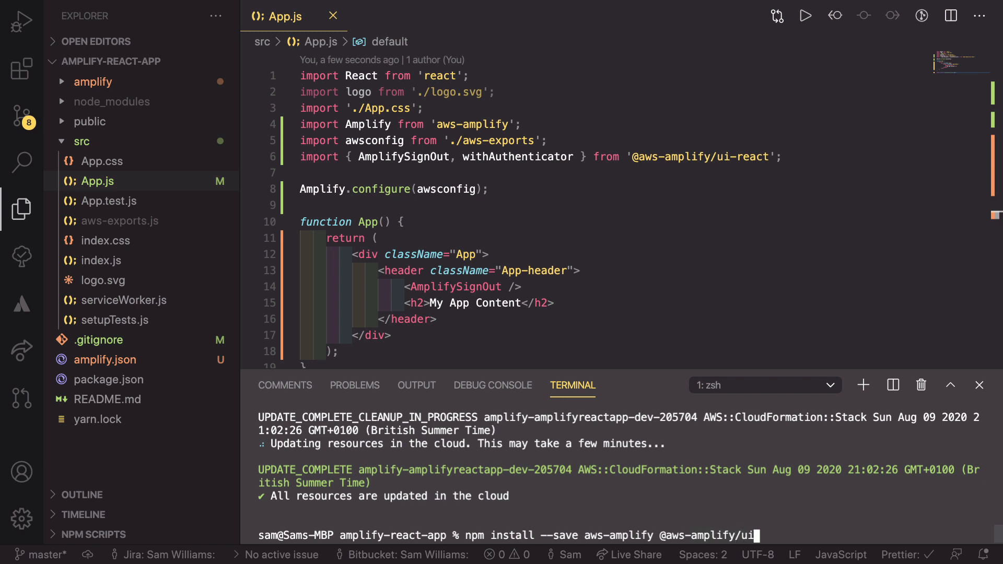
{"action": "type", "text": "-react"}
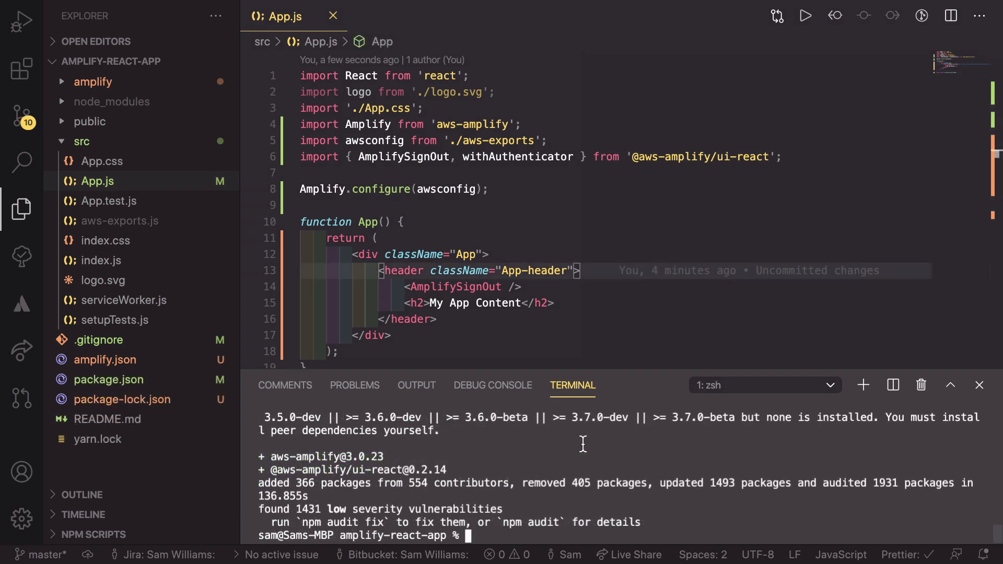
{"action": "type", "text": "npm"}
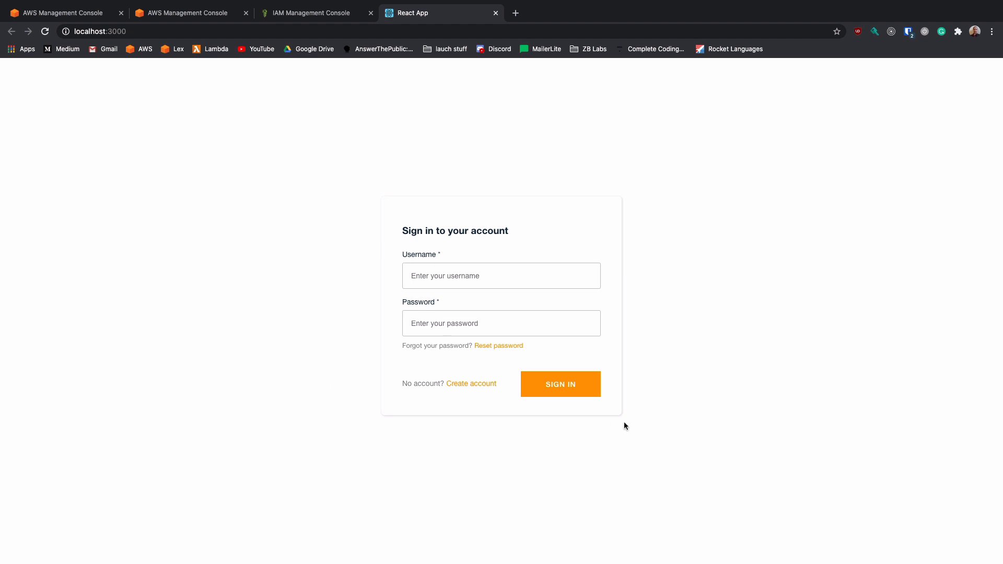
{"action": "mouse_move", "coordinate": [608, 415]}
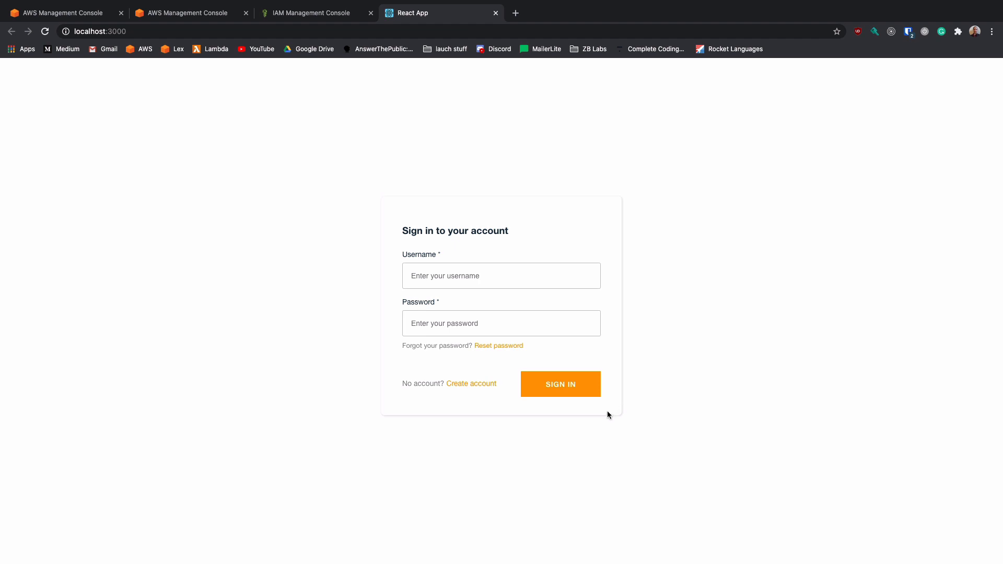
{"action": "mouse_move", "coordinate": [670, 403]}
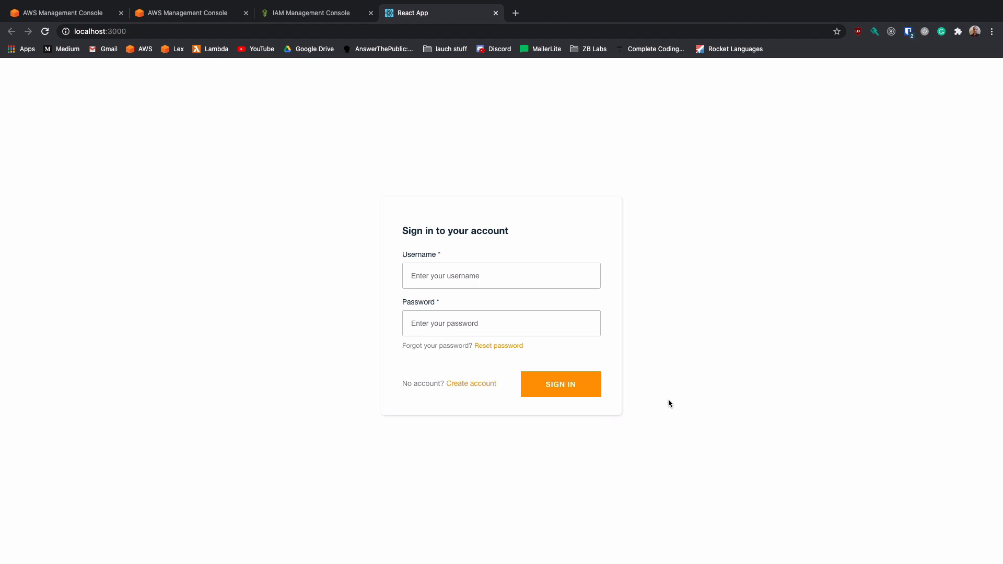
{"action": "mouse_move", "coordinate": [654, 425]}
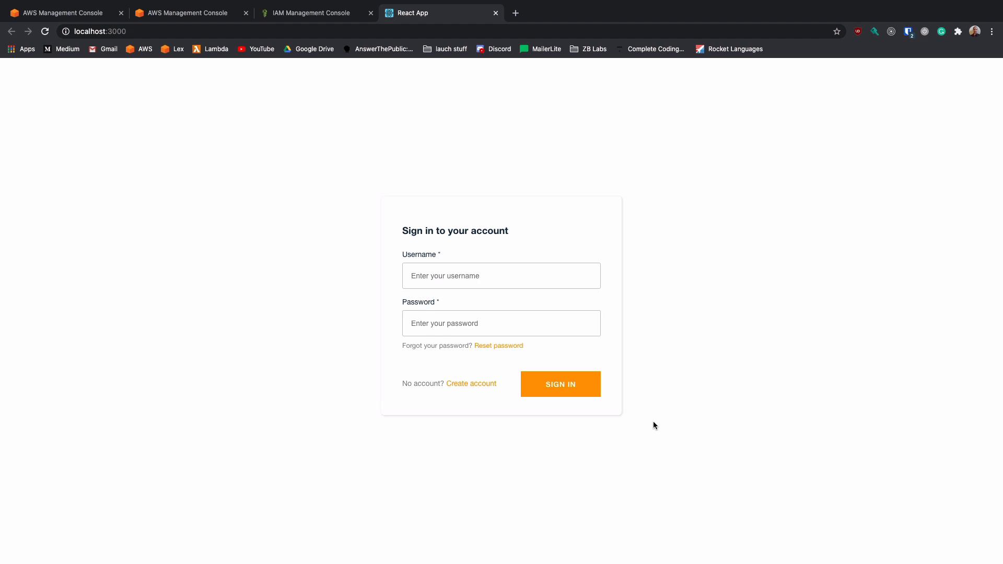
{"action": "mouse_move", "coordinate": [567, 424]}
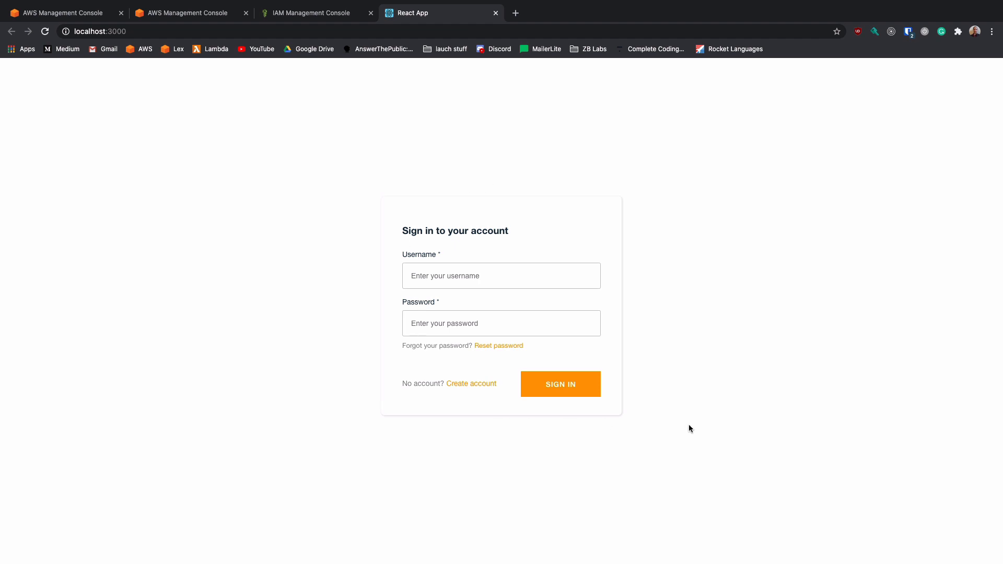
{"action": "mouse_move", "coordinate": [499, 276]}
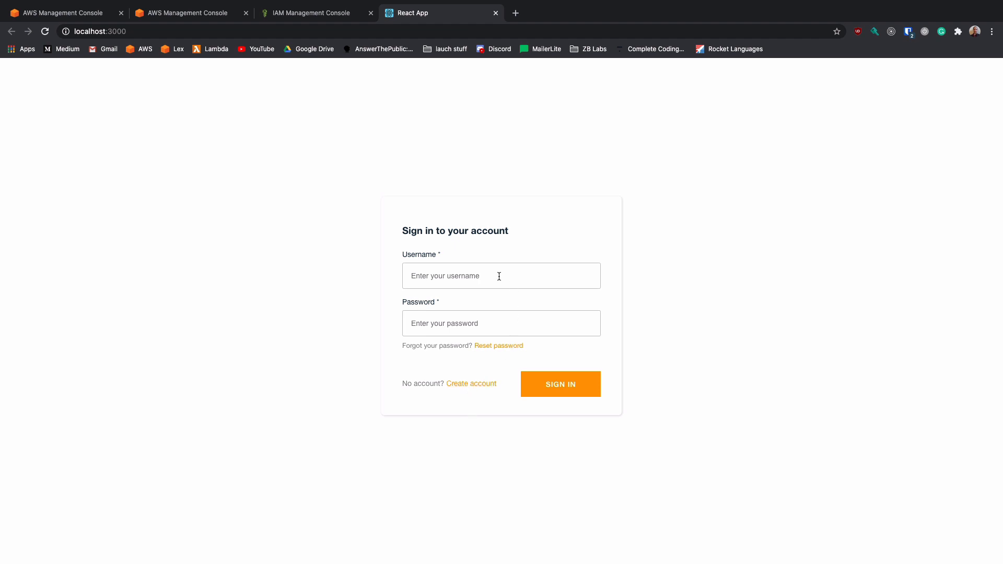
{"action": "left_click", "coordinate": [501, 276]}
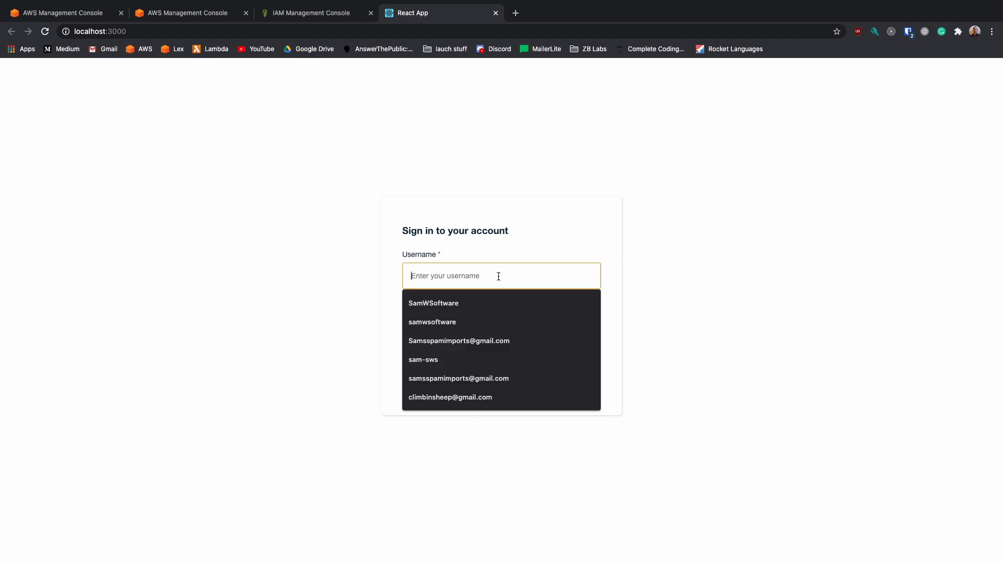
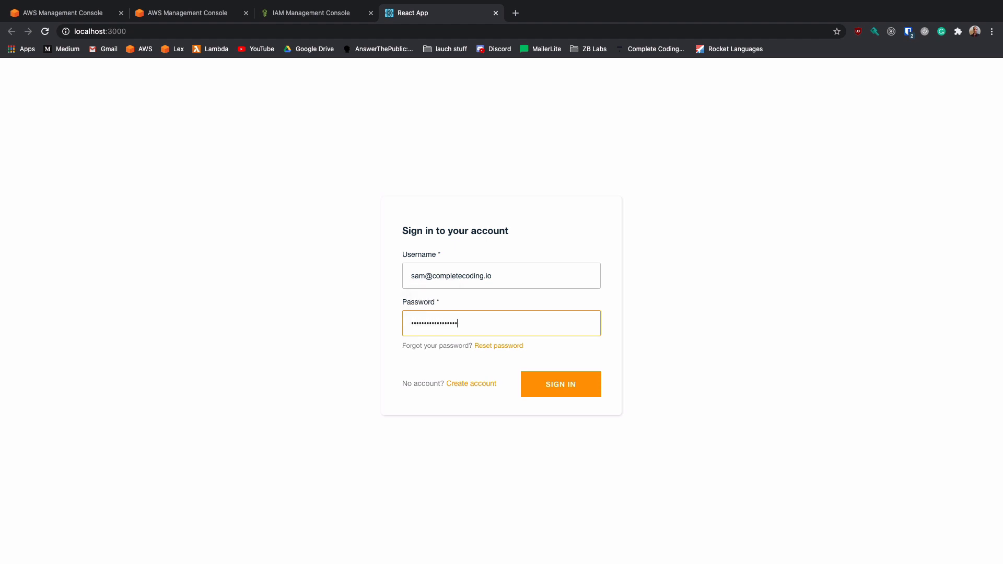
Step: Attempt to sign in and get the 'User does not exist.' banner
{"action": "left_click", "coordinate": [560, 383]}
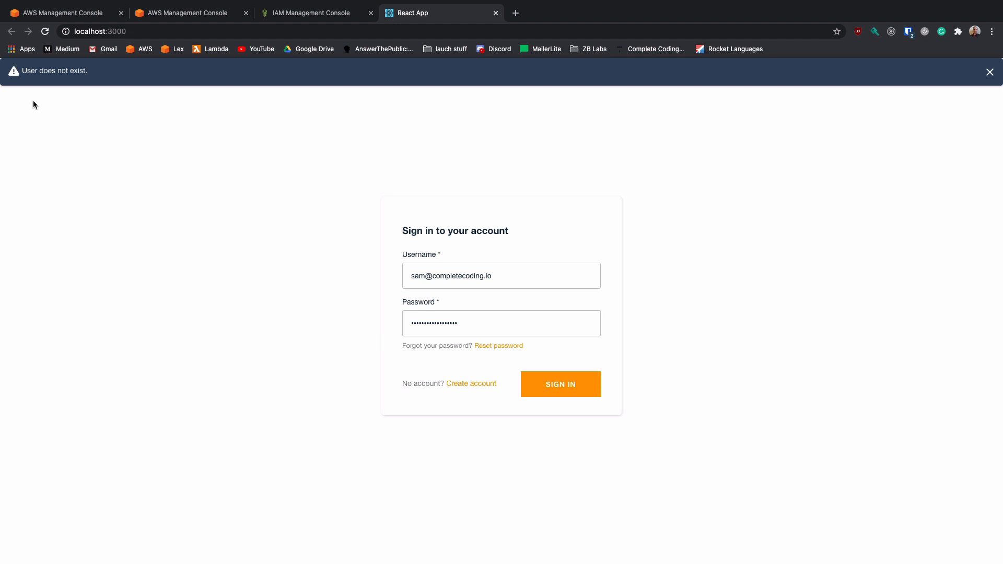
{"action": "mouse_move", "coordinate": [377, 387]}
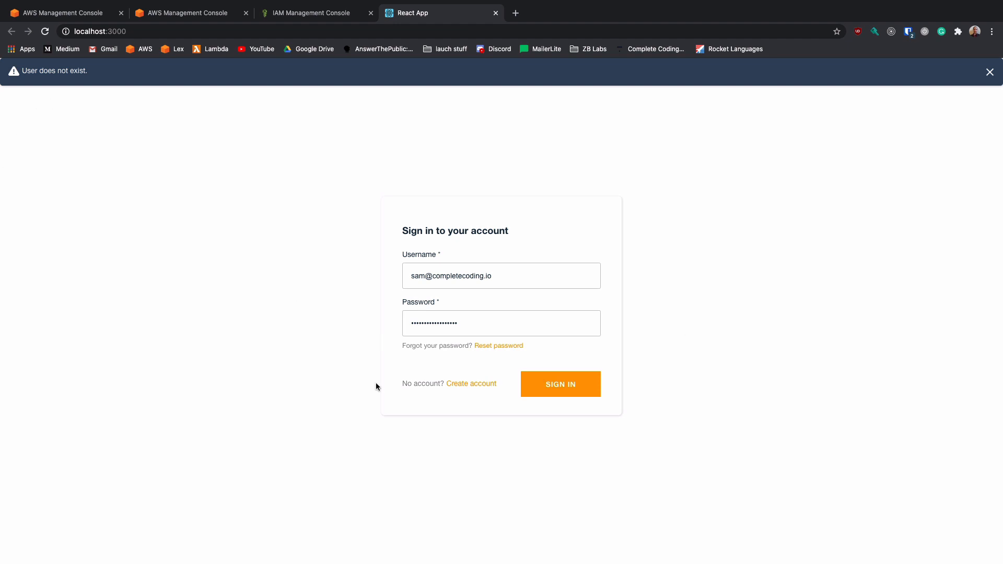
{"action": "double_click", "coordinate": [456, 276]}
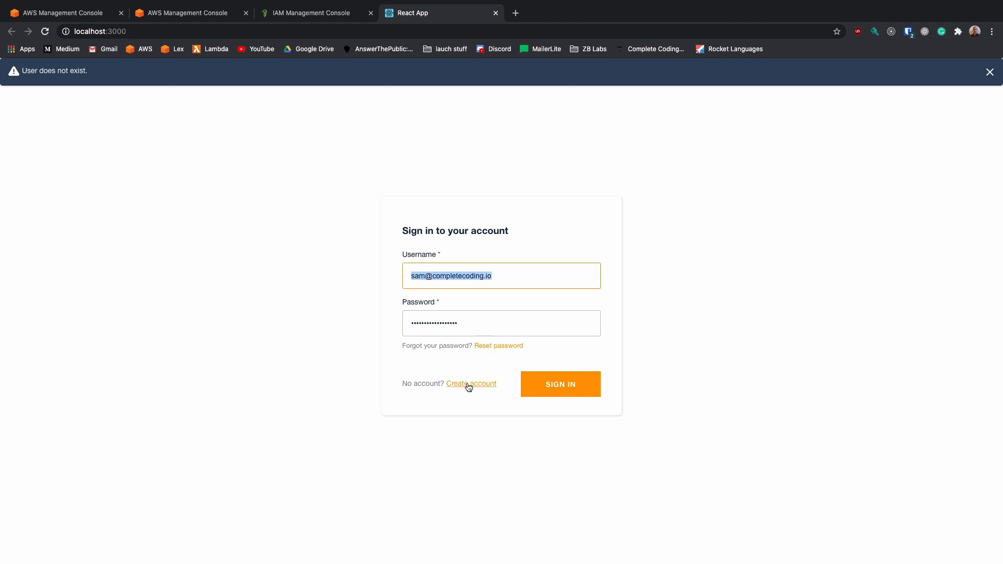
{"action": "left_click", "coordinate": [472, 384]}
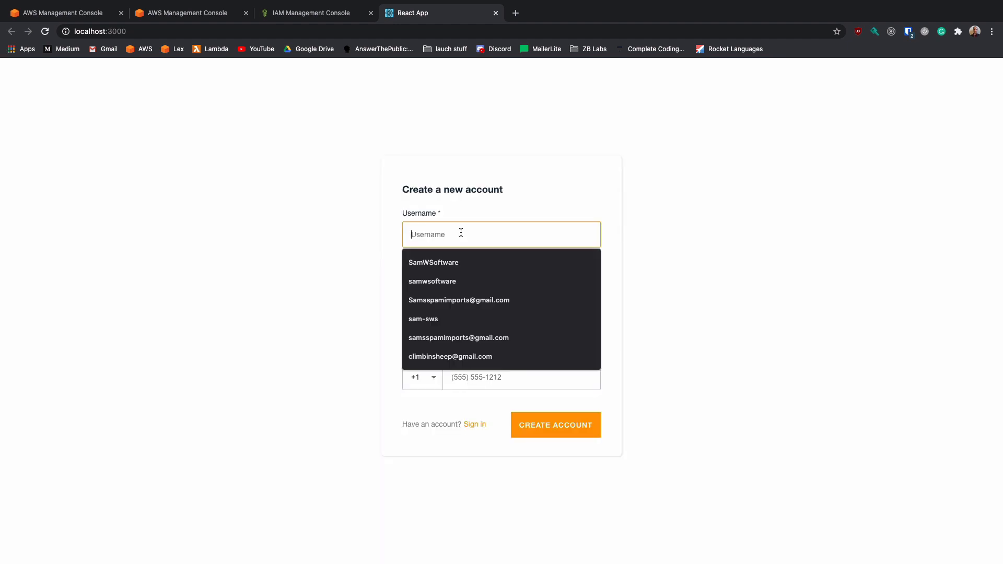
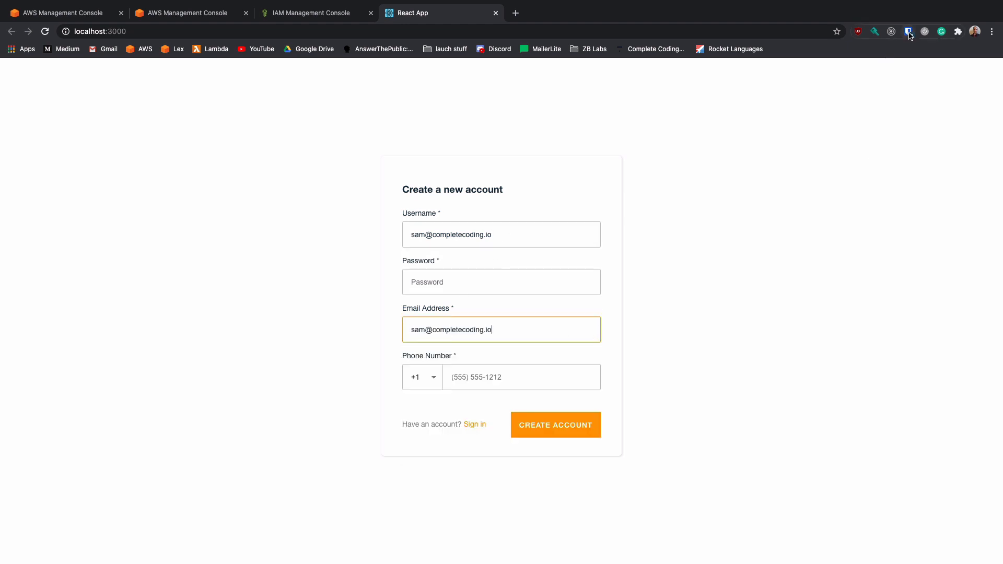
Step: Generate a new password in the password manager extension and copy it
{"action": "left_click", "coordinate": [908, 32]}
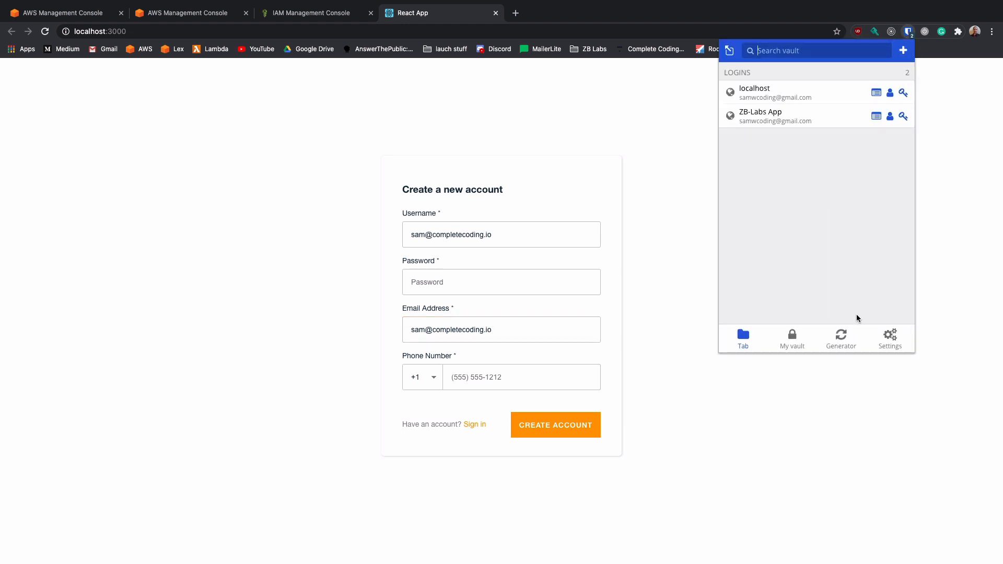
{"action": "left_click", "coordinate": [840, 339]}
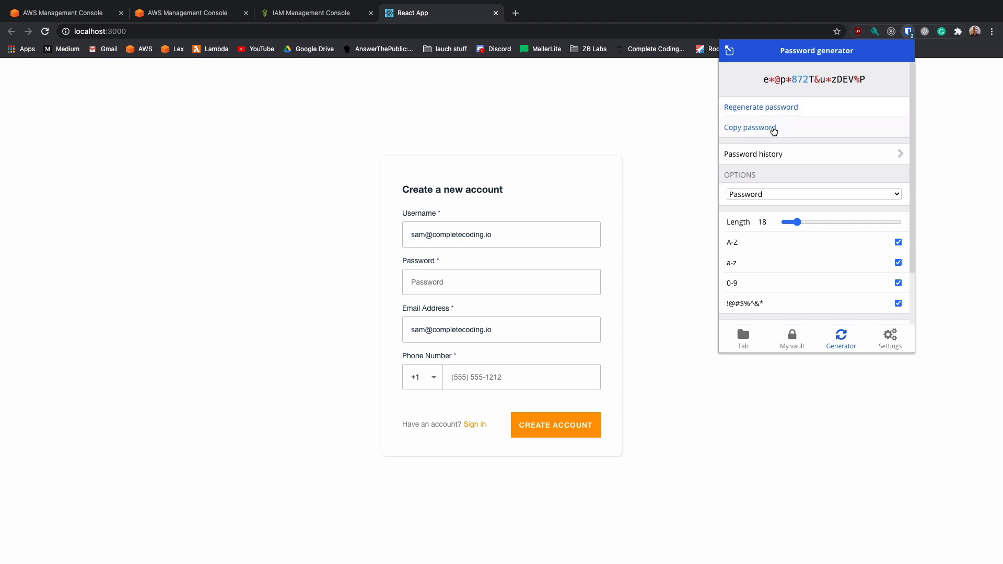
{"action": "left_click", "coordinate": [750, 128]}
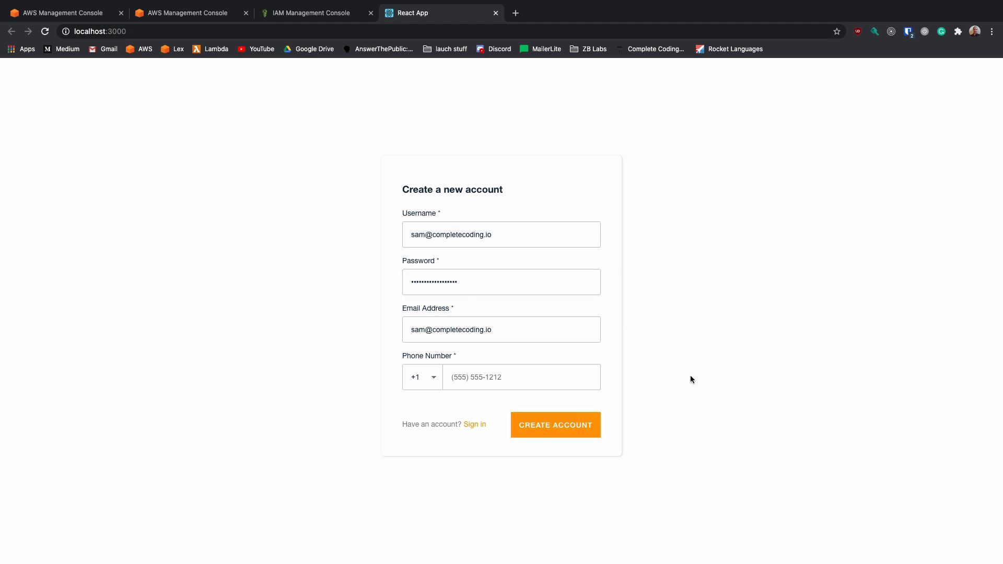
{"action": "left_click", "coordinate": [554, 425]}
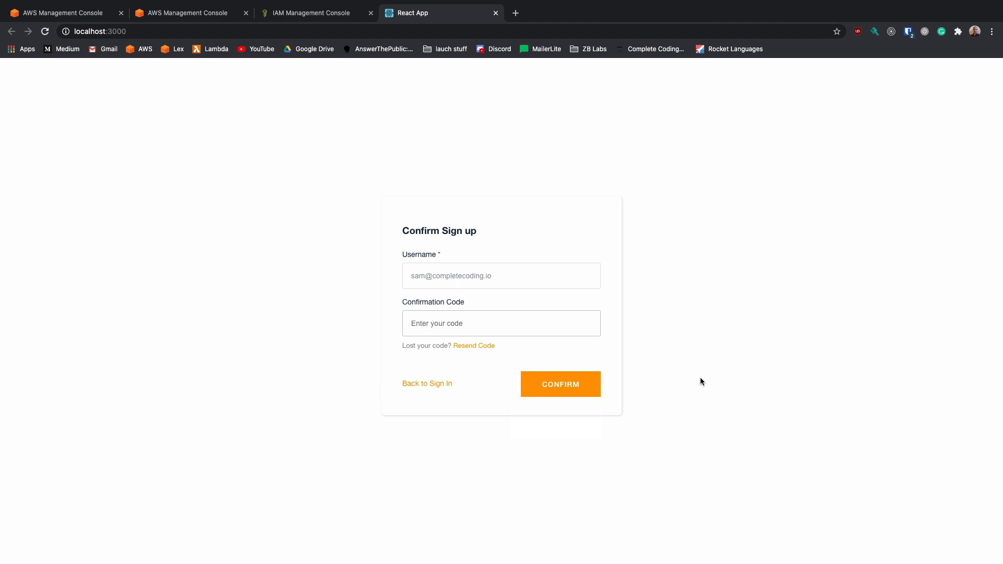
{"action": "left_click", "coordinate": [501, 323]}
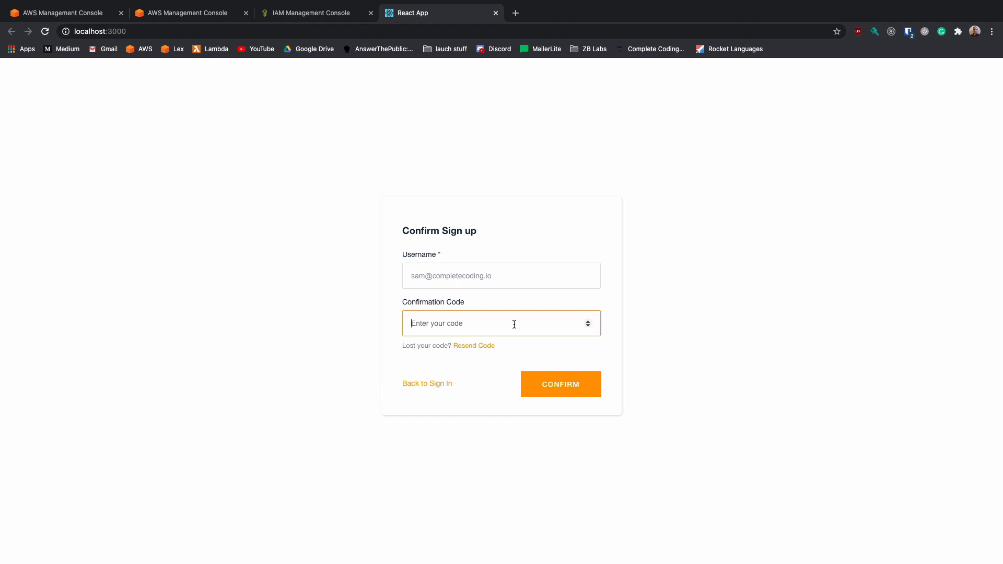
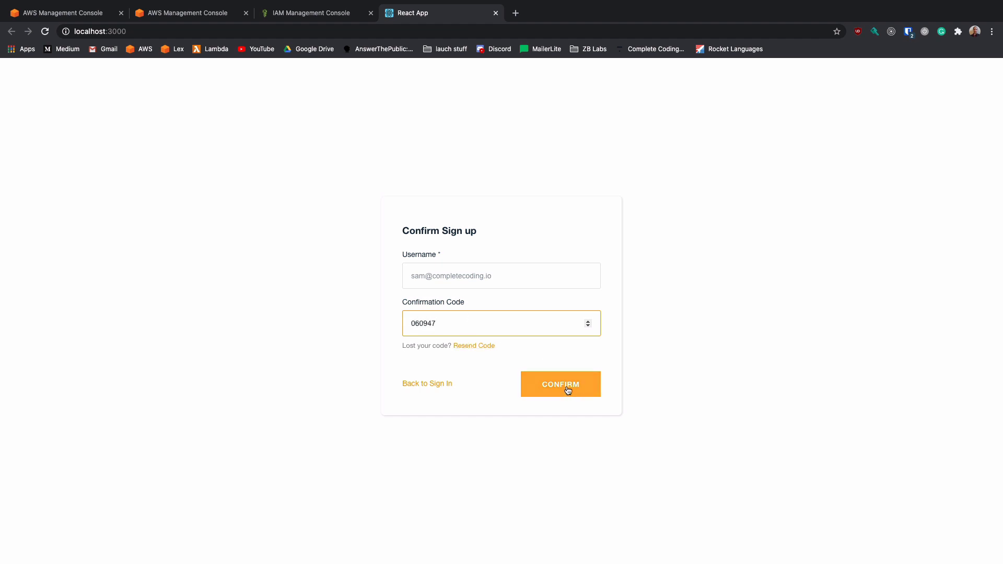
{"action": "left_click", "coordinate": [560, 383]}
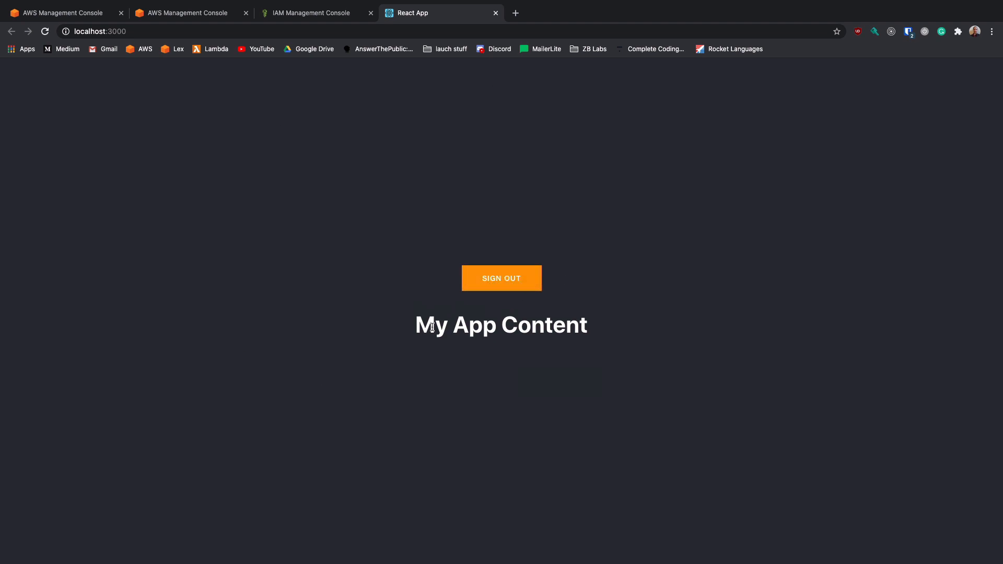
{"action": "mouse_move", "coordinate": [601, 334]}
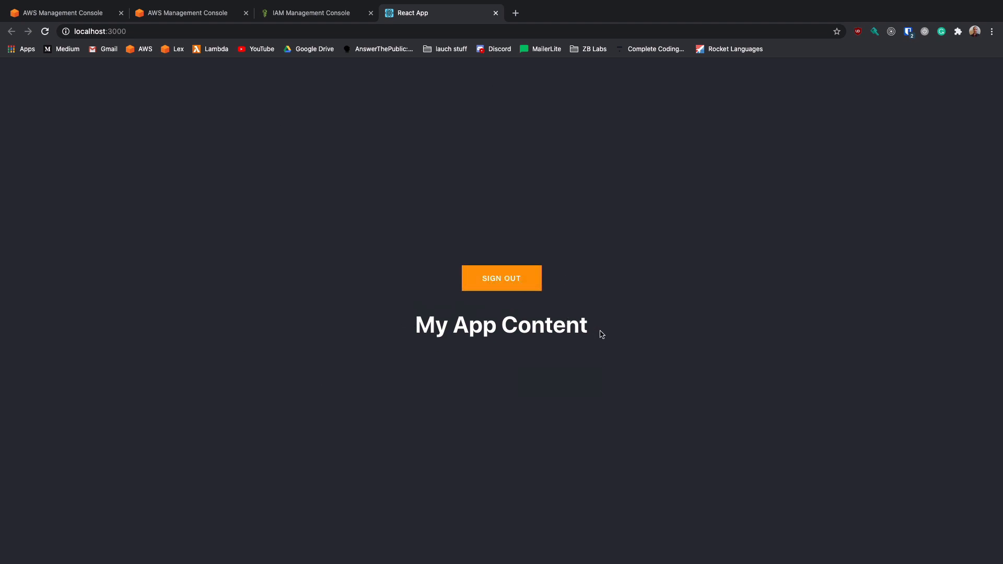
{"action": "mouse_move", "coordinate": [554, 364]}
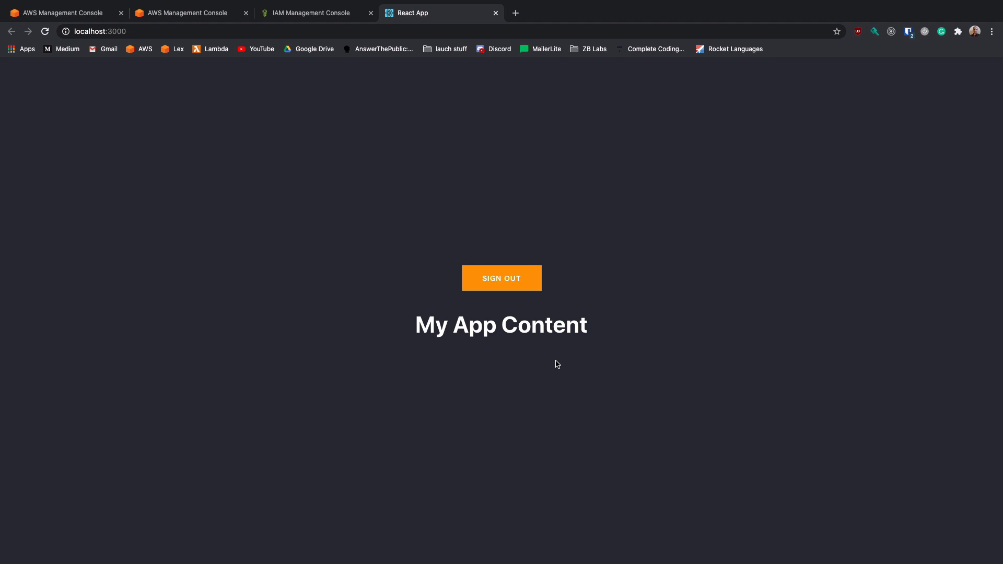
{"action": "mouse_move", "coordinate": [443, 331]}
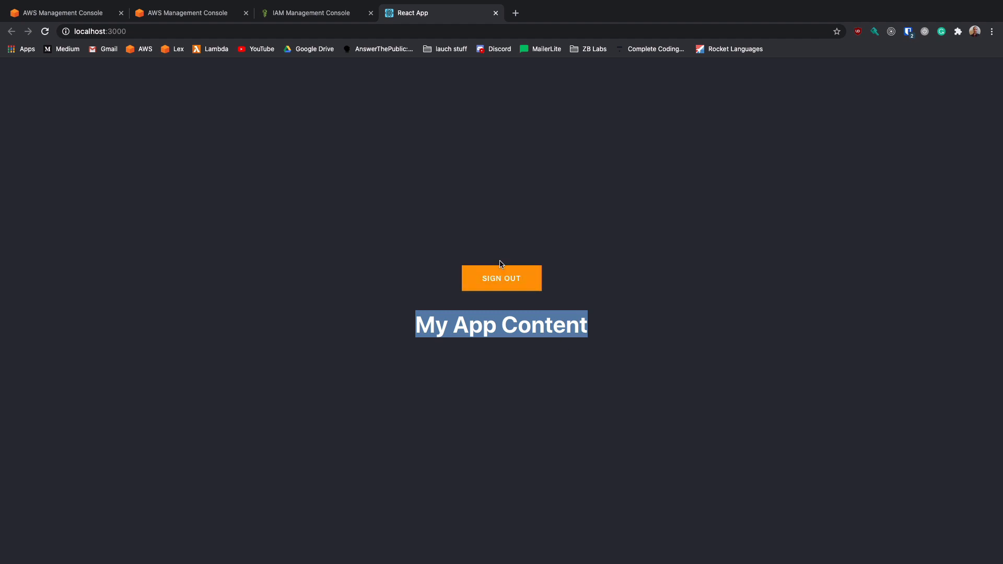
{"action": "mouse_move", "coordinate": [536, 386]}
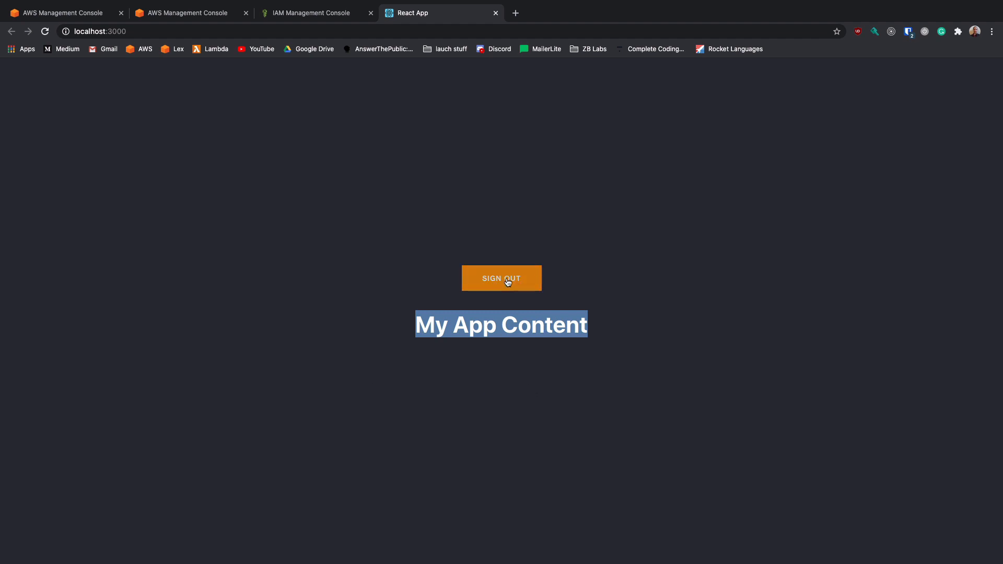
Step: Sign out, then sign back in with the new account to reach My App Content
{"action": "left_click", "coordinate": [502, 278]}
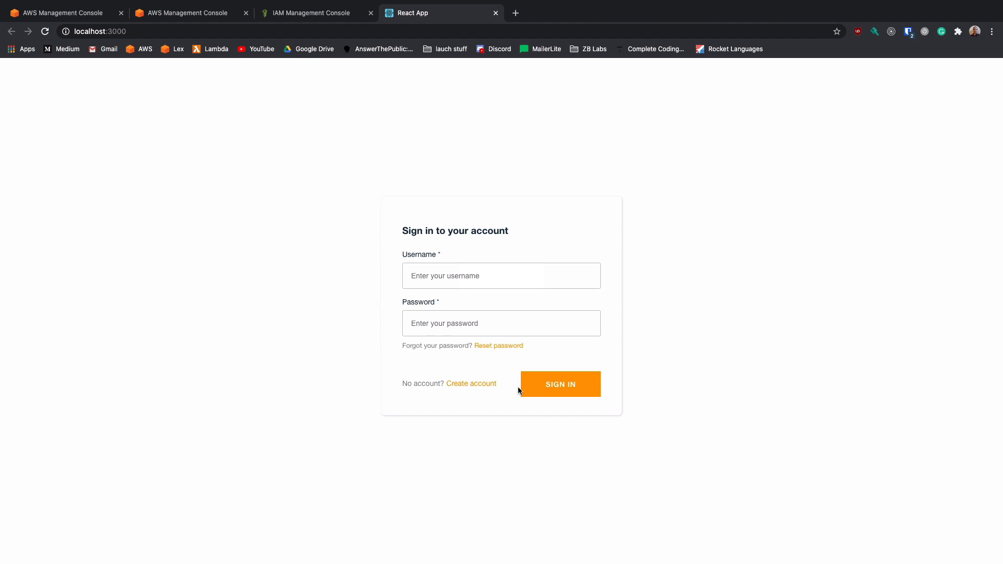
{"action": "mouse_move", "coordinate": [486, 283]}
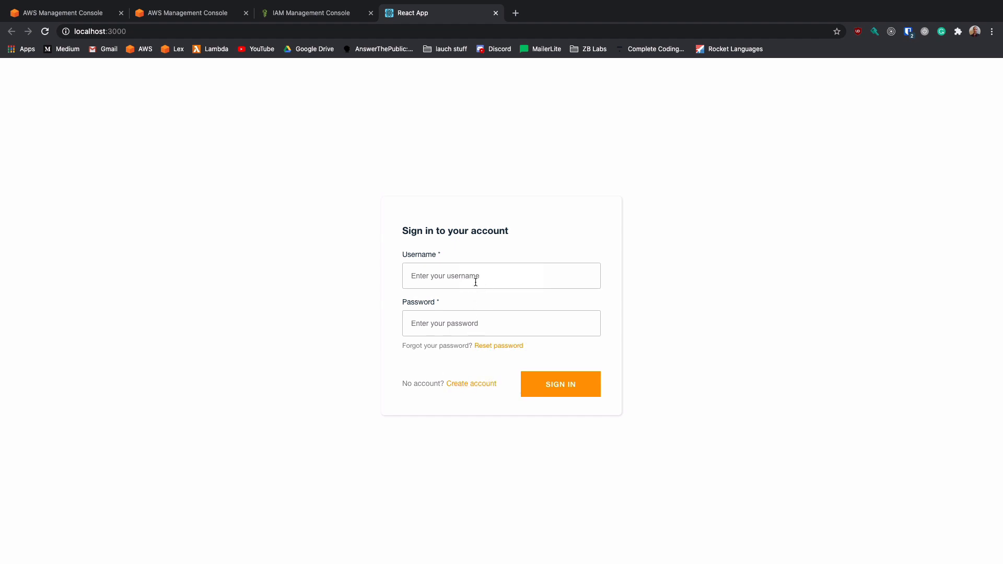
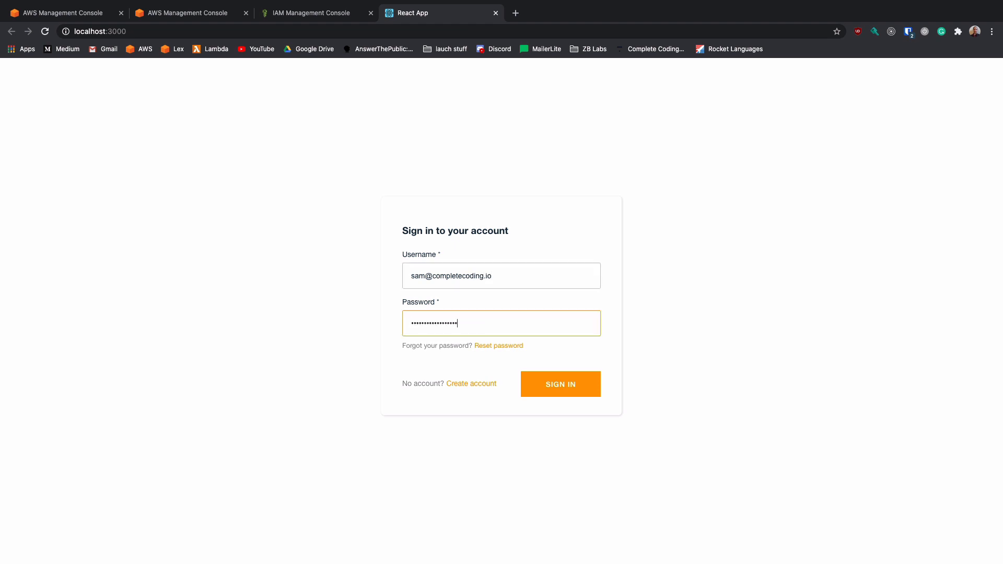
{"action": "left_click", "coordinate": [560, 383]}
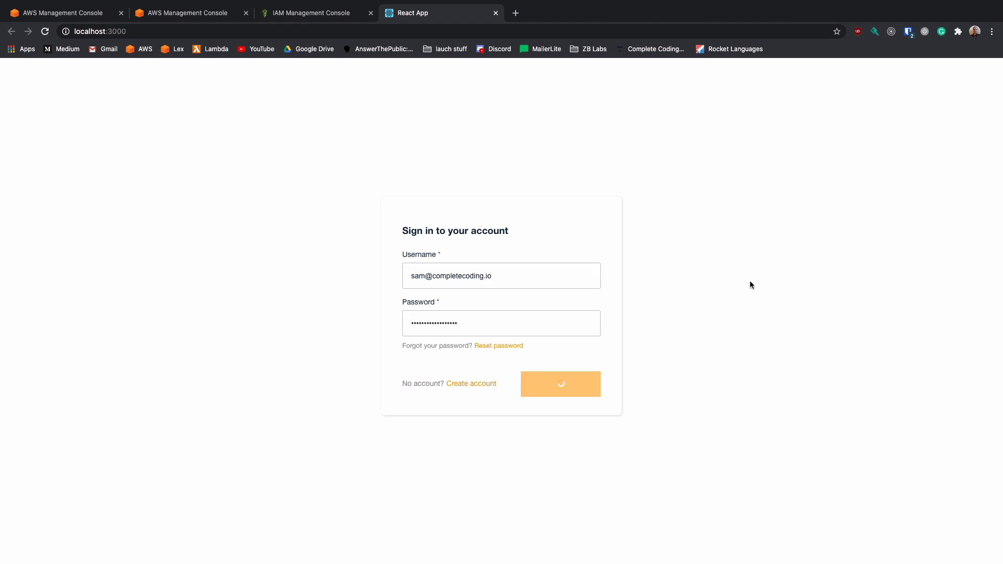
{"action": "left_click", "coordinate": [560, 383]}
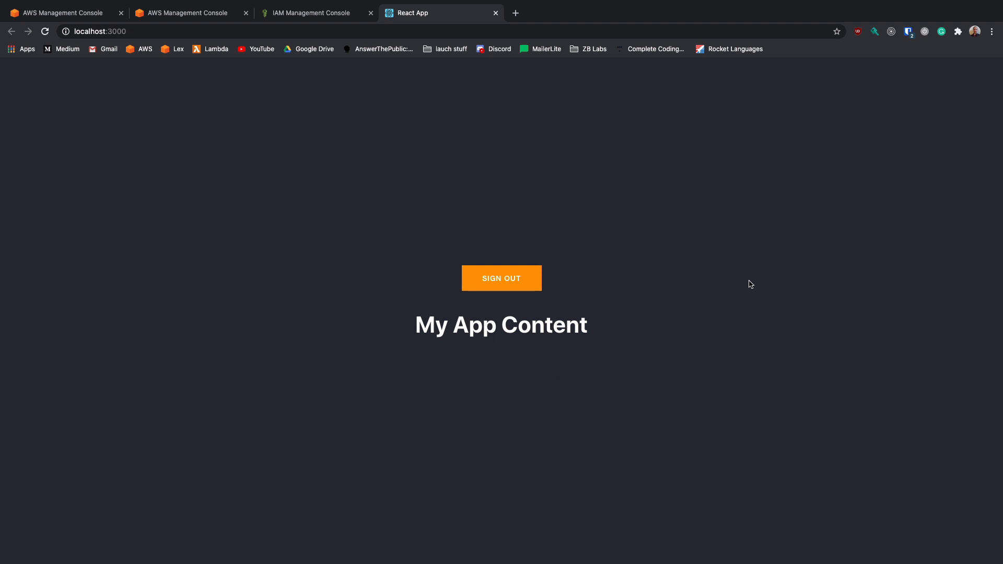
{"action": "mouse_move", "coordinate": [722, 314]}
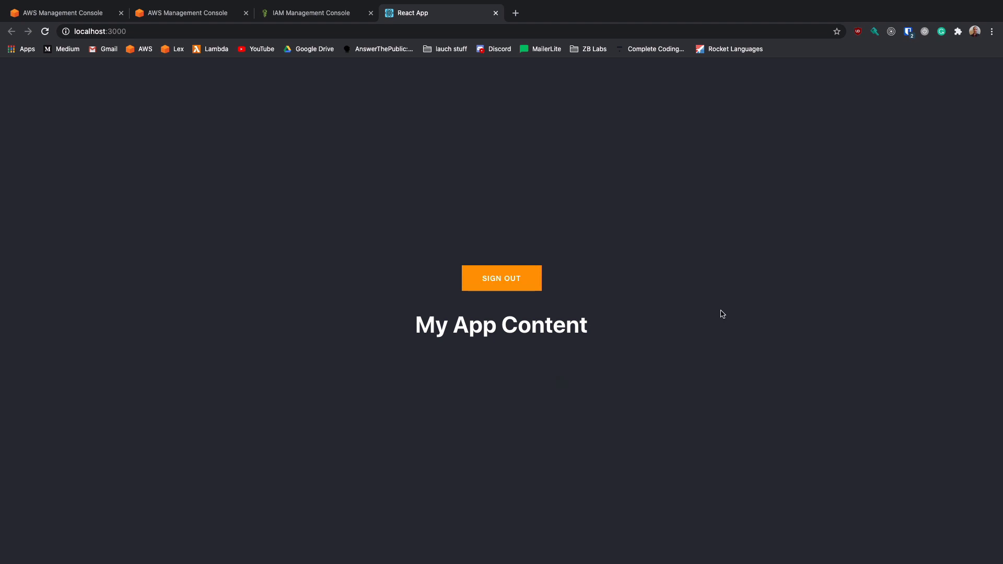